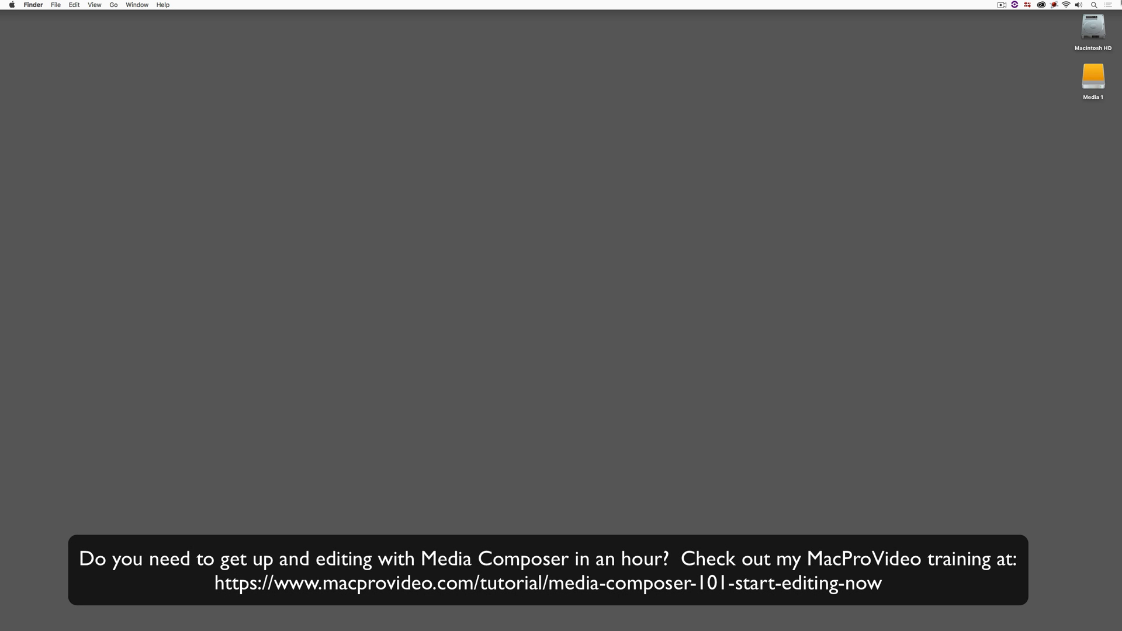
Return to the open Avid Media Composer project from the Dock
click(618, 316)
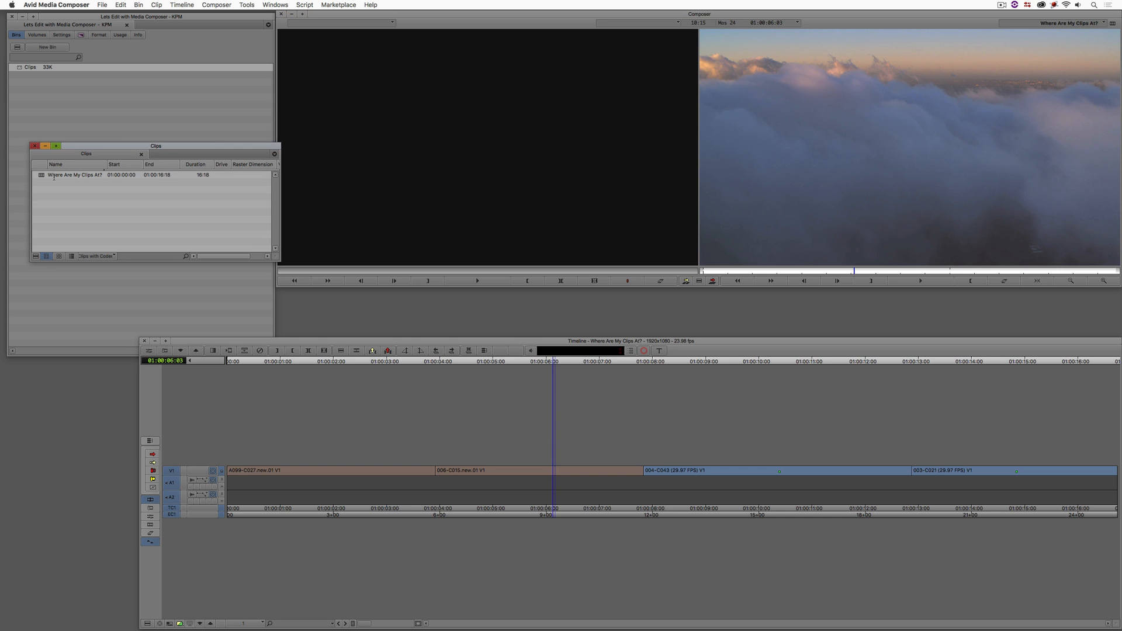
mouse_move(139, 124)
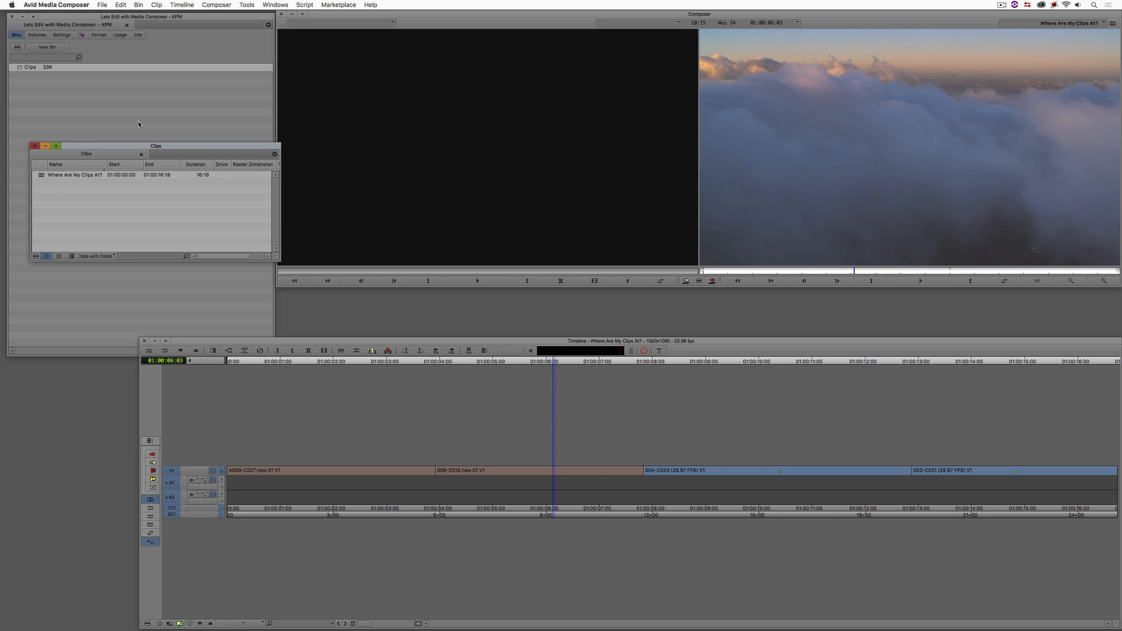
mouse_move(85, 205)
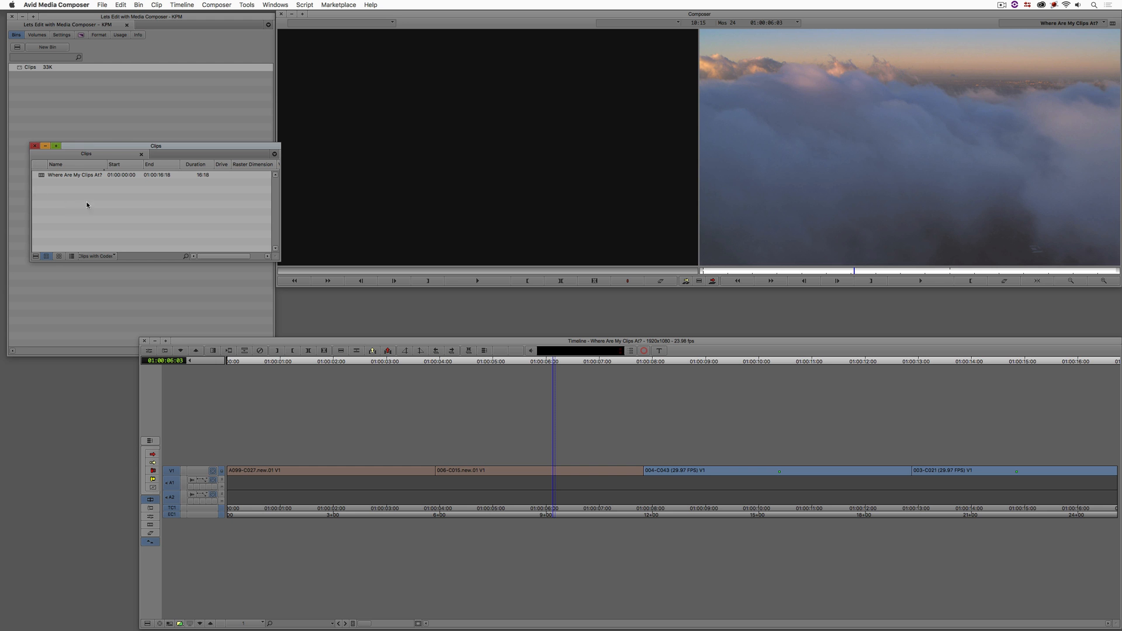
click(74, 174)
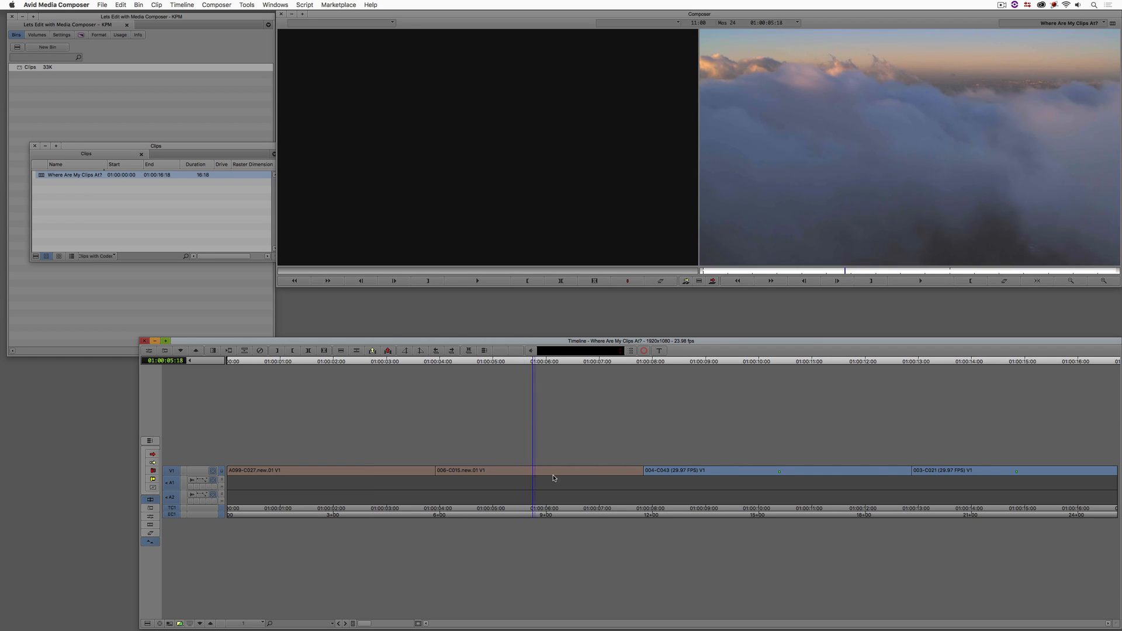
click(843, 360)
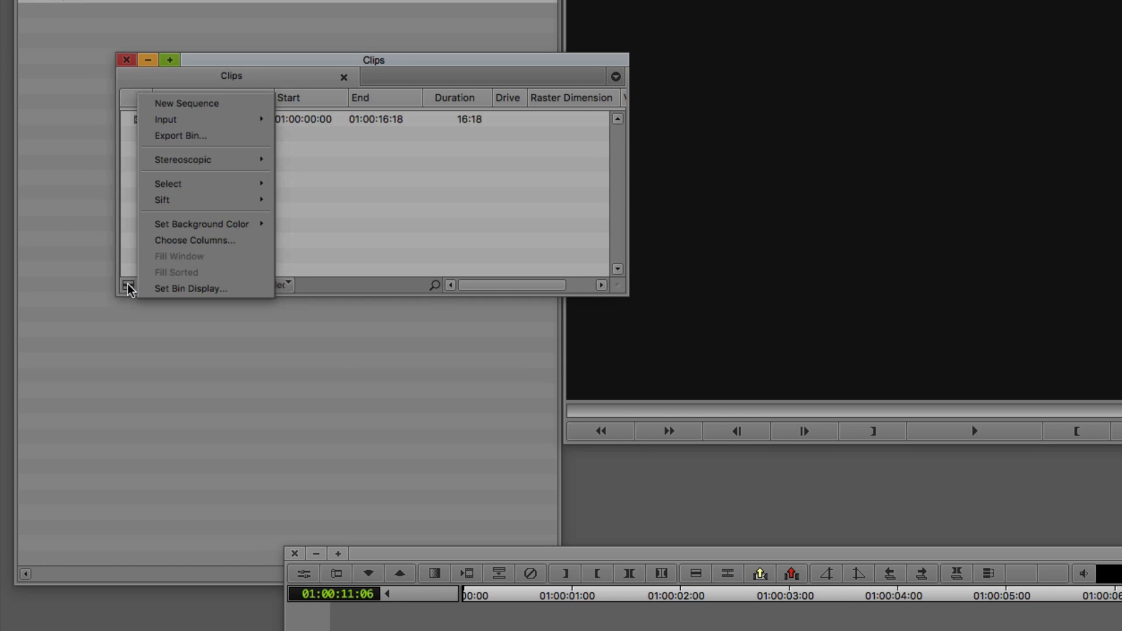
mouse_move(138, 292)
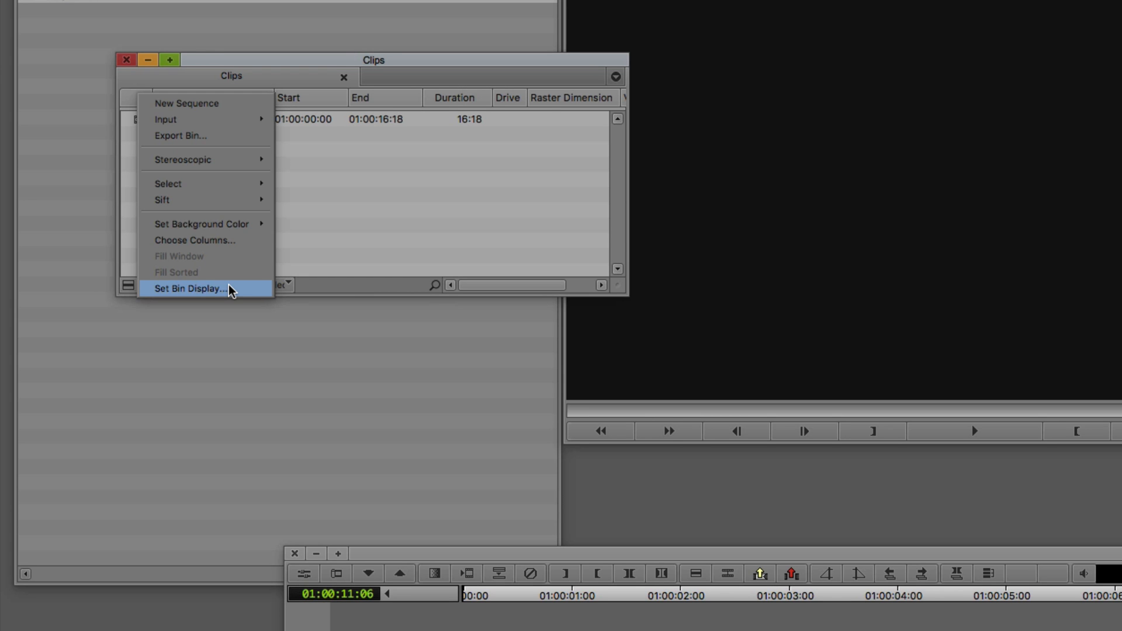
Enable Master Clips and Linked Master Clips in the Clips bin's Set Bin Display
click(189, 289)
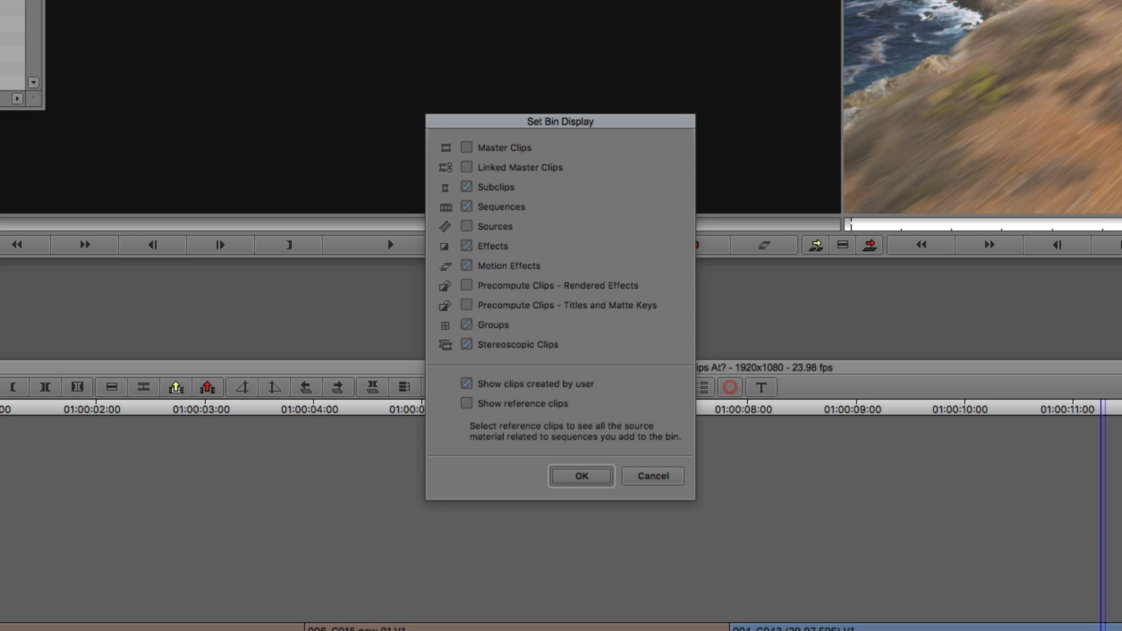
mouse_move(512, 202)
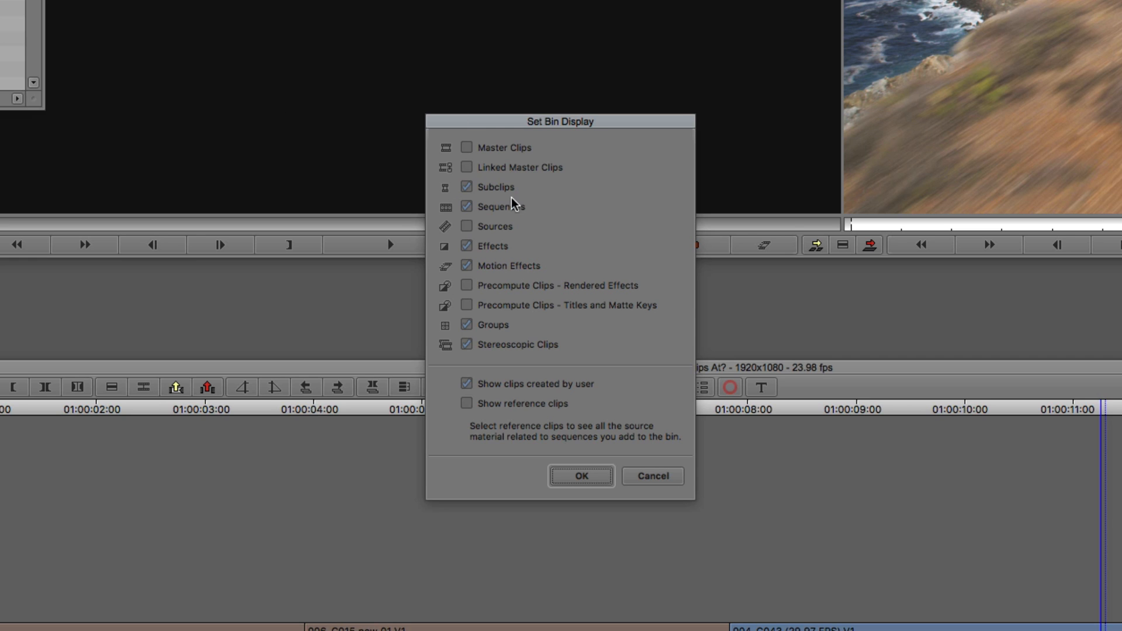
mouse_move(547, 290)
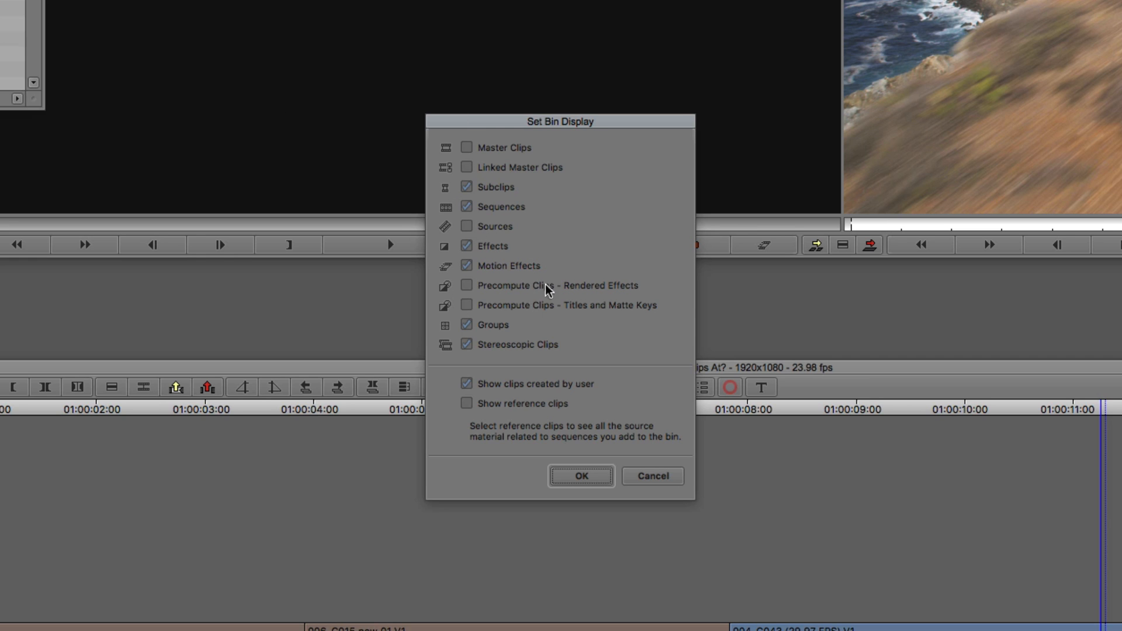
mouse_move(550, 364)
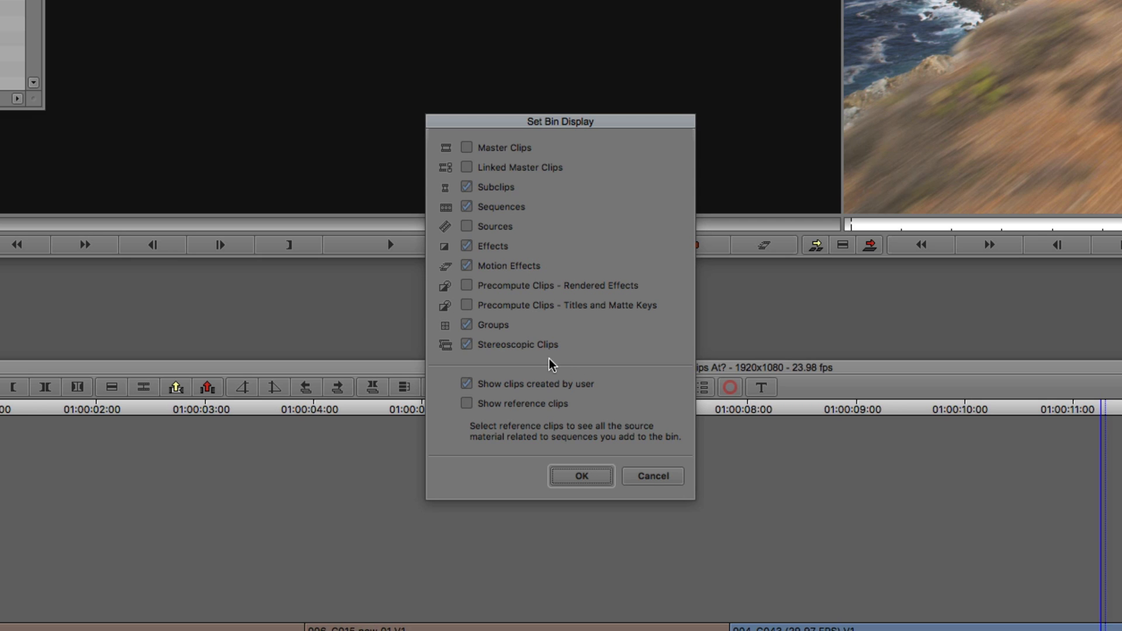
mouse_move(637, 357)
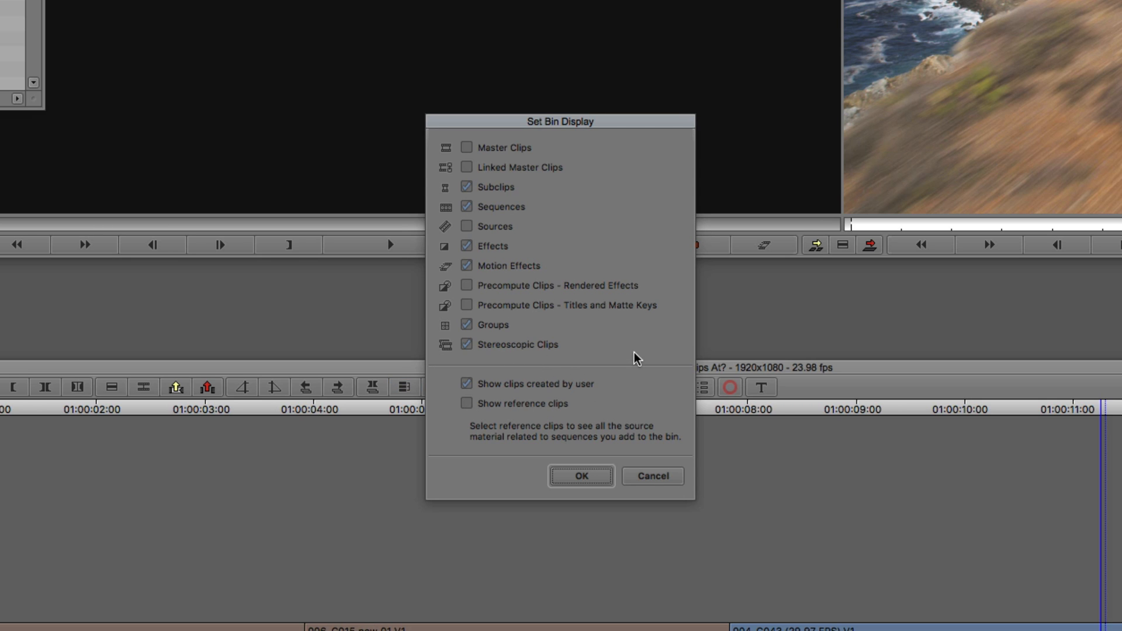
mouse_move(502, 358)
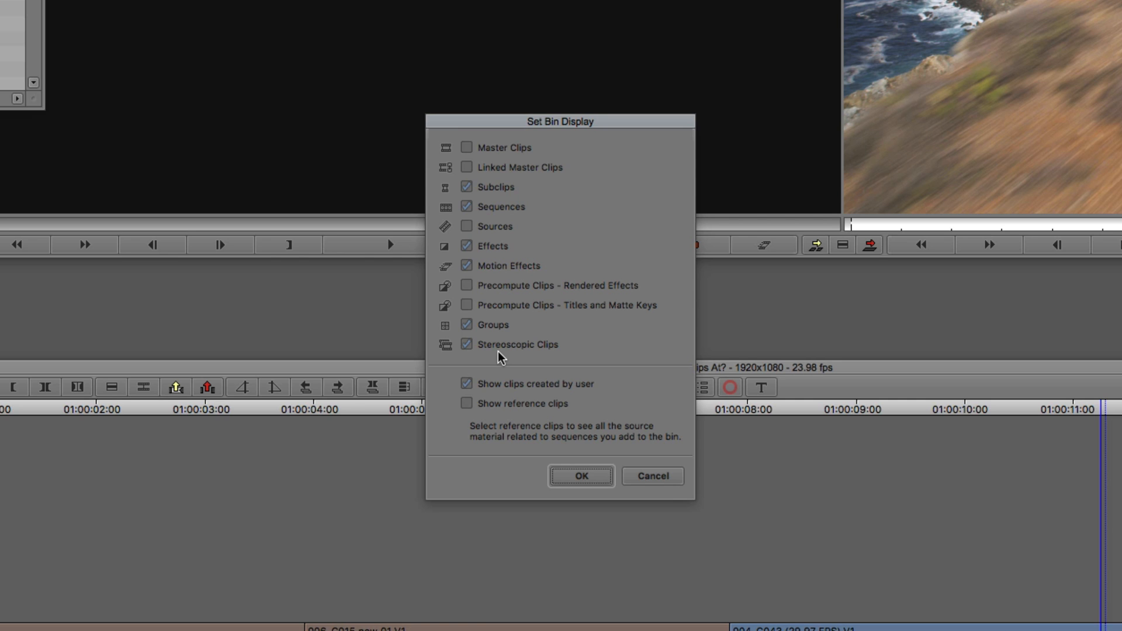
mouse_move(643, 155)
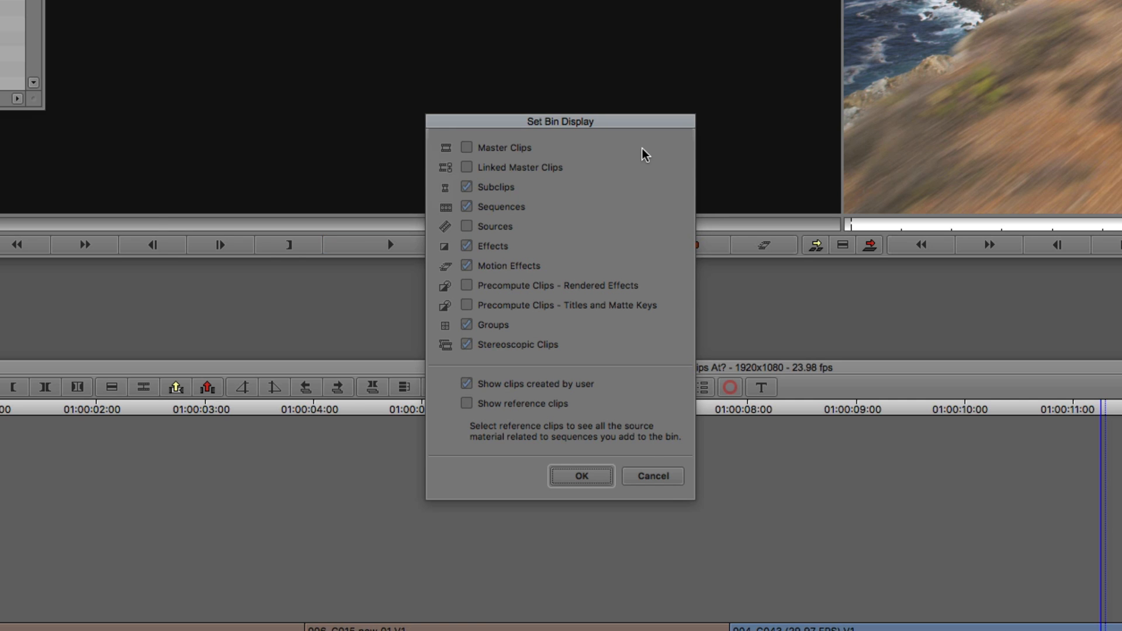
mouse_move(512, 152)
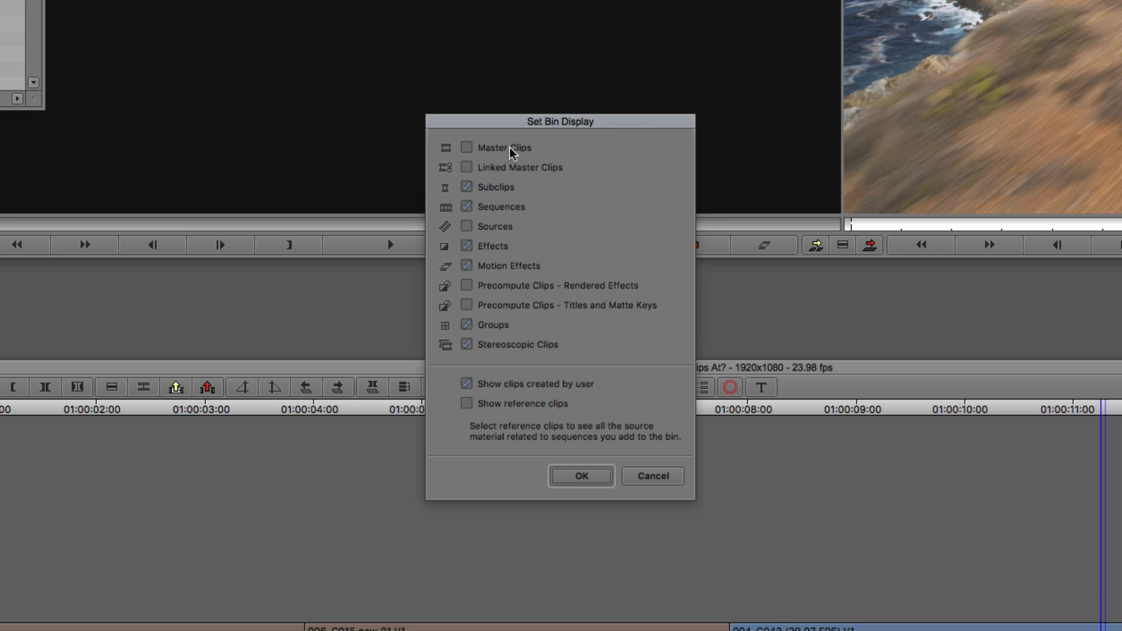
click(467, 148)
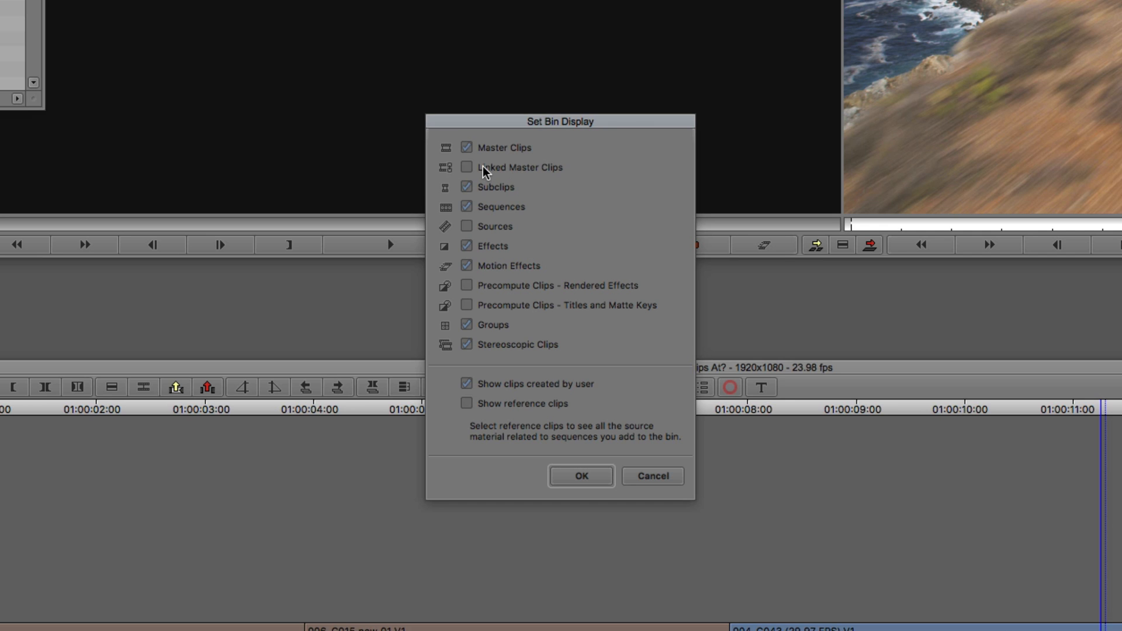
click(466, 167)
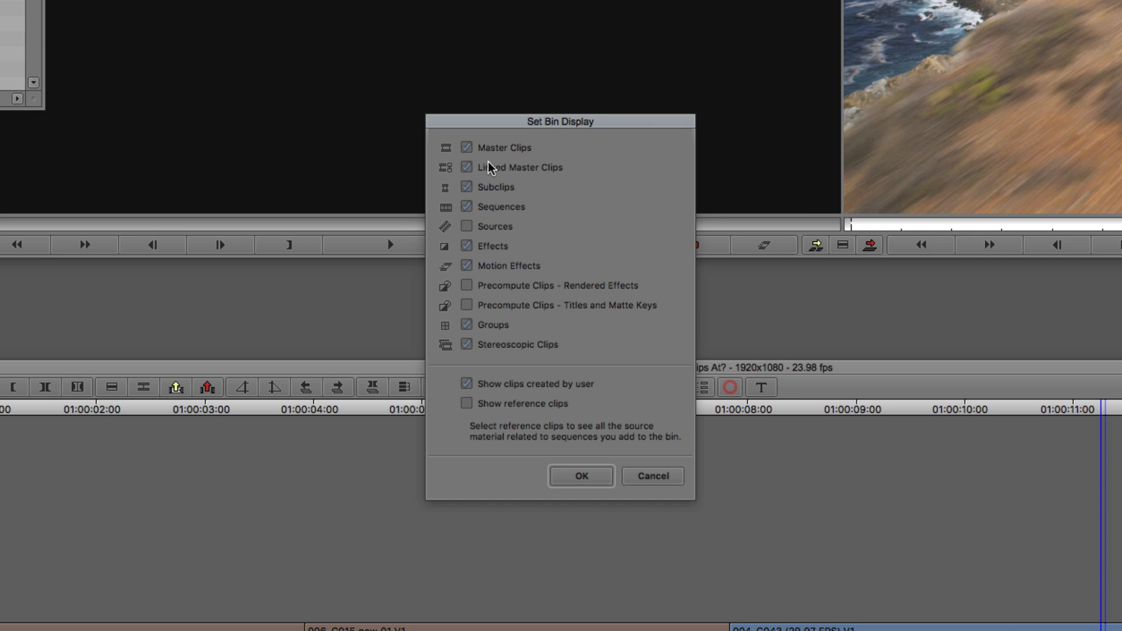
click(579, 476)
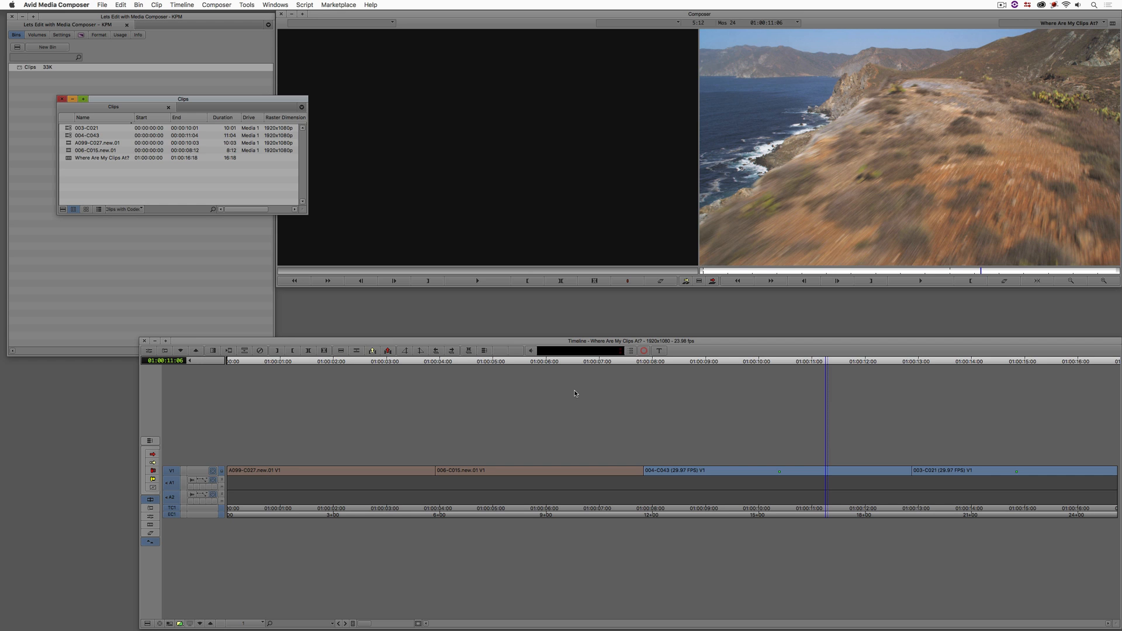
mouse_move(543, 447)
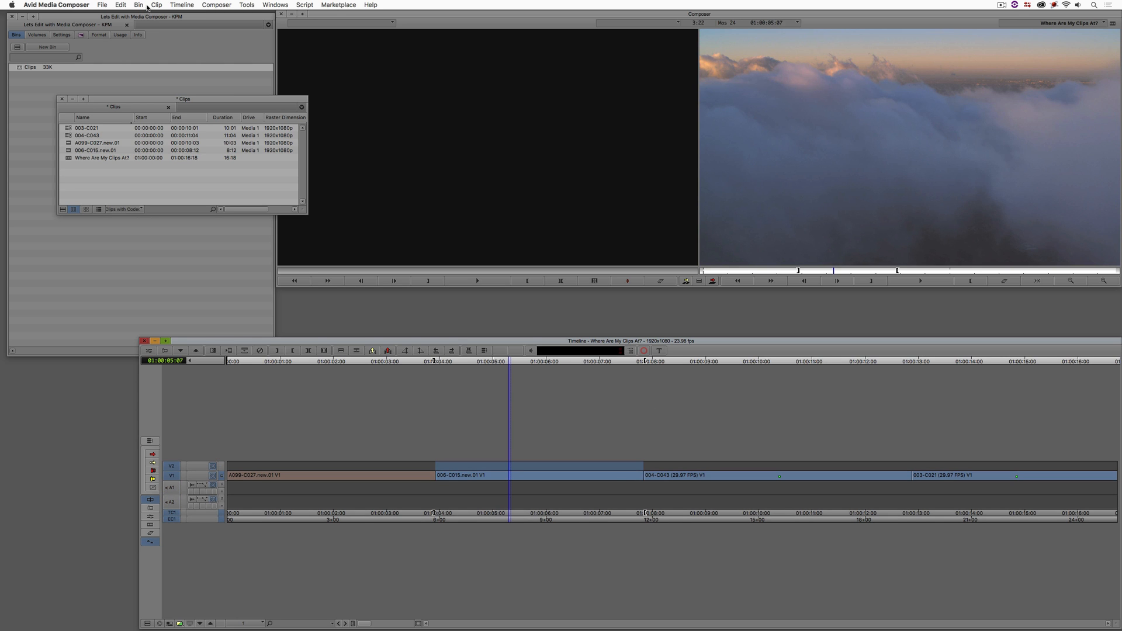
mouse_move(586, 144)
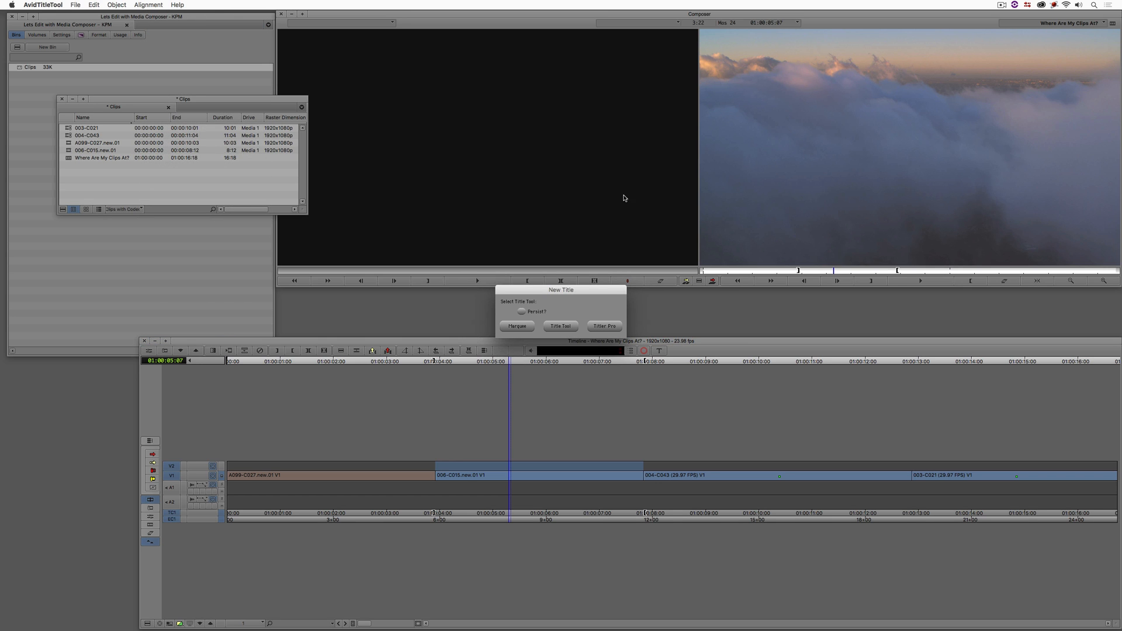
Create a new title reading 'NICE CLOODS!' in the Title Tool and close the editor
click(560, 326)
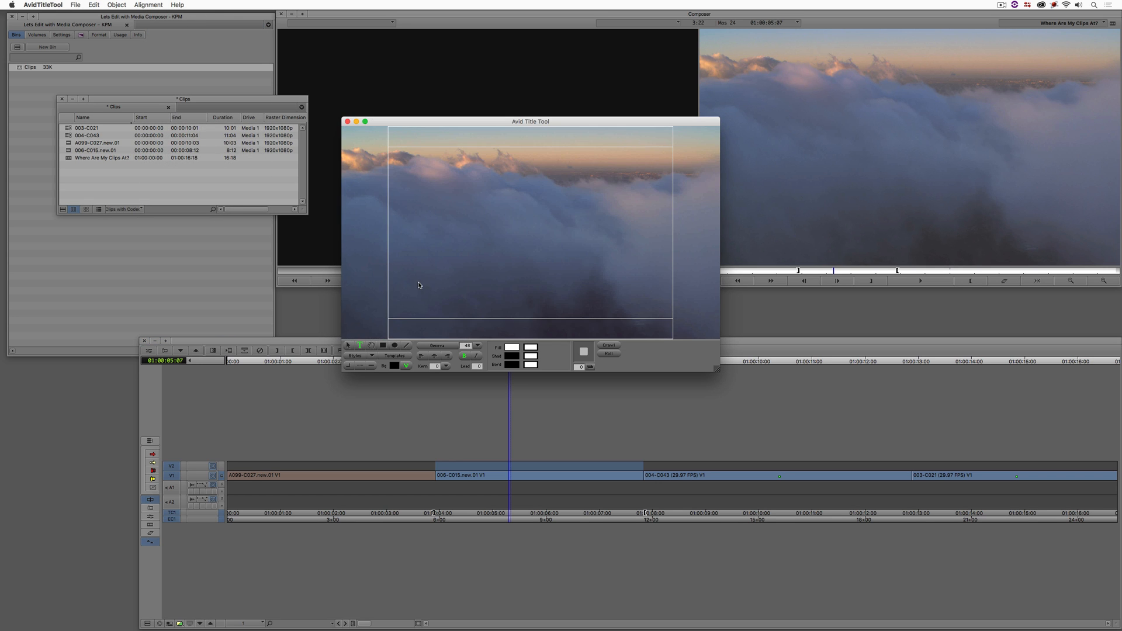
text(NICE)
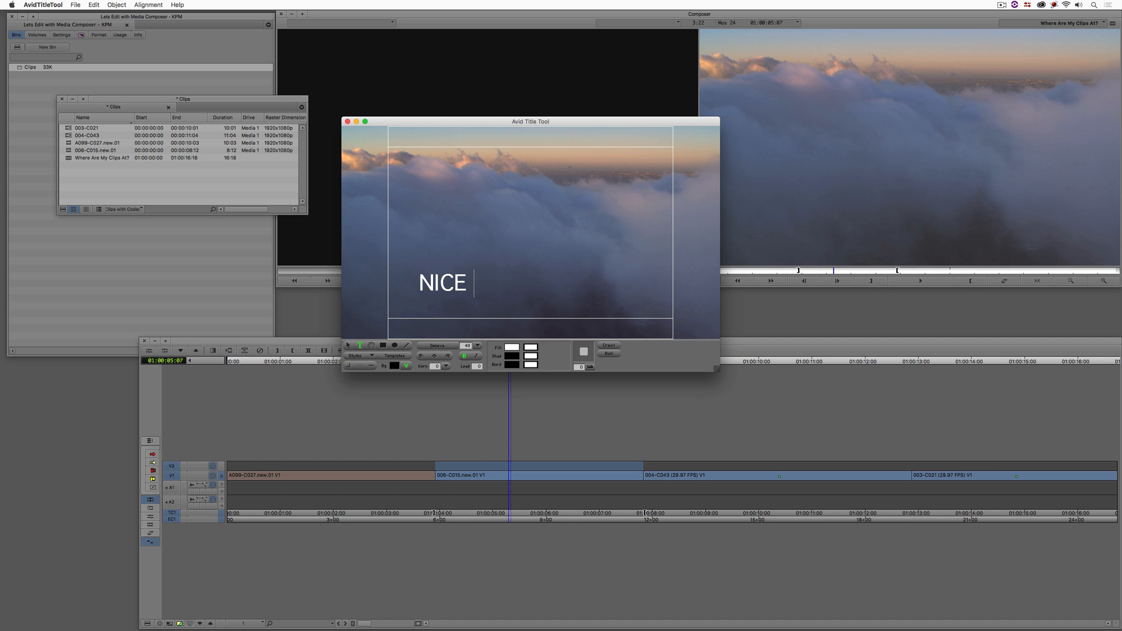
text(CLO)
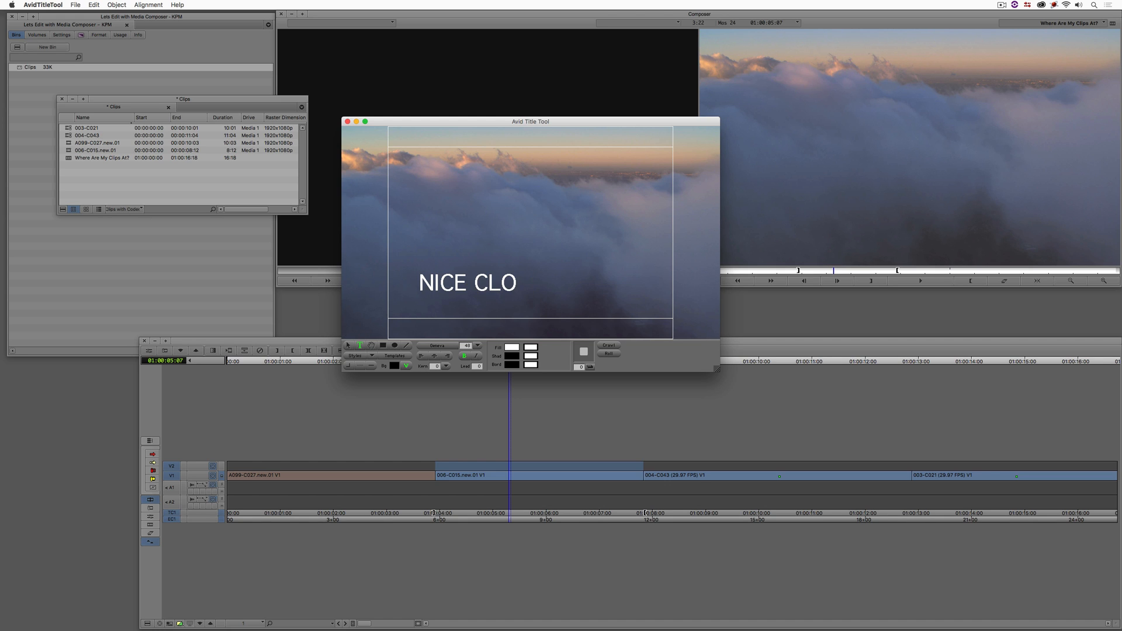
text(OD)
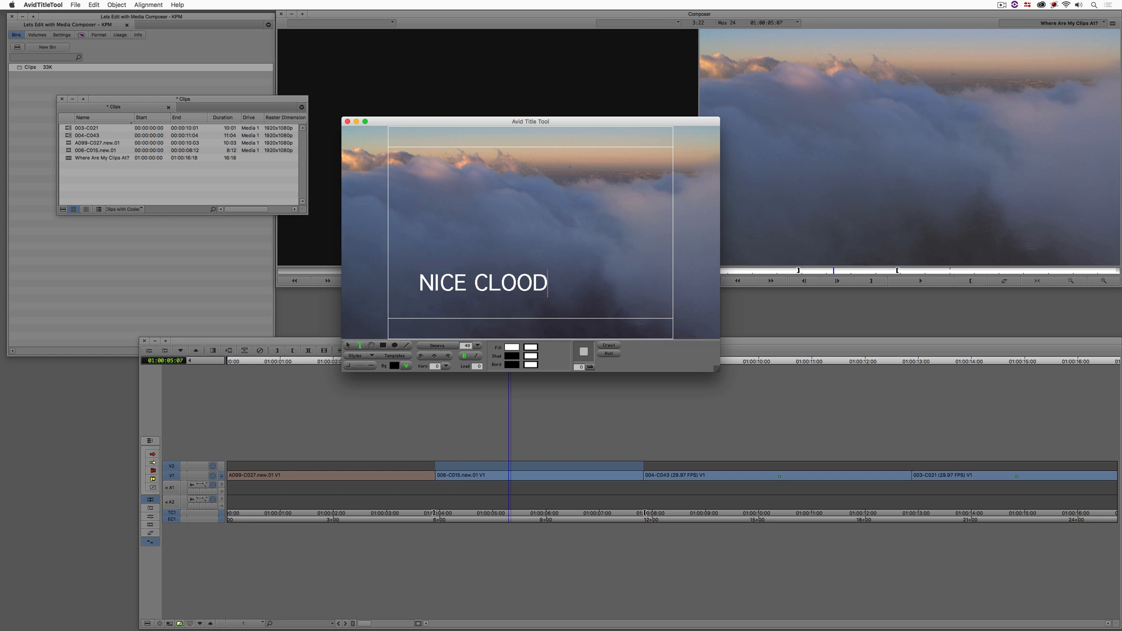
text(S)
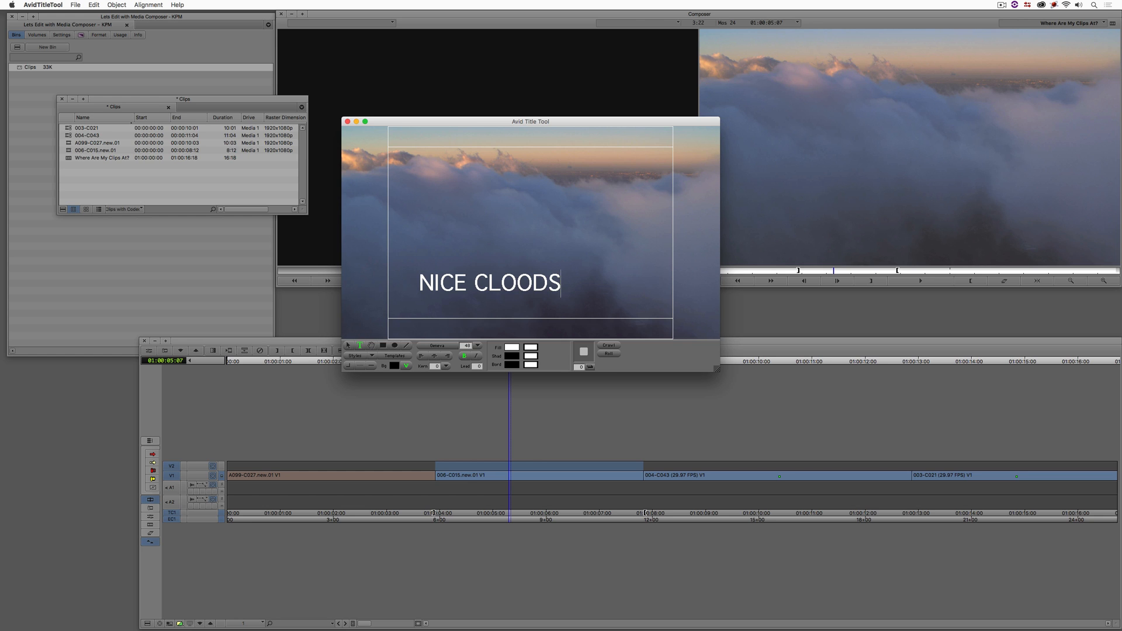
text(!)
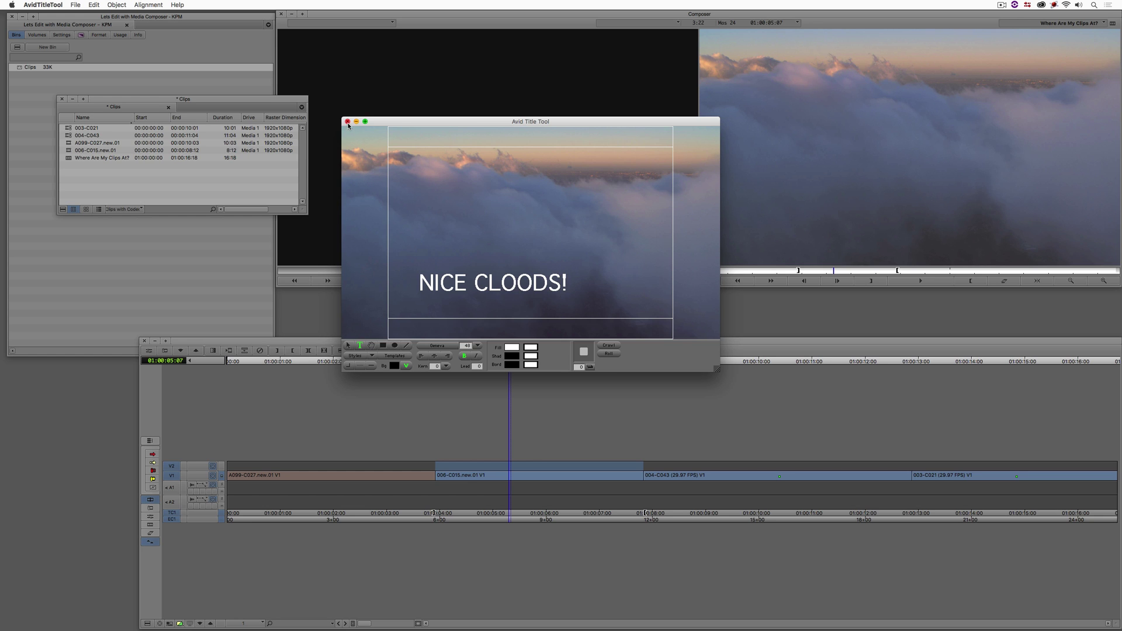
click(348, 121)
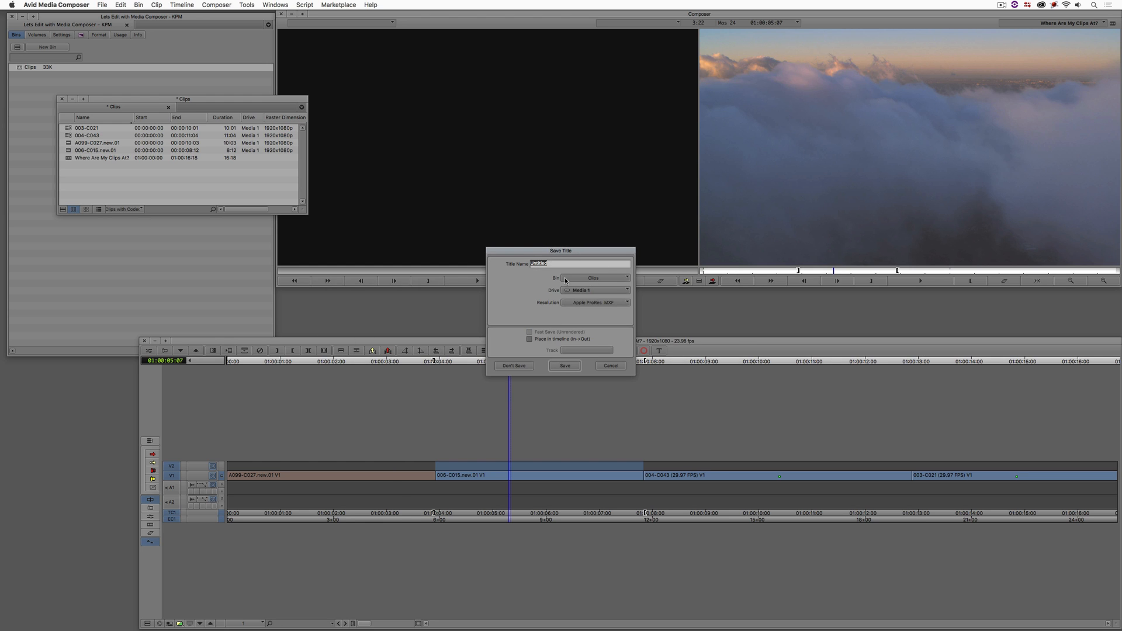
mouse_move(461, 263)
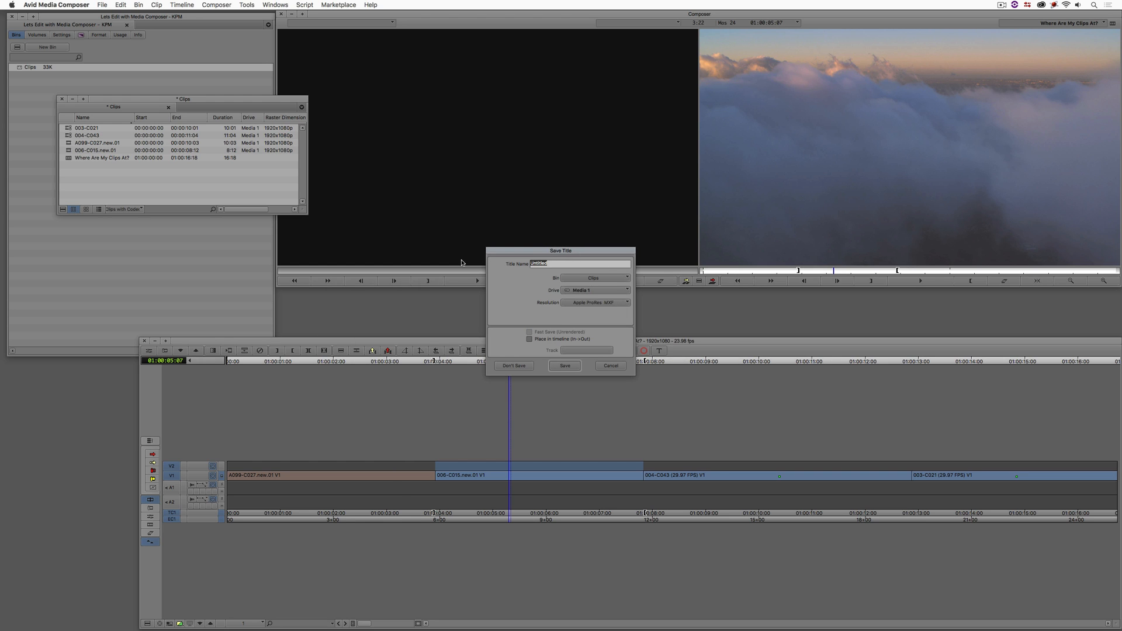
Save the title under the name 'Nice Clouds' into the bin
text(Nice Clou)
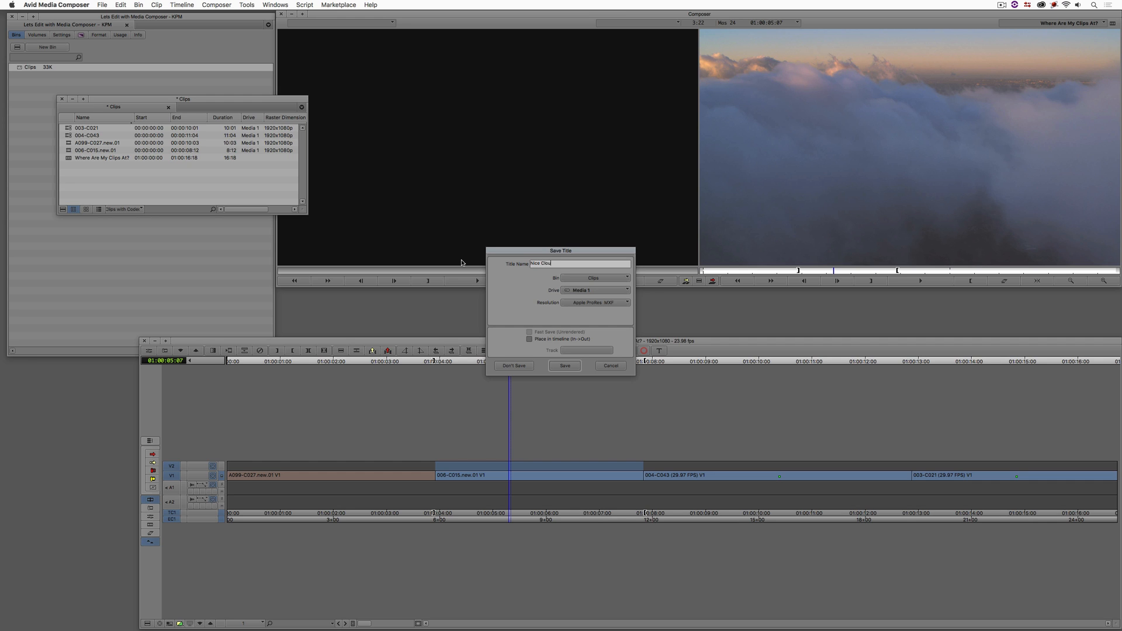
click(563, 366)
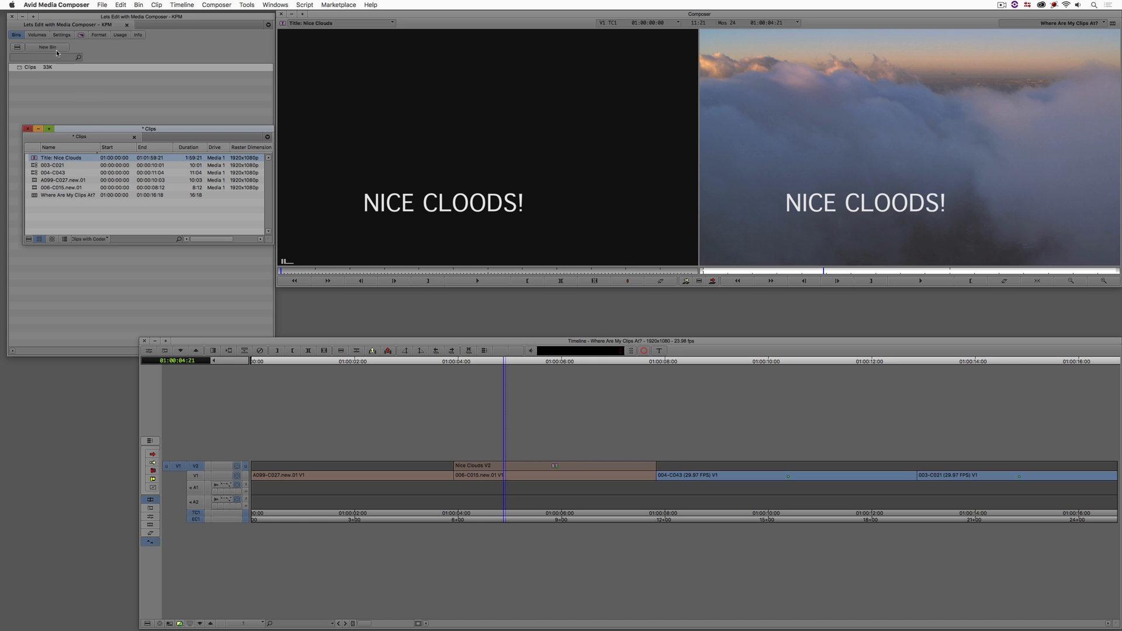
Create a GPHX bin holding the Nice Clouds title, positioned below the Clips bin
click(47, 46)
text(GPHX)
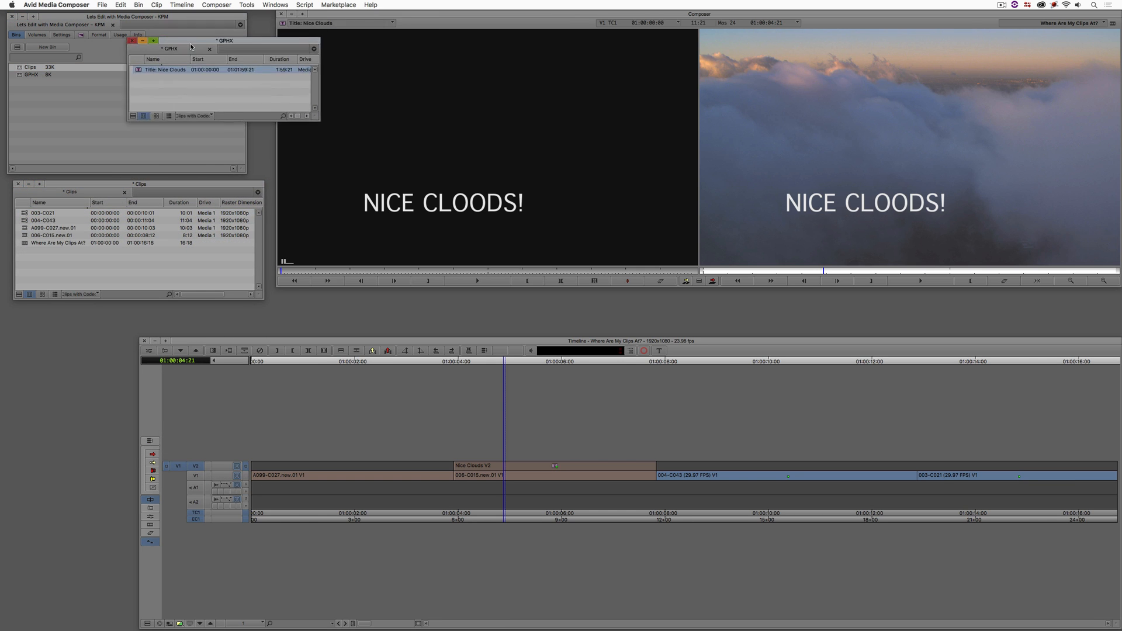
drag(189, 40, 143, 208)
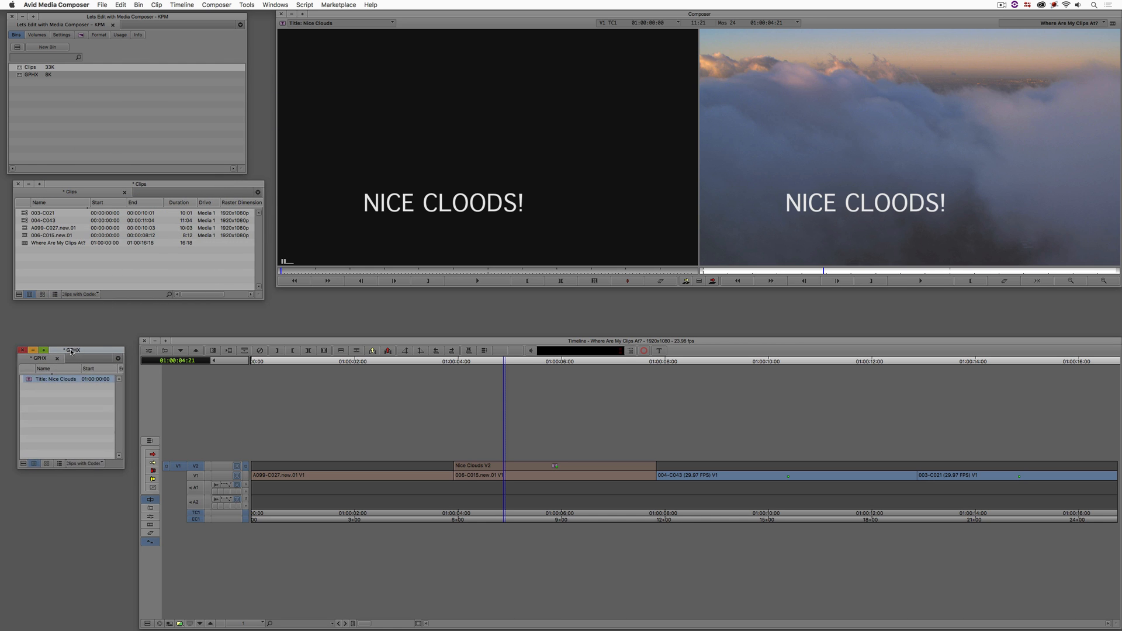
click(69, 348)
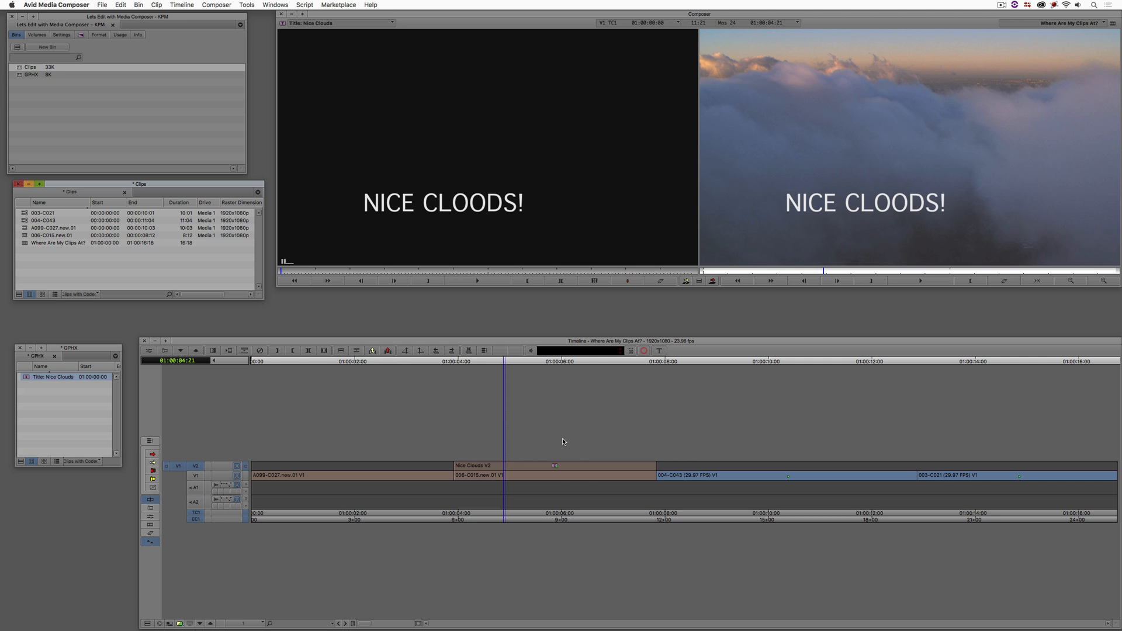
Edit the timeline title without promoting to Marquee, fix it to 'NICE CLOUDS!' and save
right_click(563, 441)
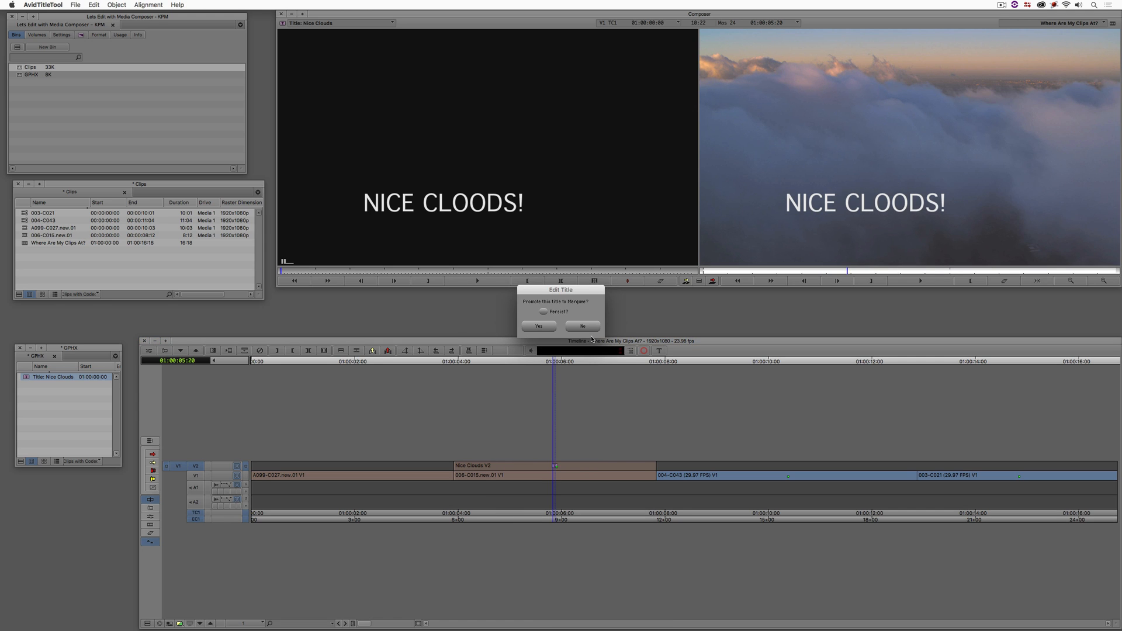
click(538, 328)
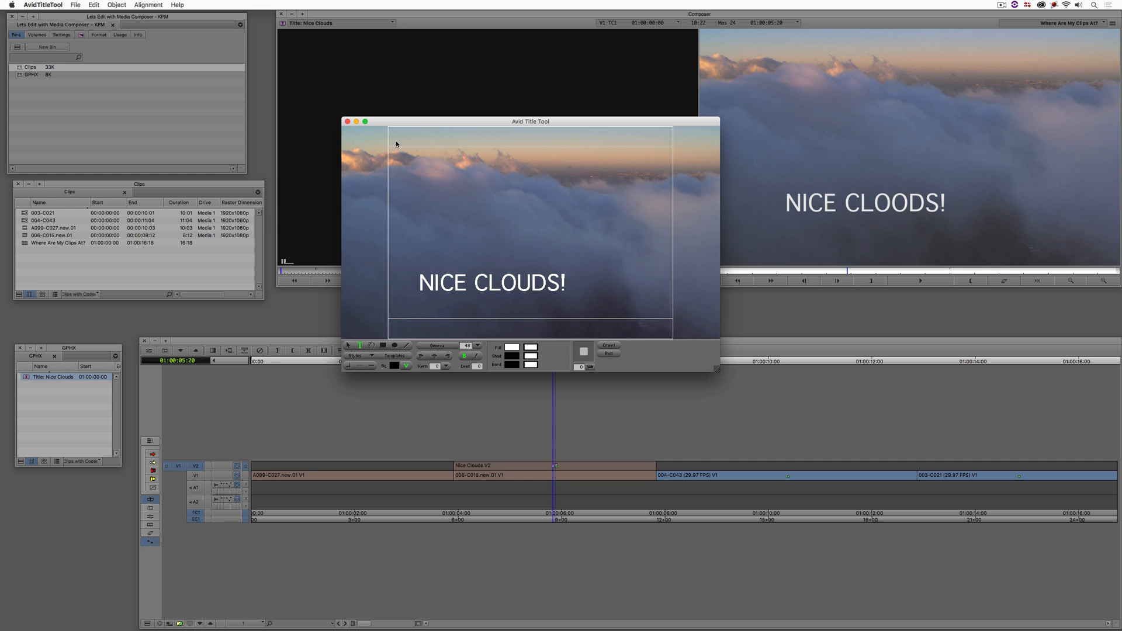
click(347, 121)
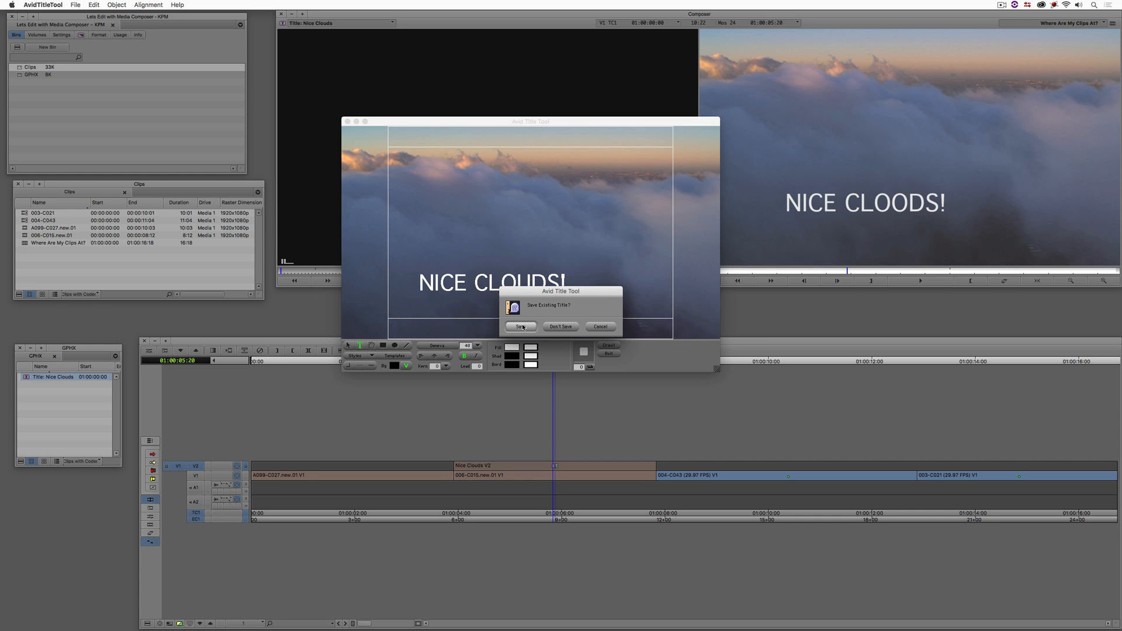
click(520, 326)
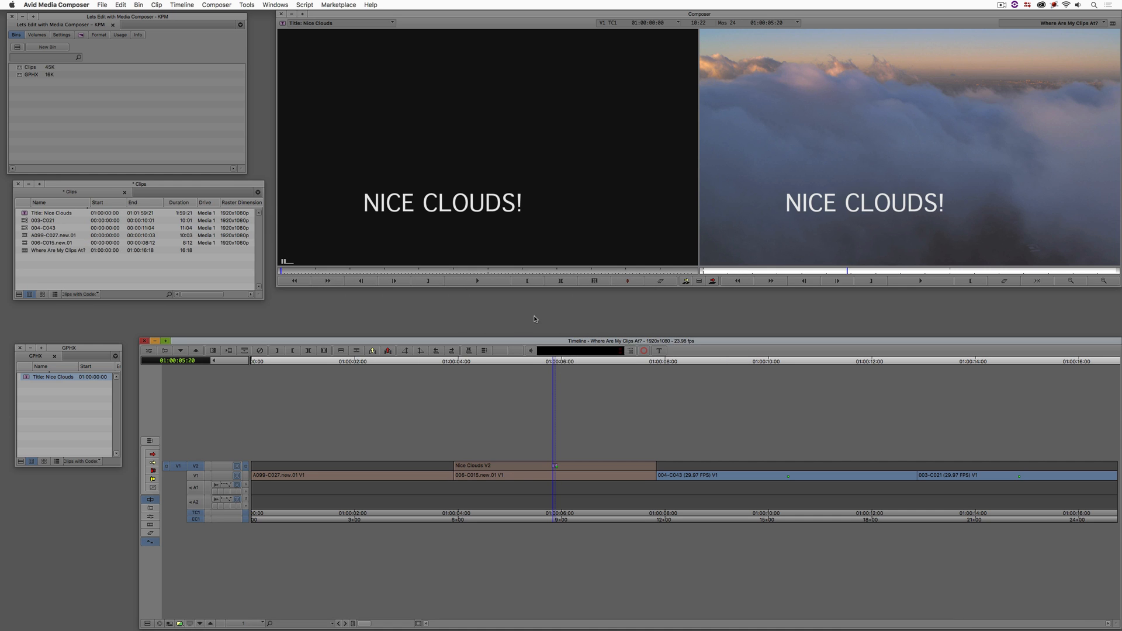
mouse_move(180, 296)
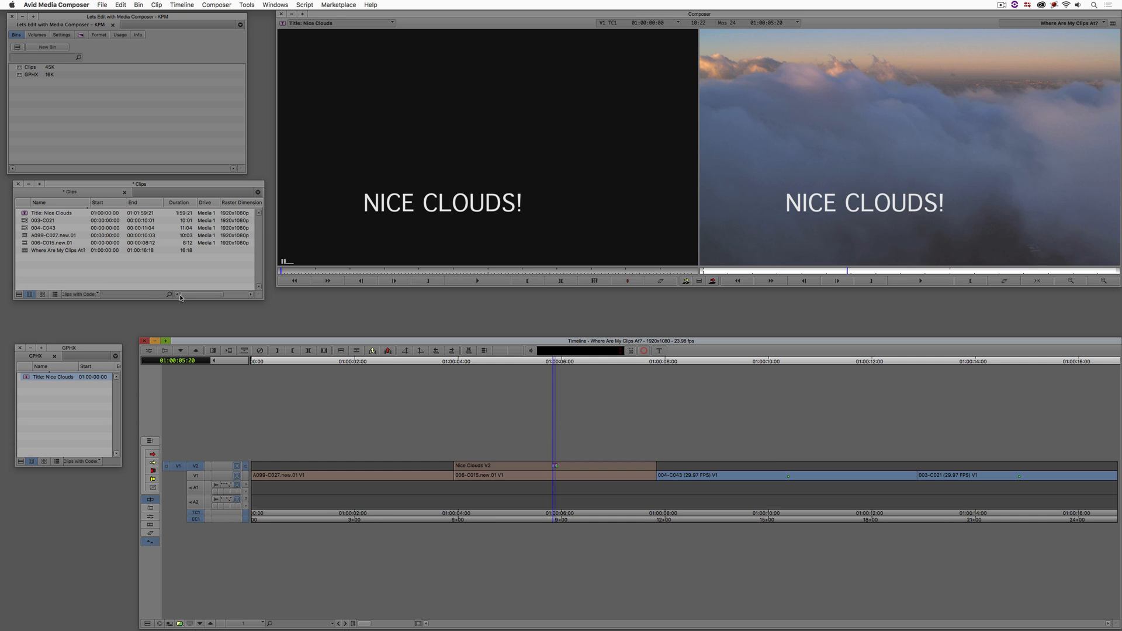
mouse_move(87, 349)
text(Sequence)
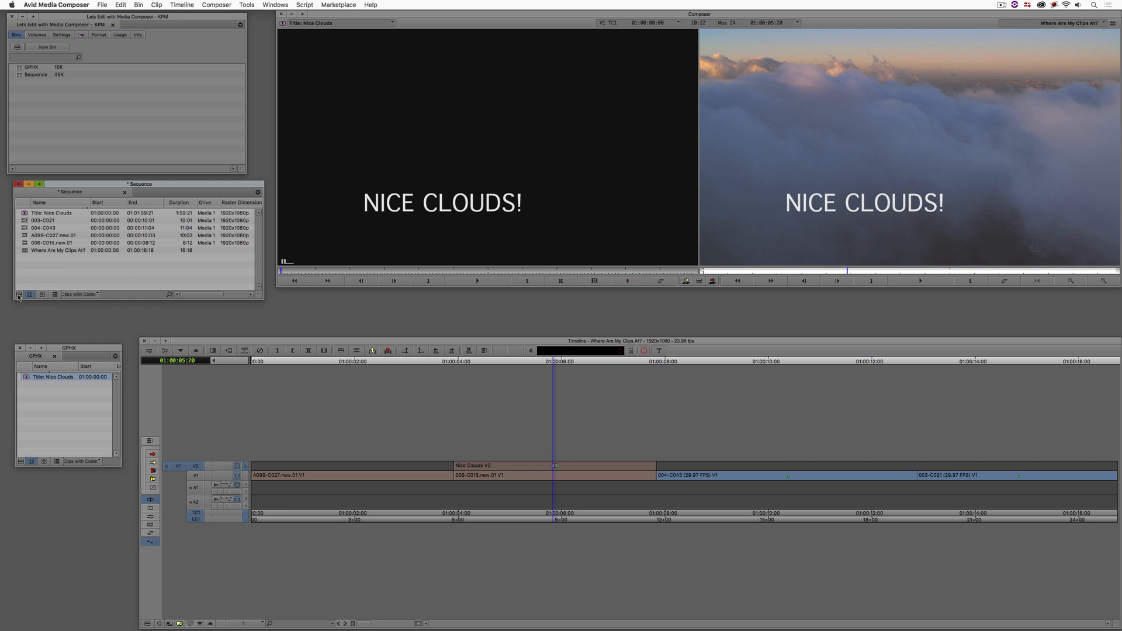
Change the Sequence bin's displayed item types so the Nice Clouds title no longer lists
click(31, 294)
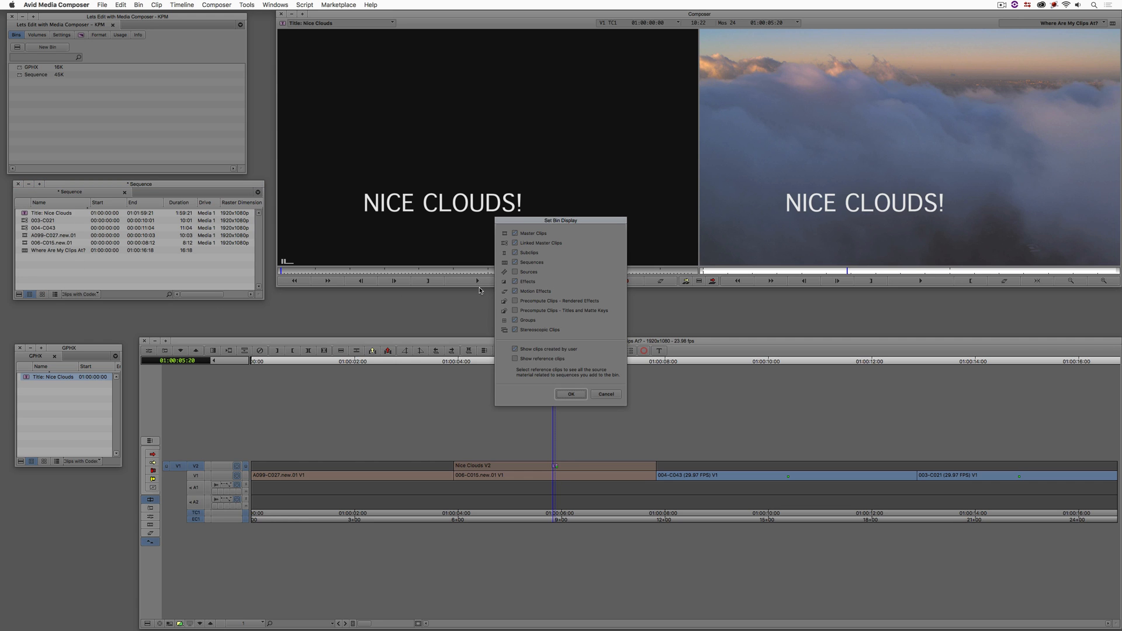
mouse_move(564, 239)
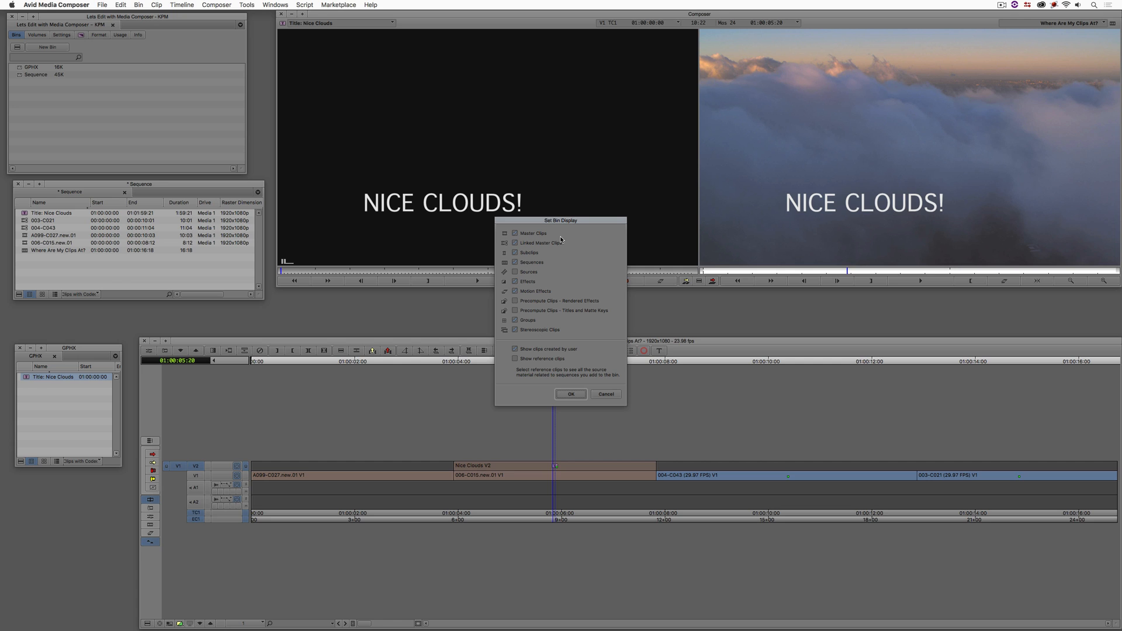
mouse_move(570, 394)
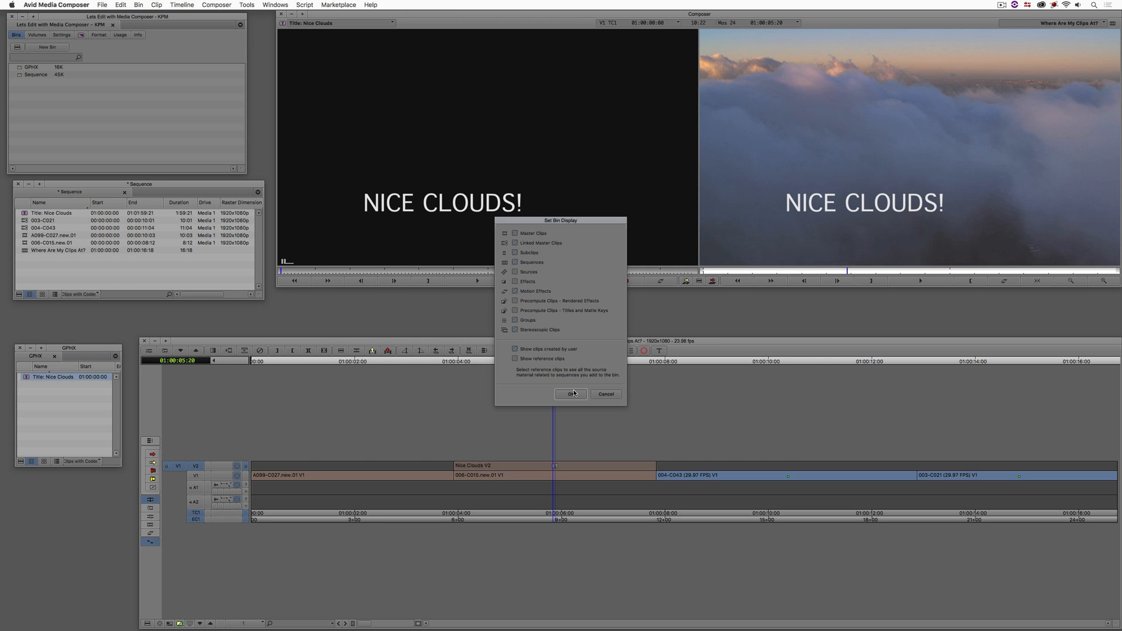
click(570, 394)
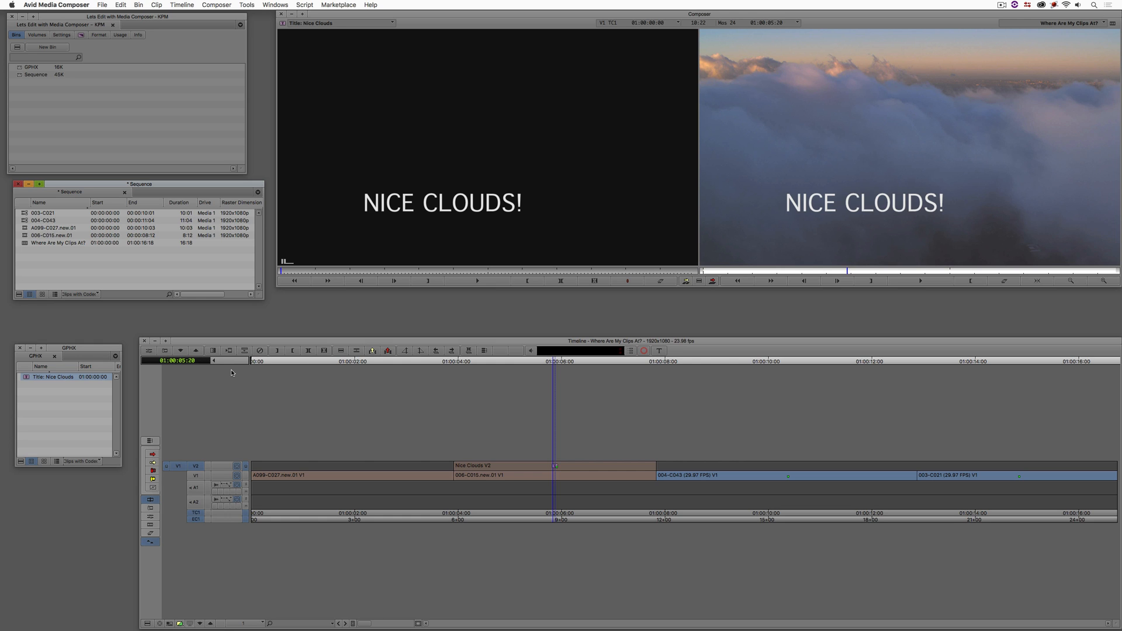
mouse_move(235, 375)
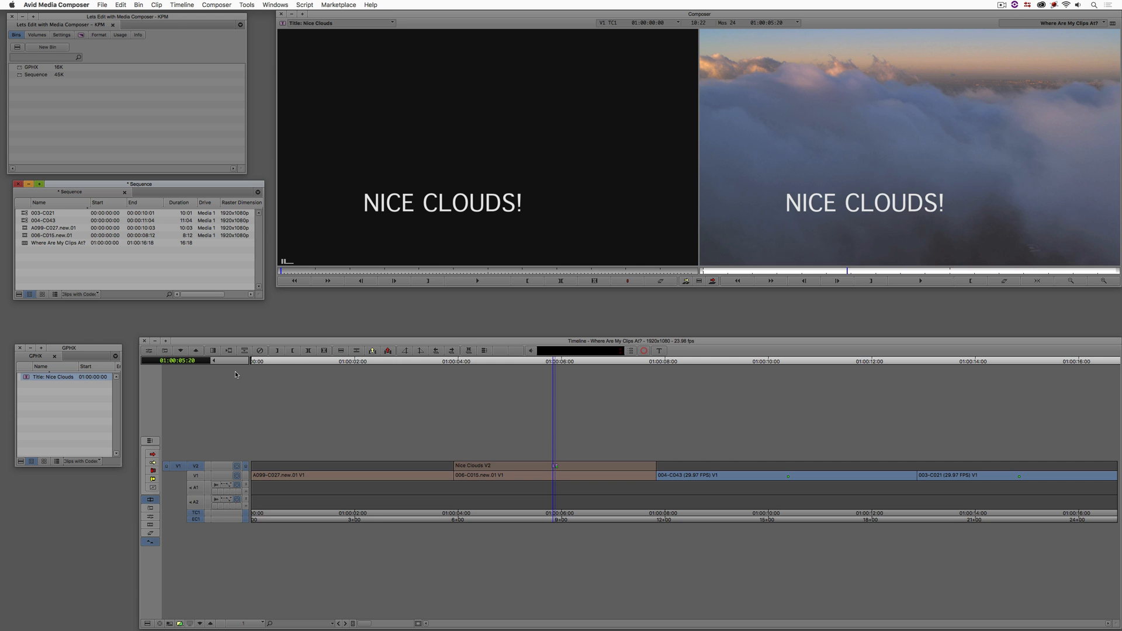
mouse_move(302, 39)
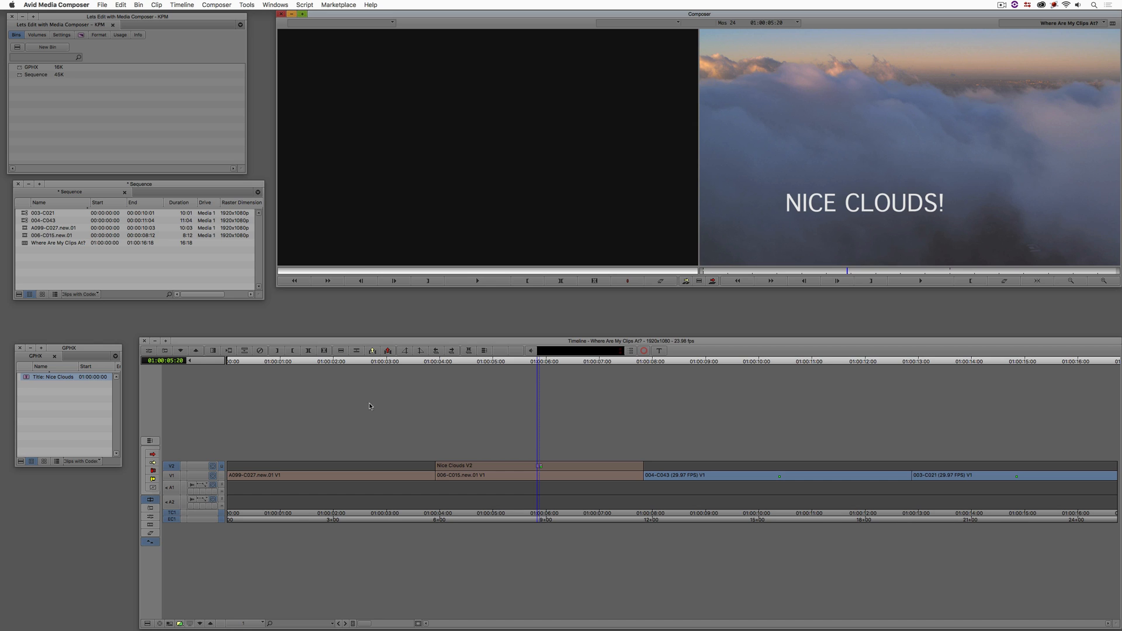
mouse_move(51, 228)
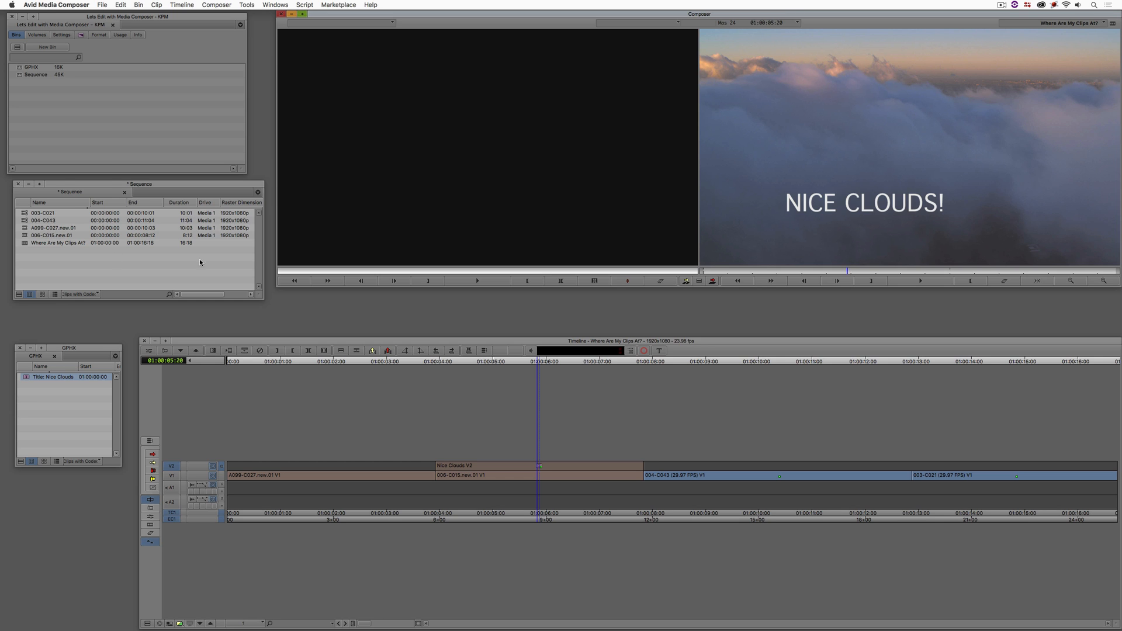
mouse_move(71, 211)
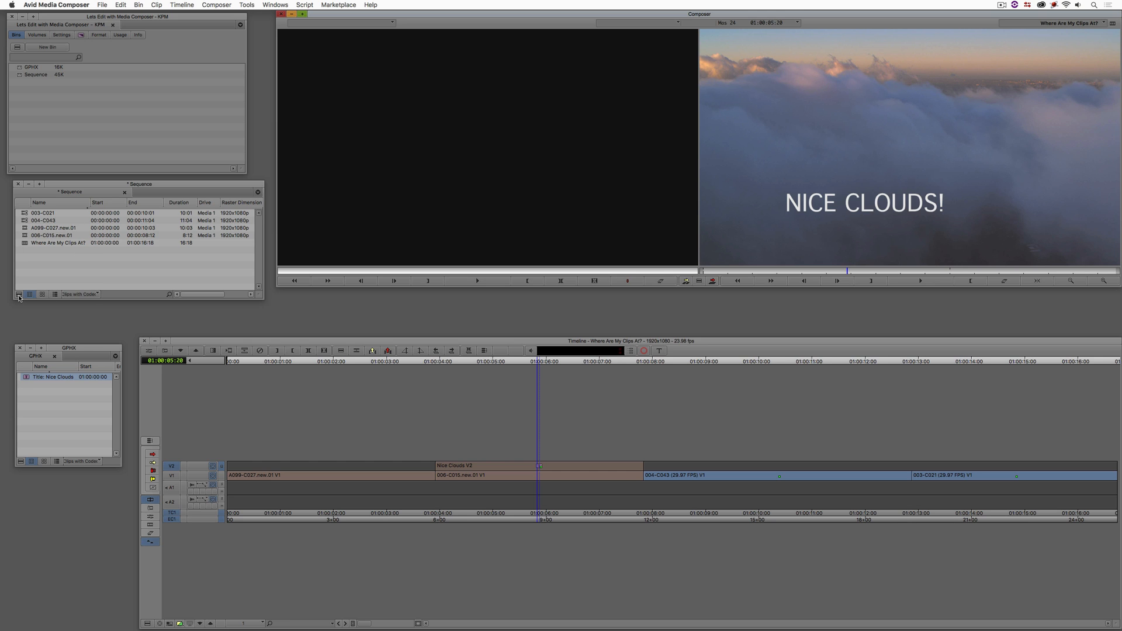
Adjust the GPHX bin's displayed clip types so both Nice Clouds title entries appear
click(29, 295)
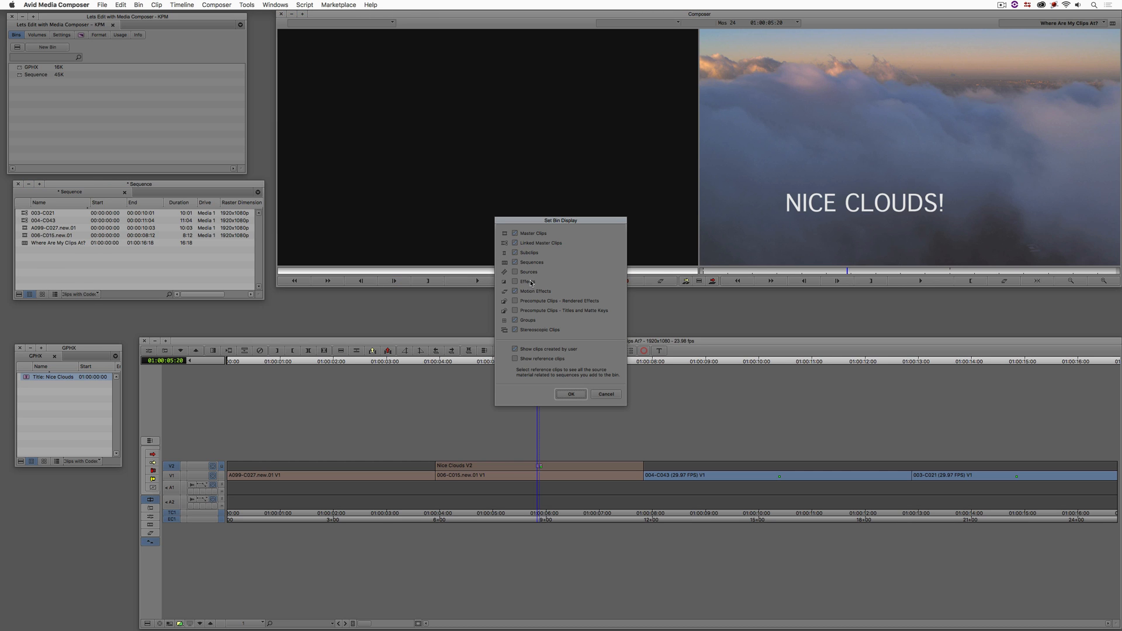
mouse_move(523, 283)
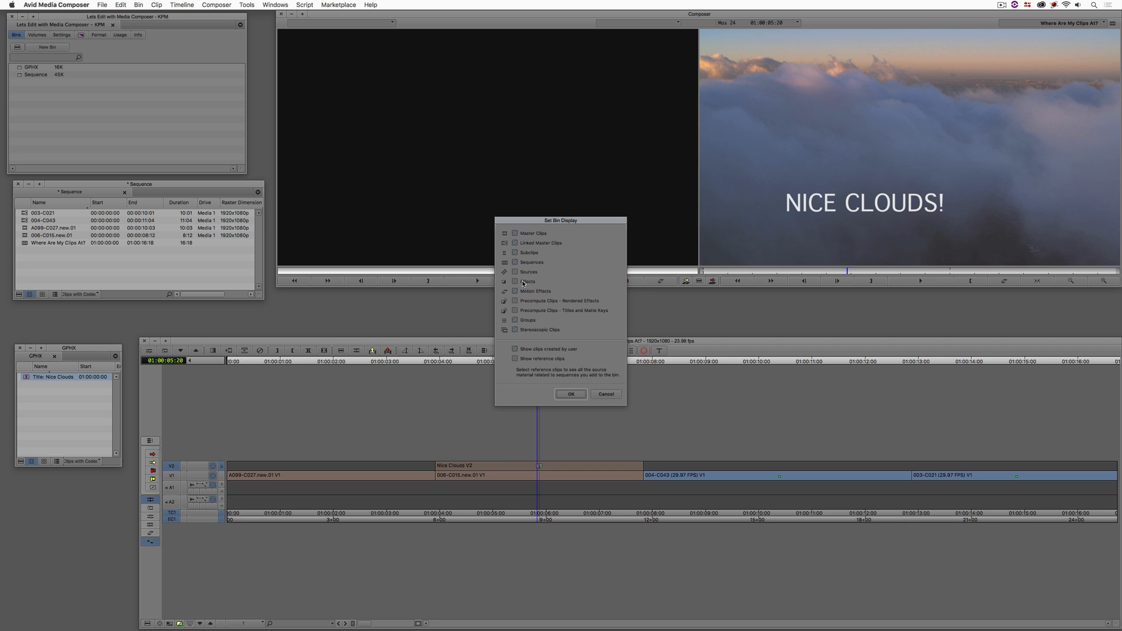
click(569, 394)
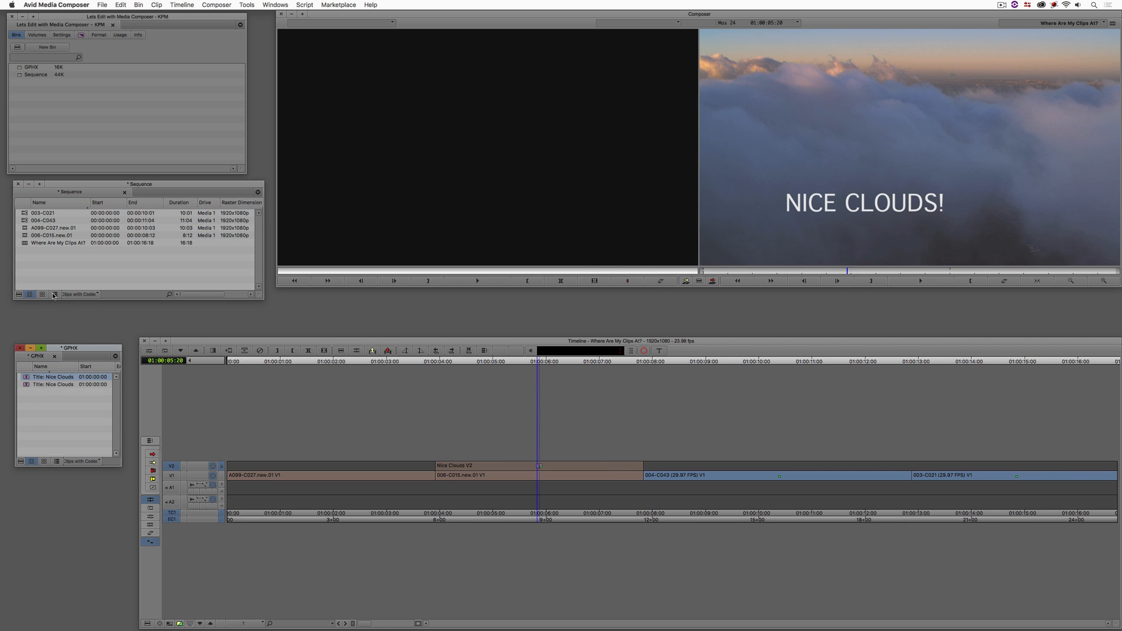
click(29, 295)
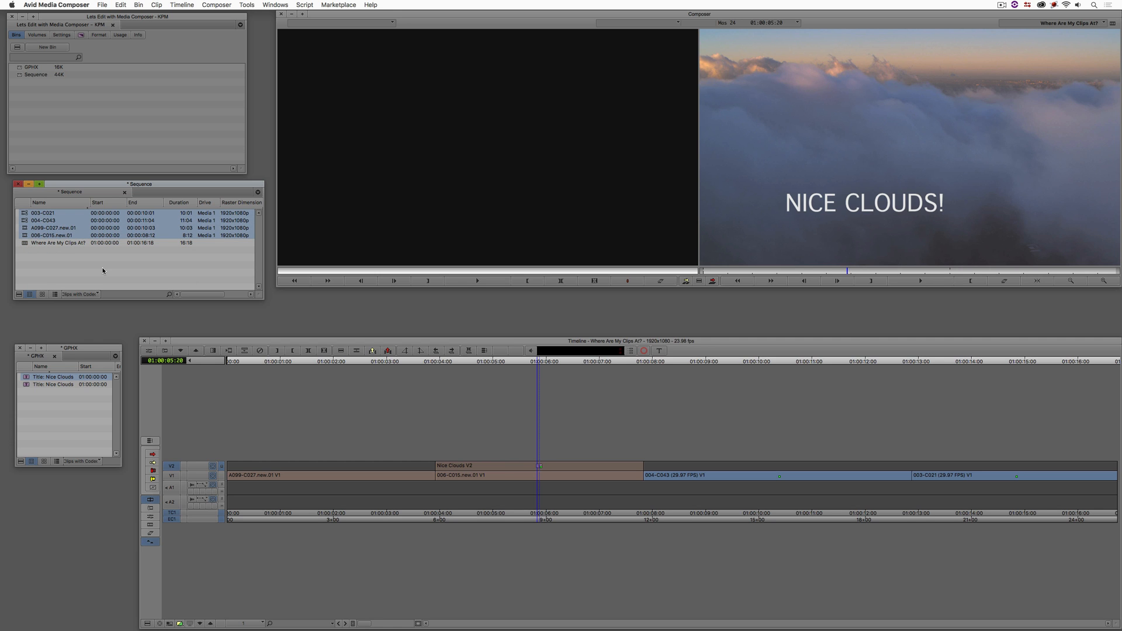
key(delete)
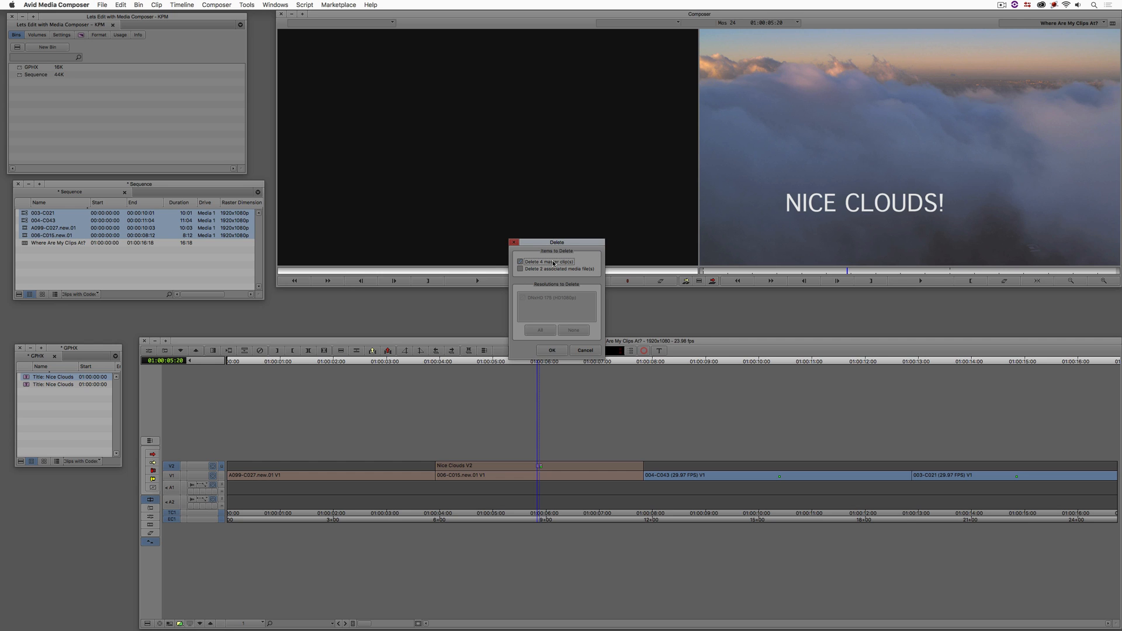
mouse_move(533, 284)
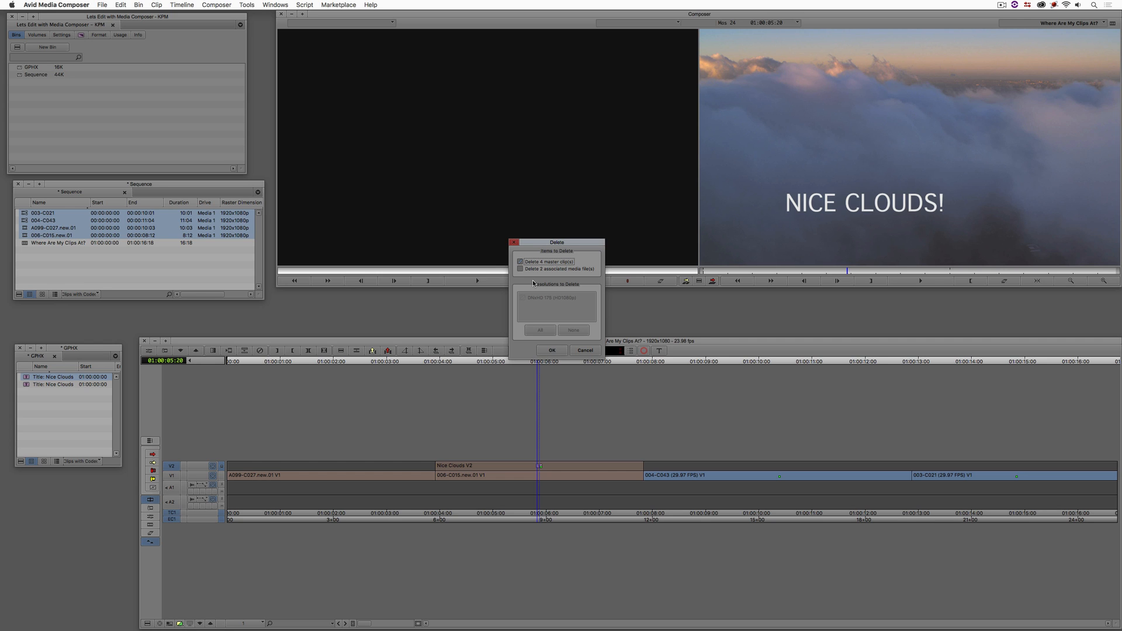
click(550, 350)
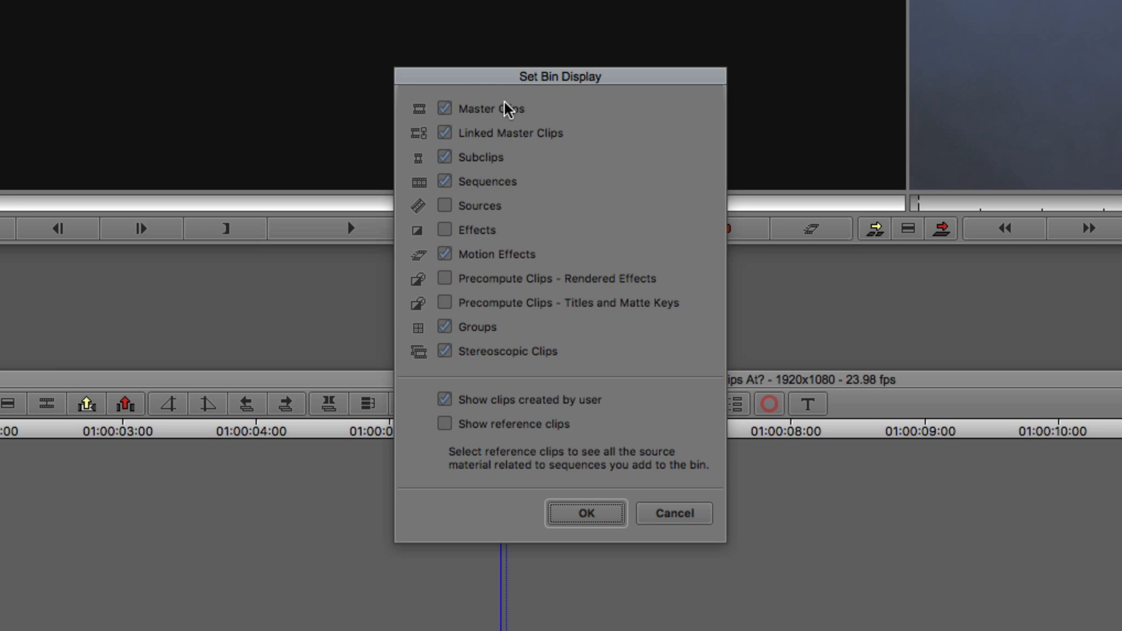
mouse_move(476, 230)
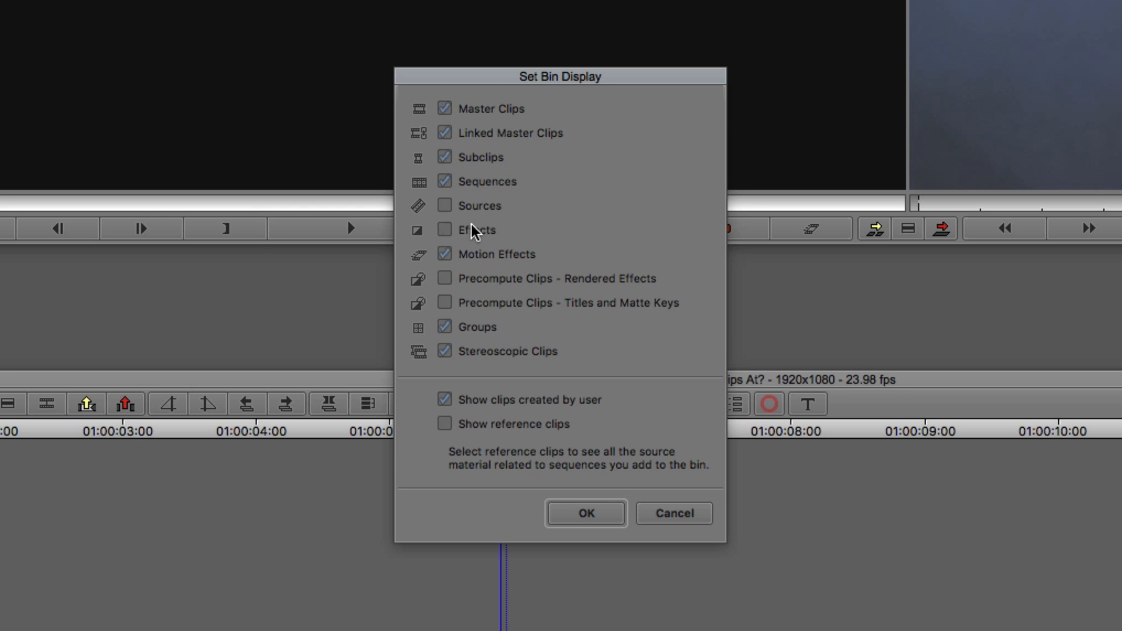
click(584, 513)
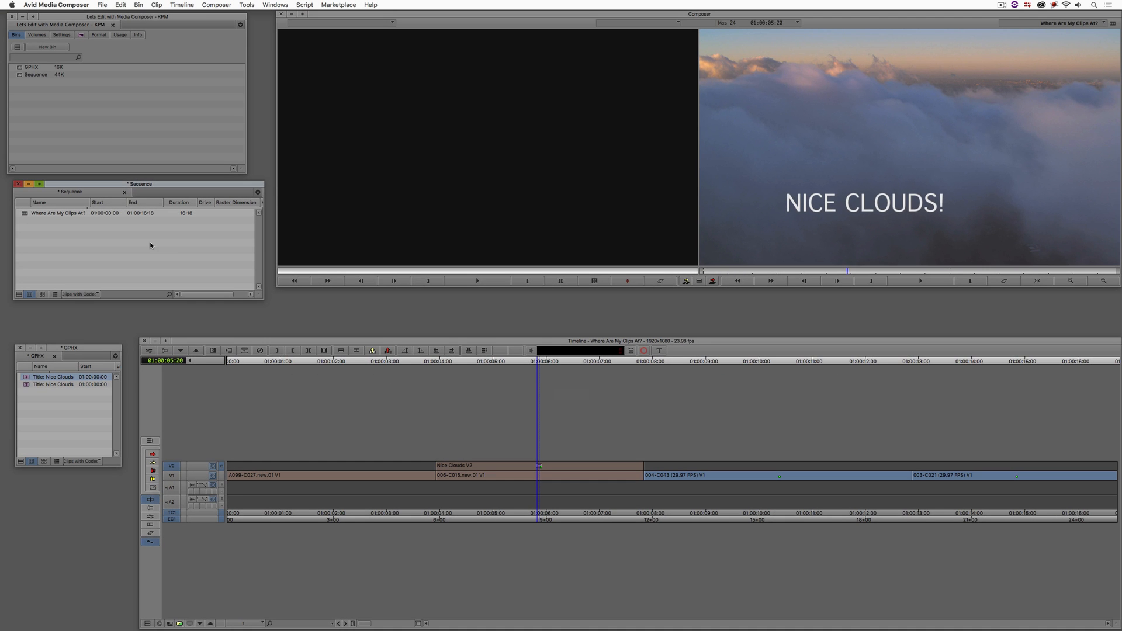
mouse_move(242, 245)
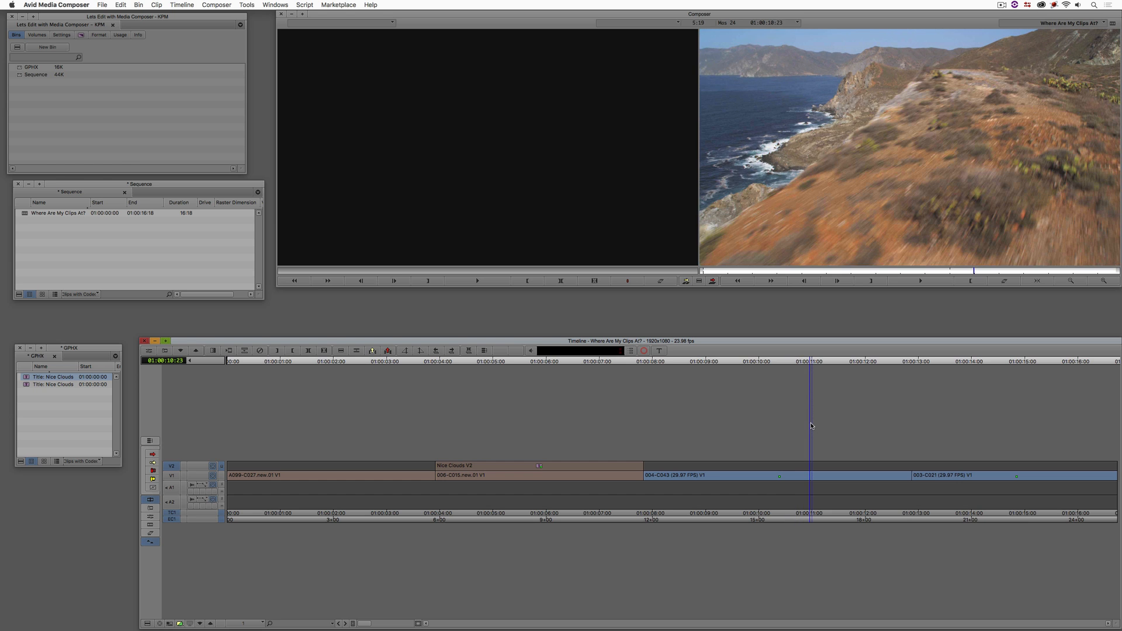
mouse_move(764, 447)
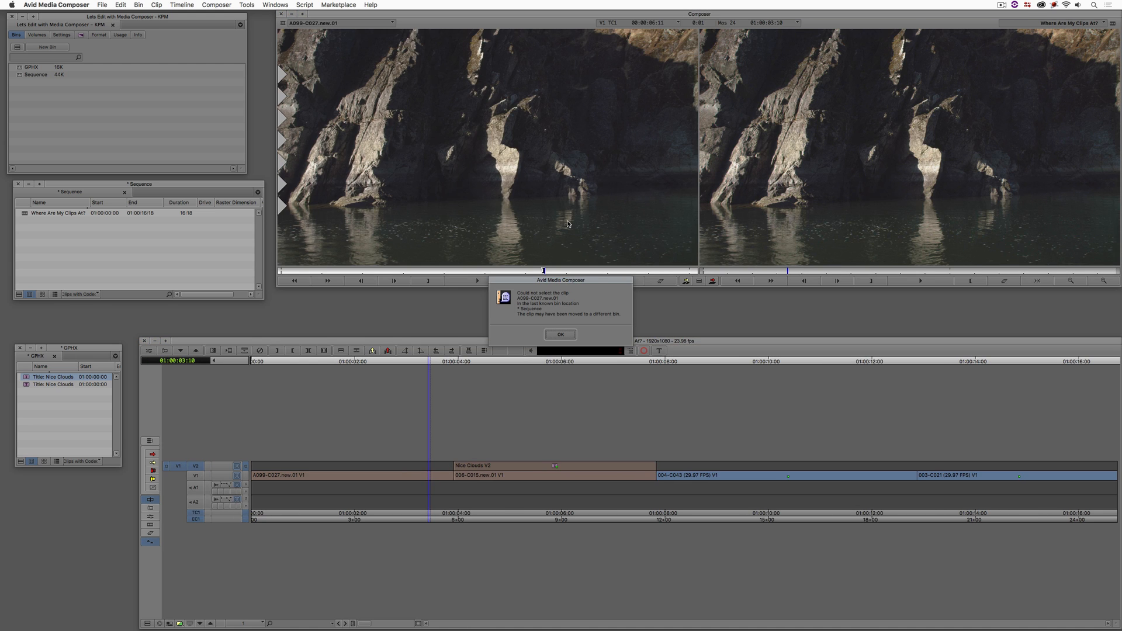
mouse_move(556, 285)
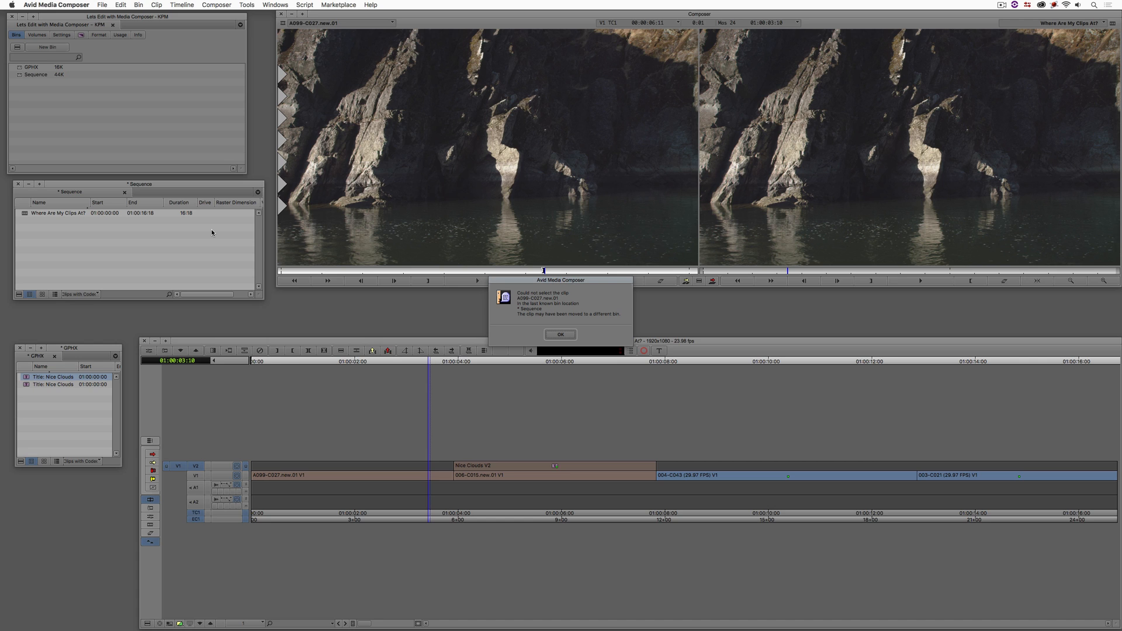
mouse_move(448, 346)
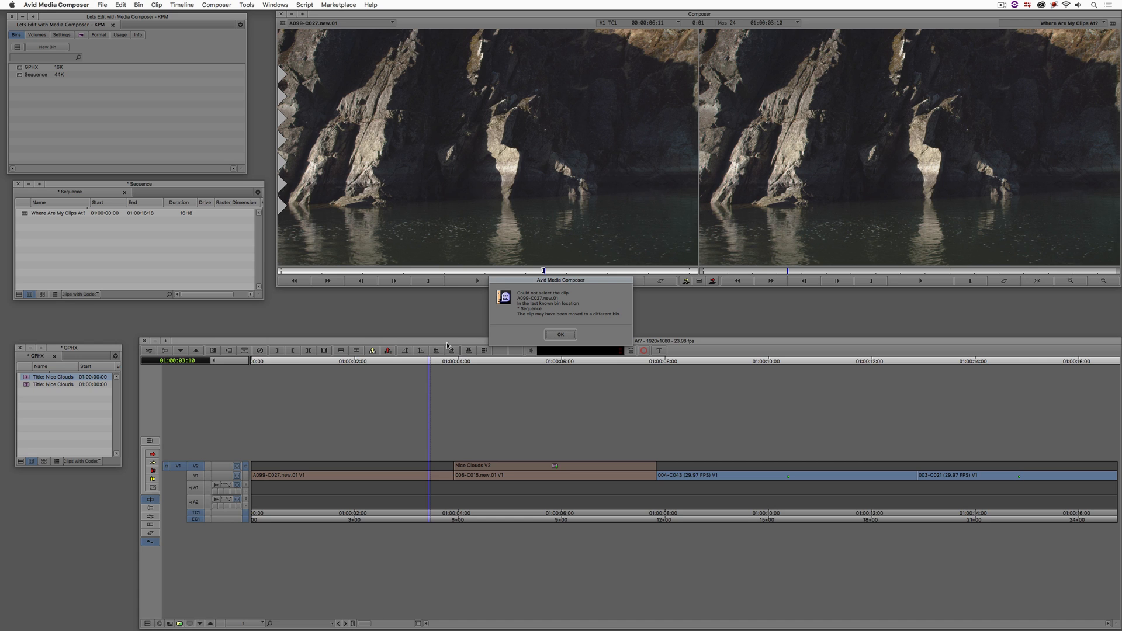
Dismiss the 'Could not select the clip' alert for the matched source clip
click(560, 334)
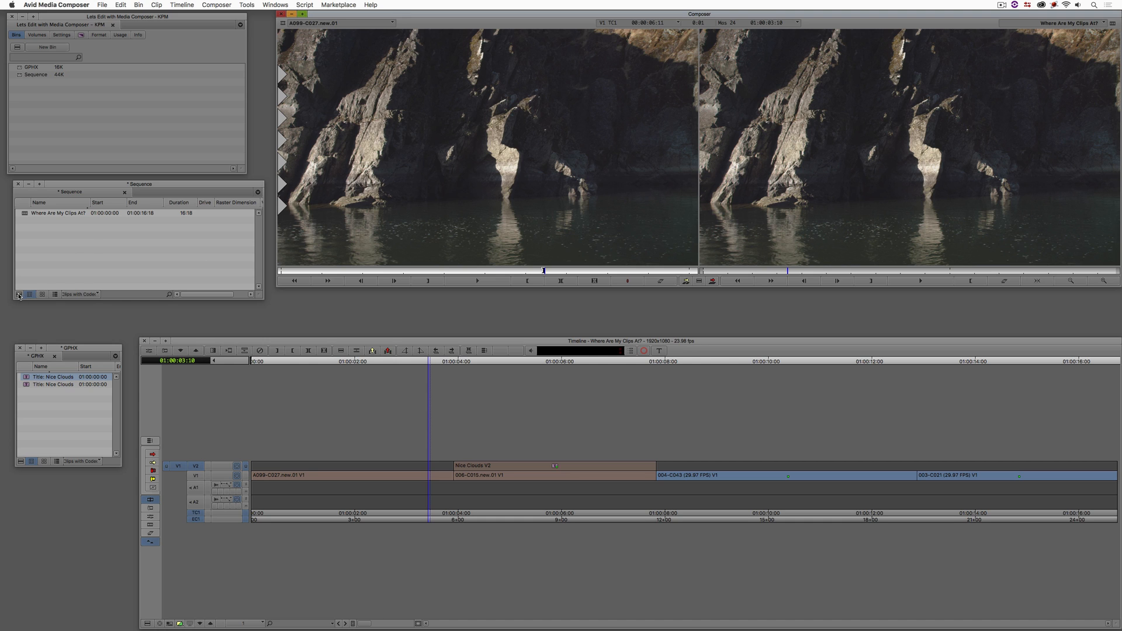
Turn on Show reference clips in the Sequence bin's Set Bin Display
click(30, 293)
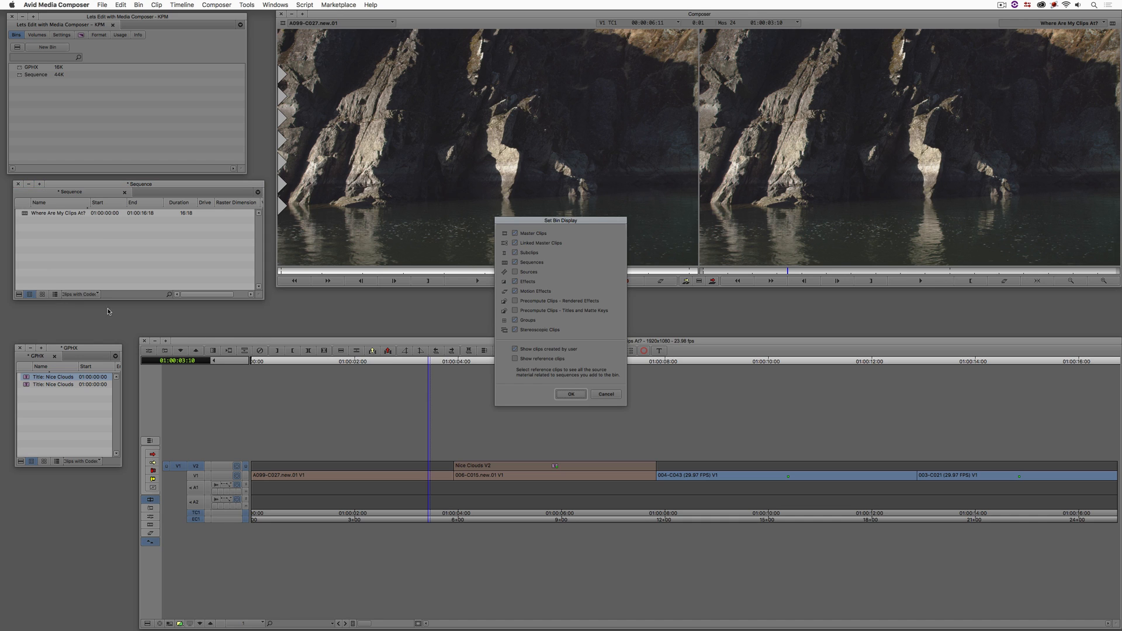
mouse_move(571, 320)
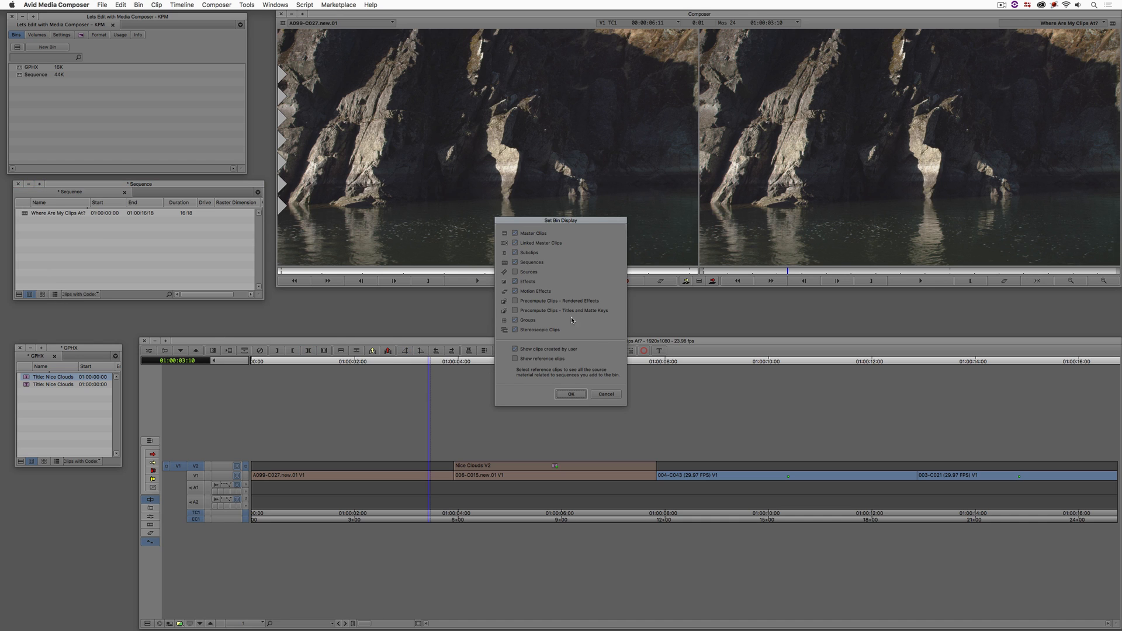
mouse_move(512, 336)
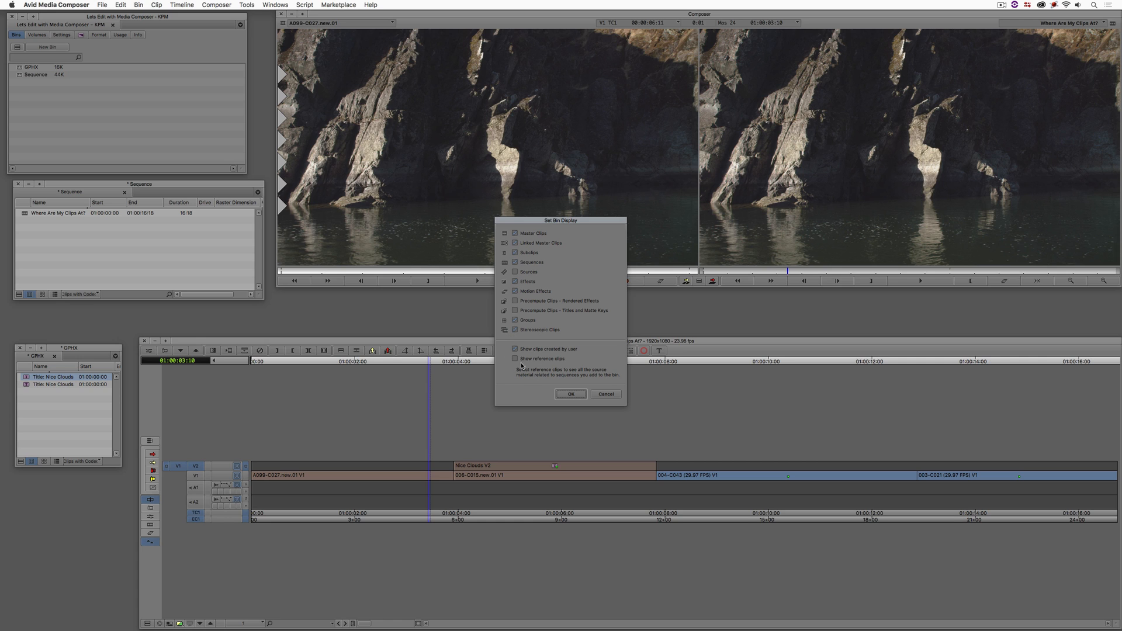
mouse_move(515, 378)
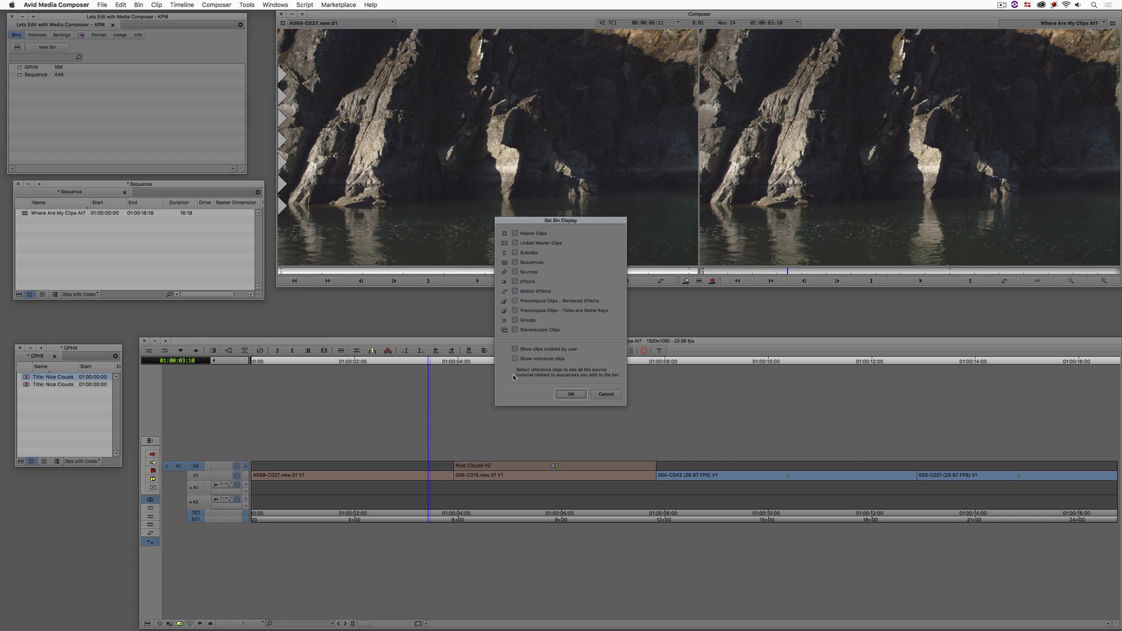
mouse_move(568, 375)
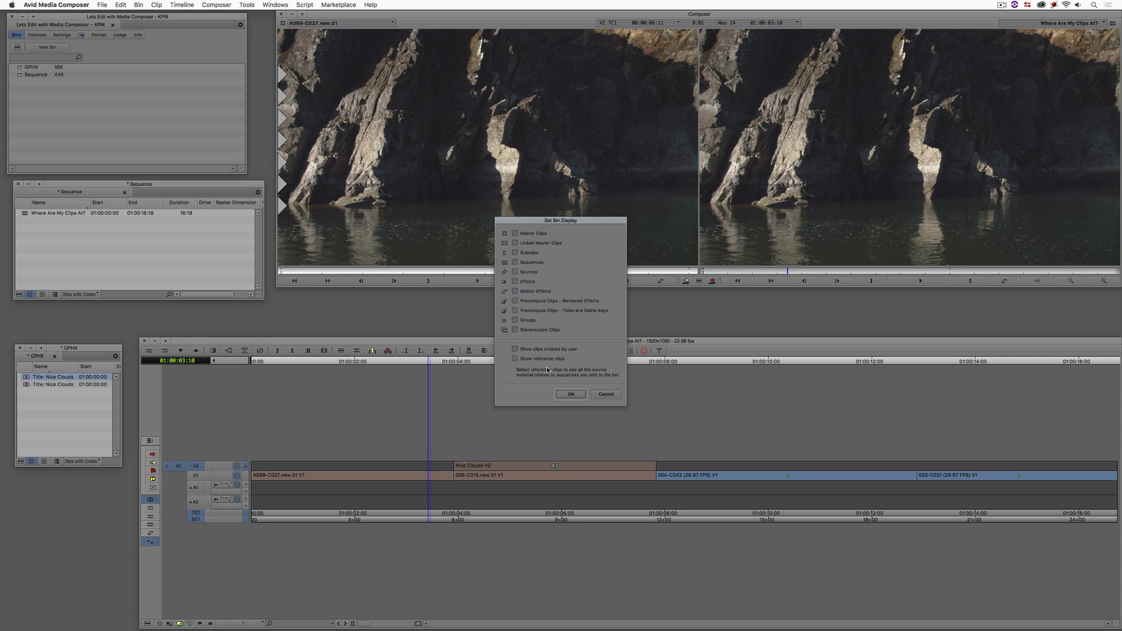
mouse_move(546, 366)
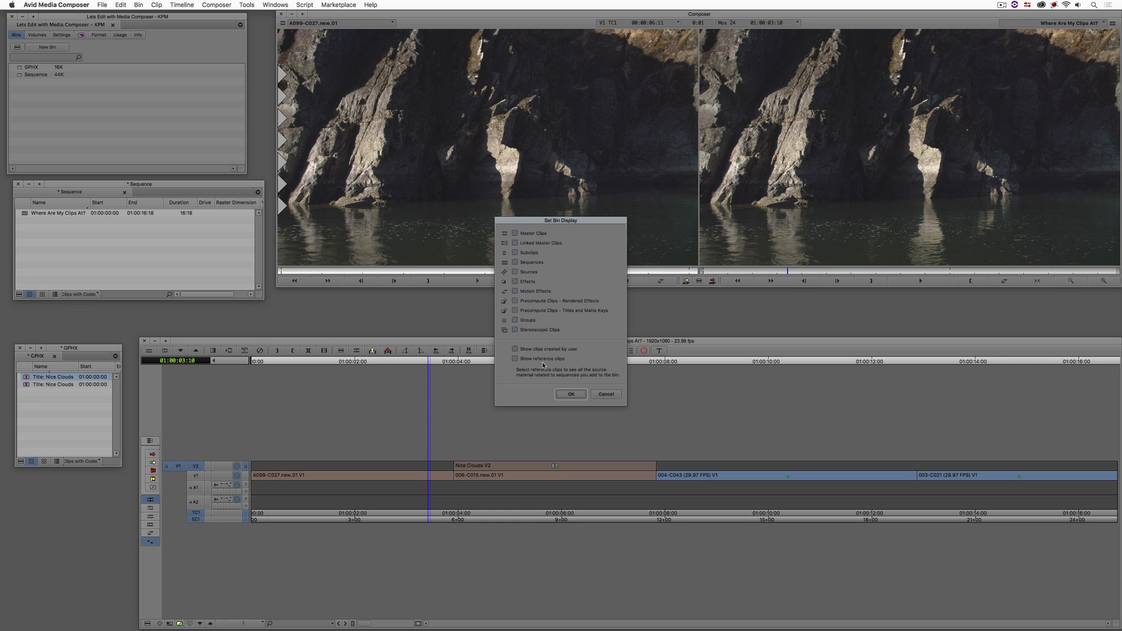
click(516, 359)
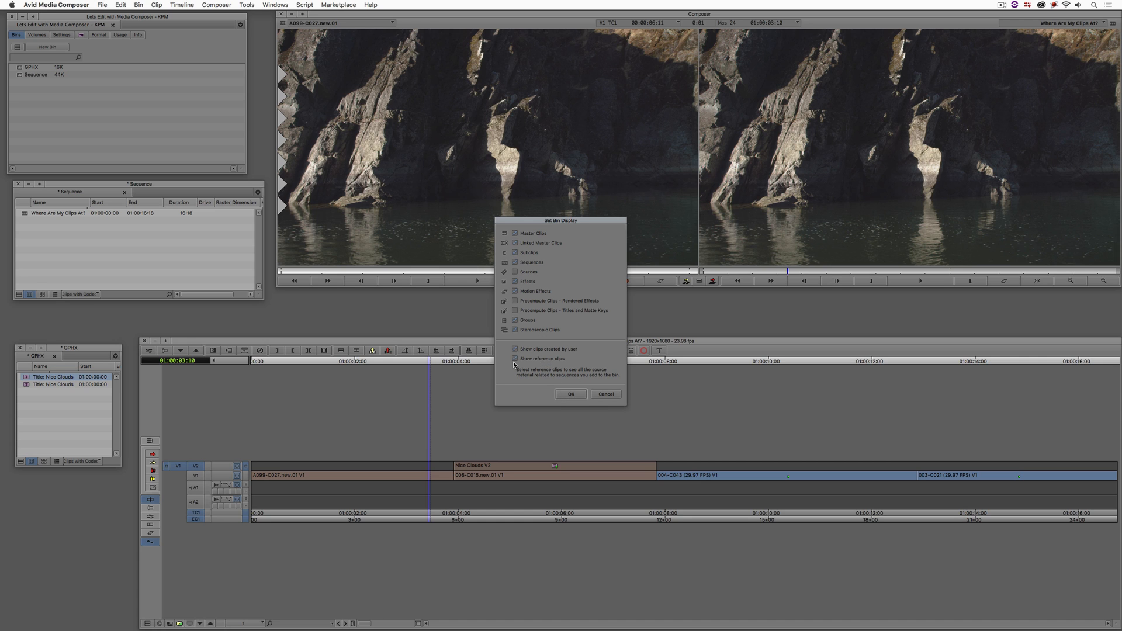
click(571, 394)
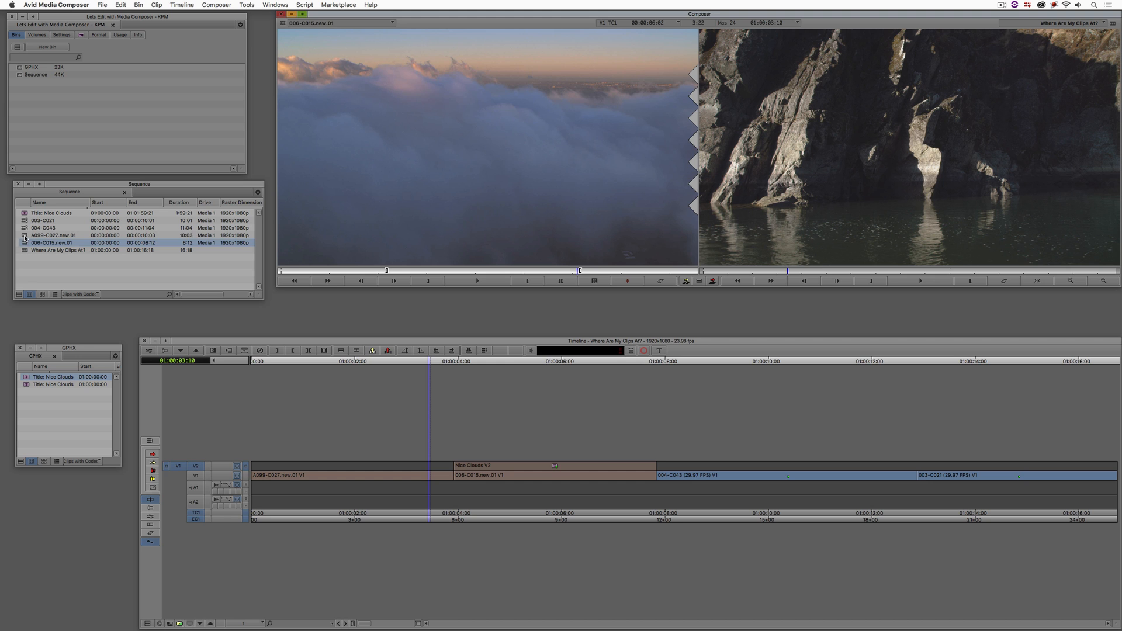
Load the restored Nice Clouds title from the Sequence bin as a source
click(50, 220)
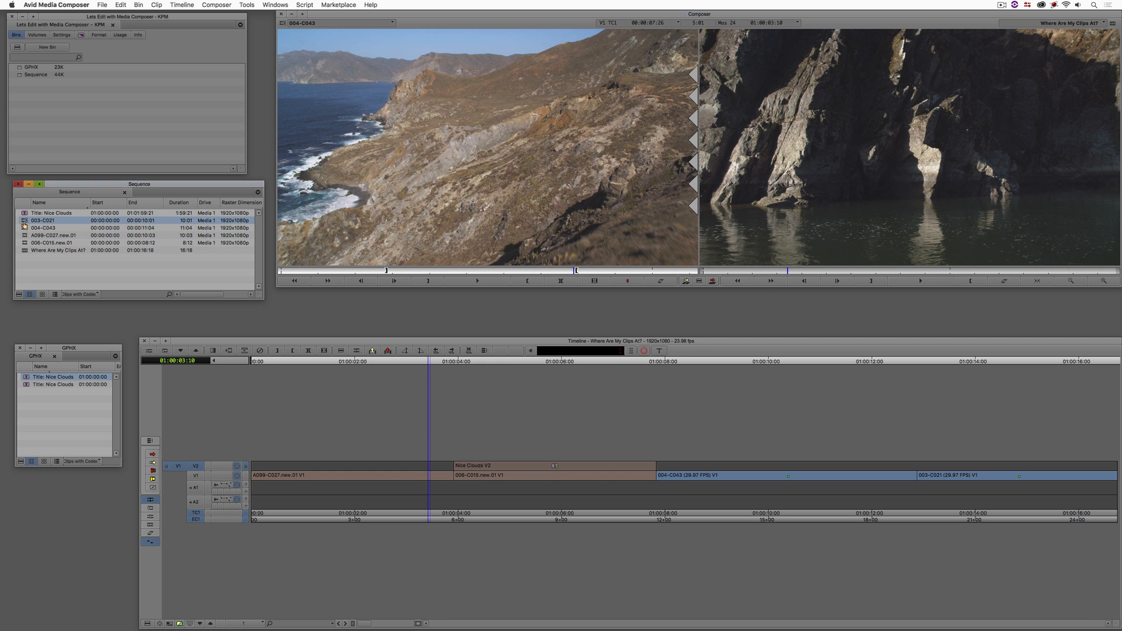
double_click(55, 213)
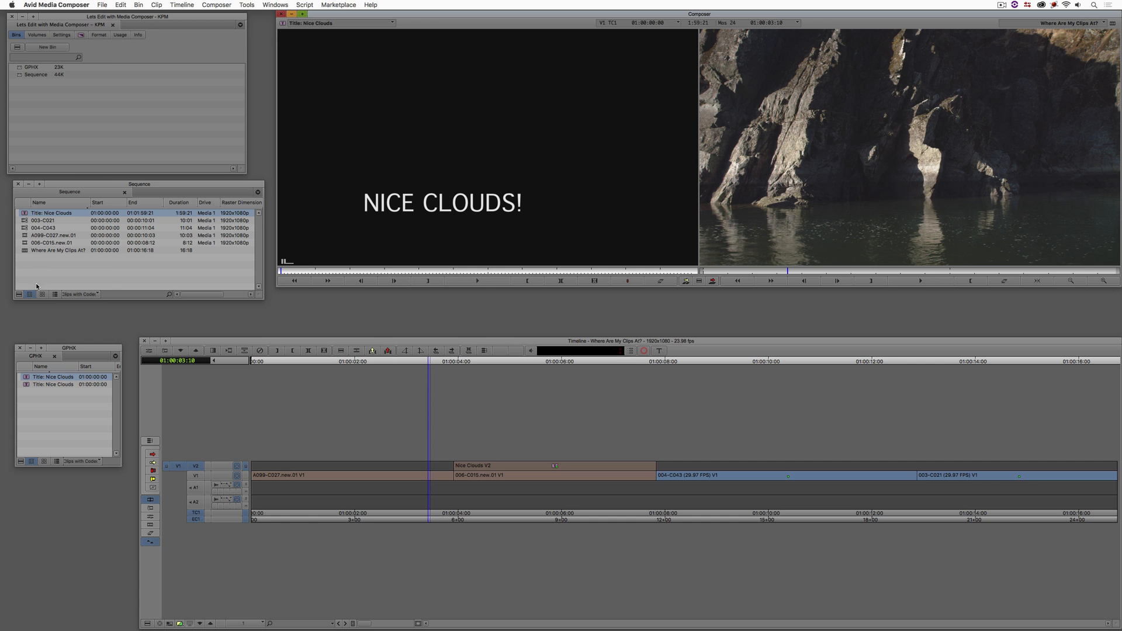
Turn Show reference clips back off in the Sequence bin's display settings
click(137, 5)
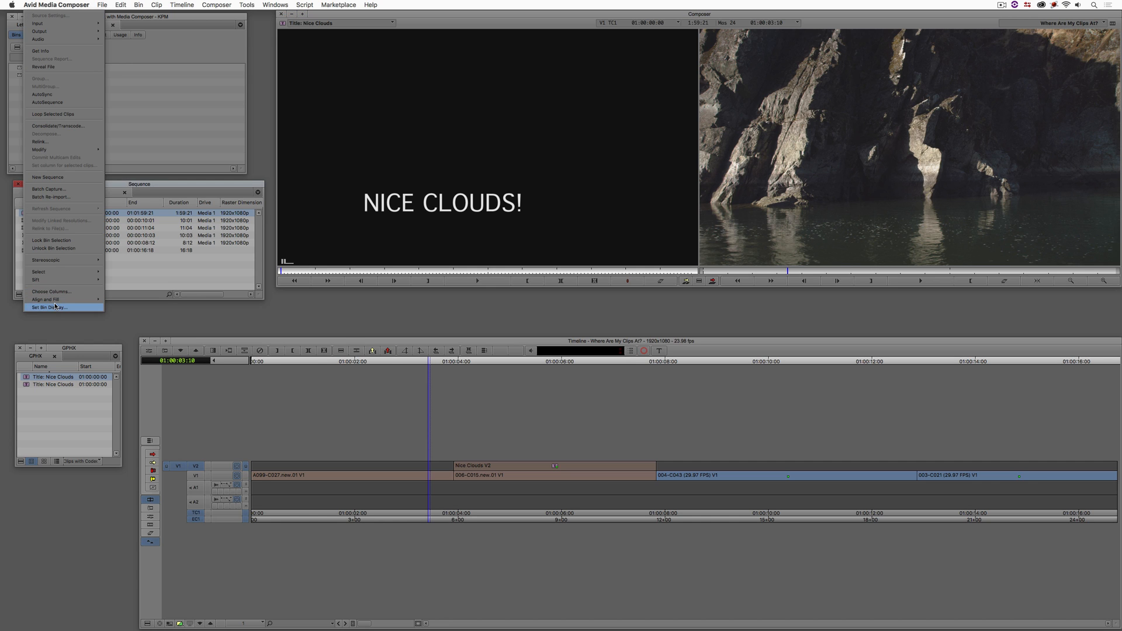
click(48, 307)
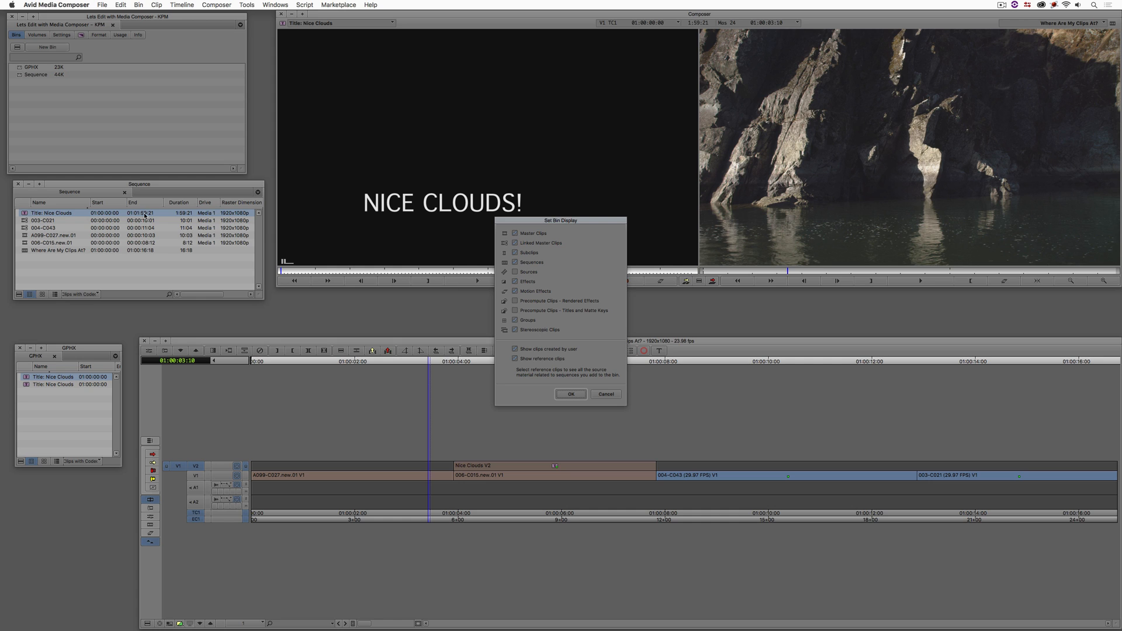
mouse_move(91, 81)
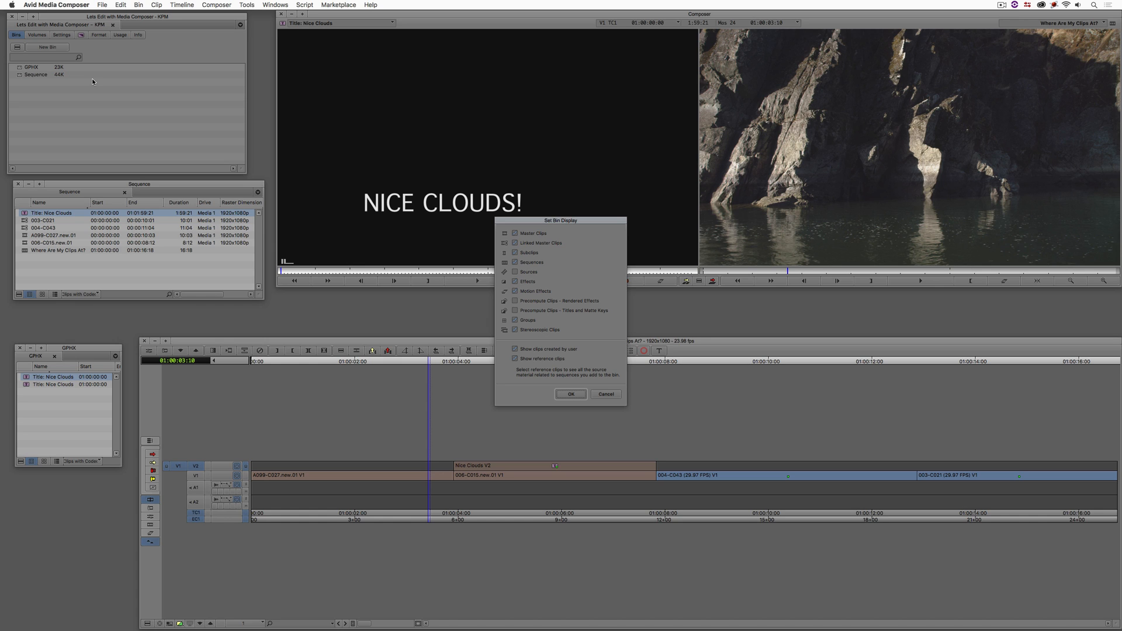
mouse_move(46, 254)
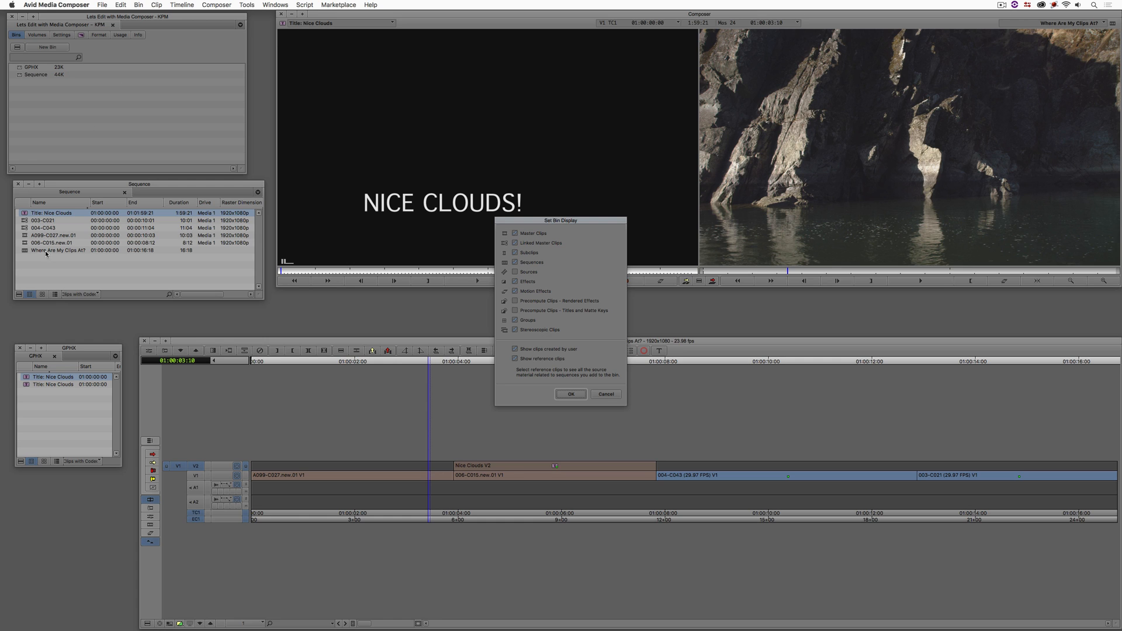
mouse_move(45, 254)
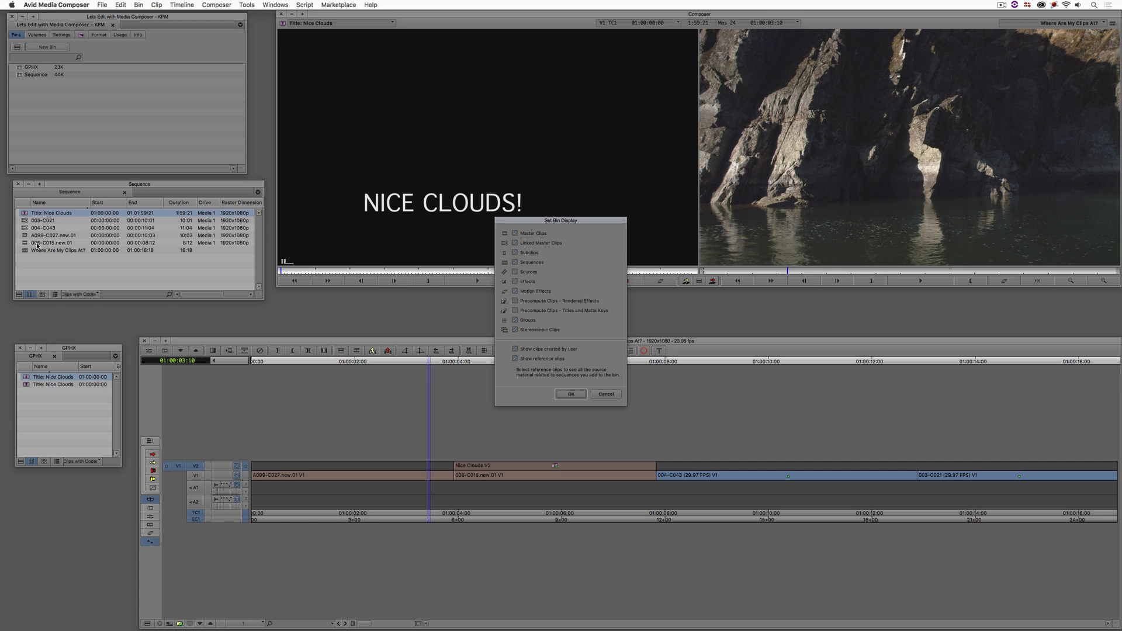
mouse_move(104, 309)
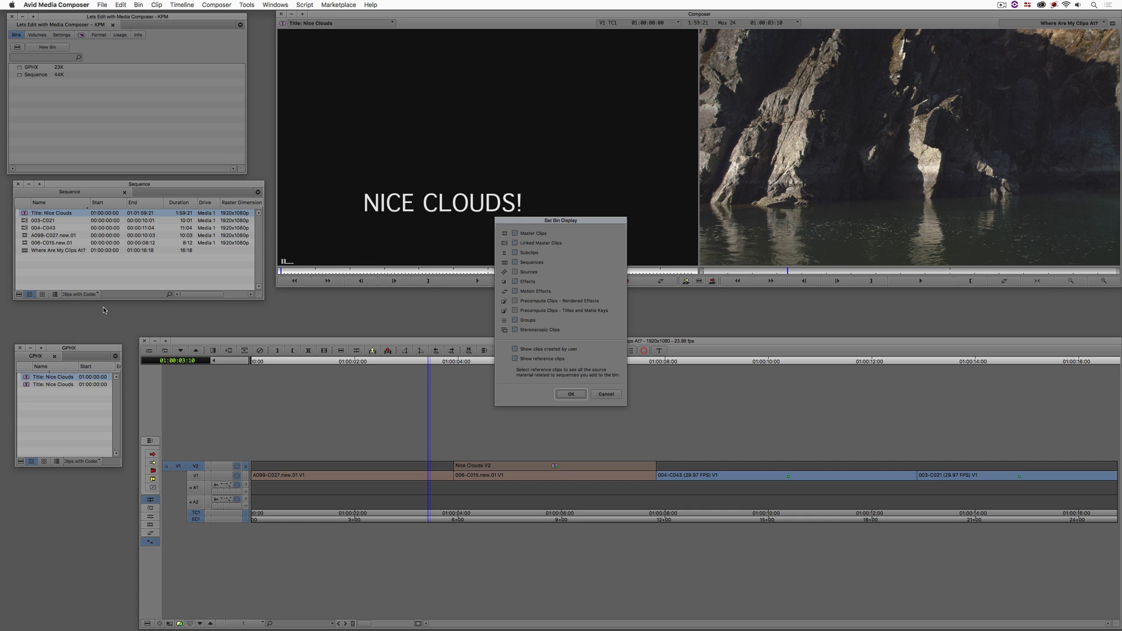
mouse_move(570, 393)
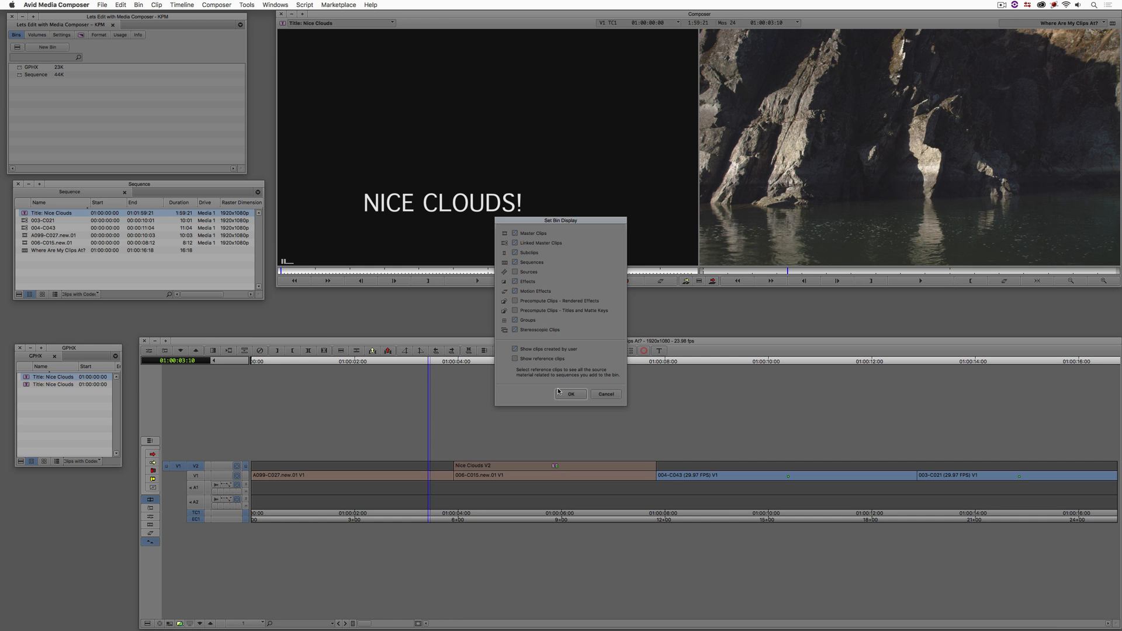
click(571, 393)
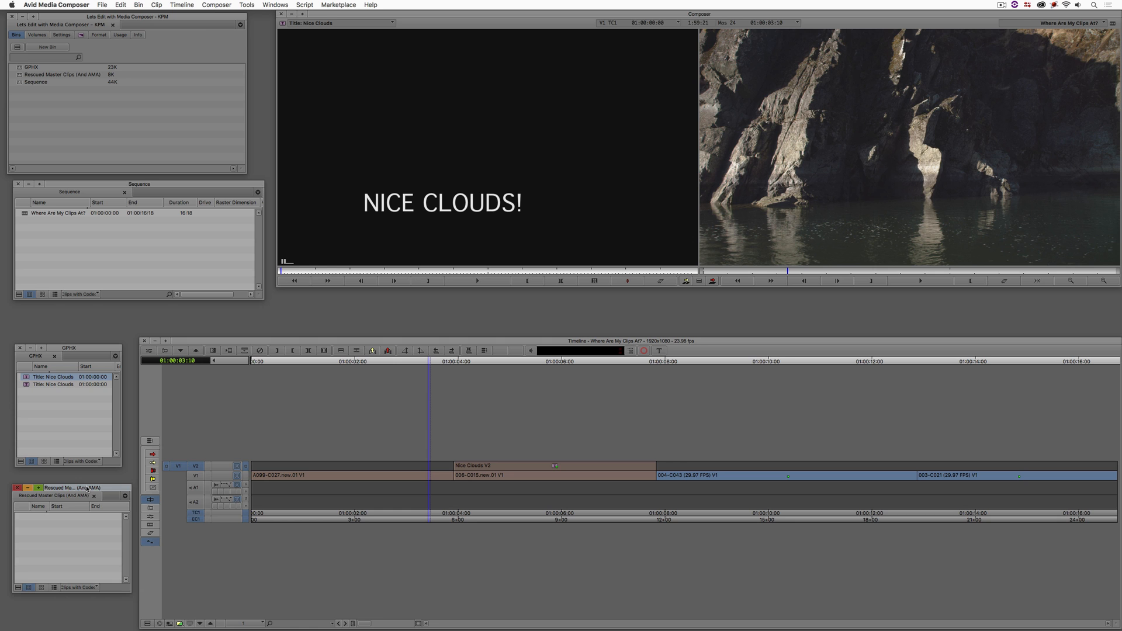
Launch the Media Tool showing only Master Clips and Linked Master Clips on Media 1
click(246, 4)
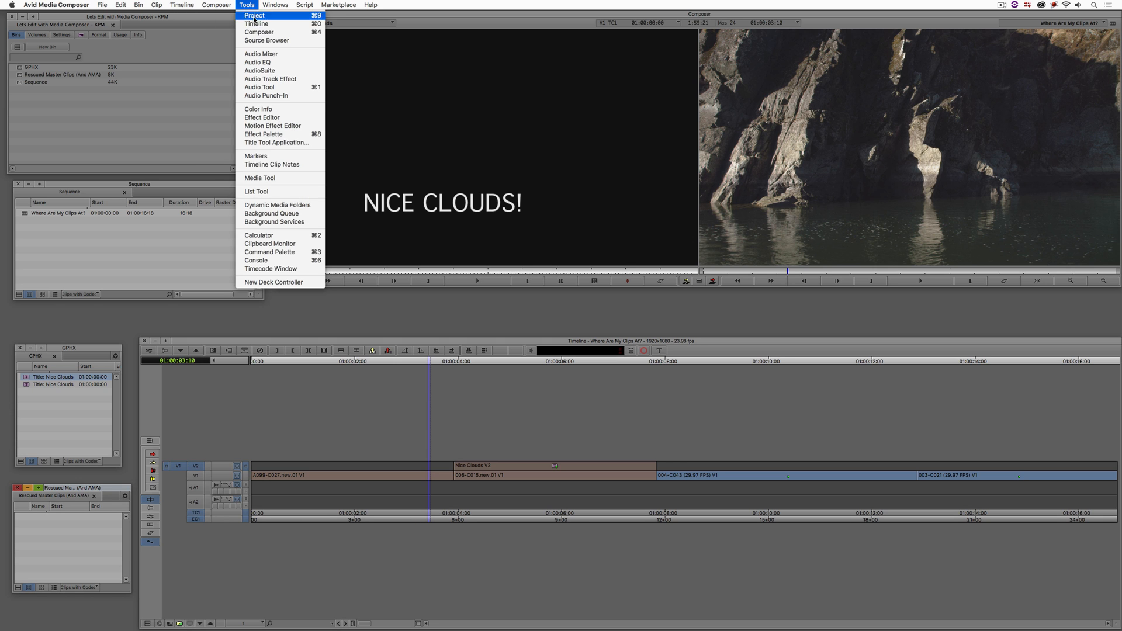
click(256, 178)
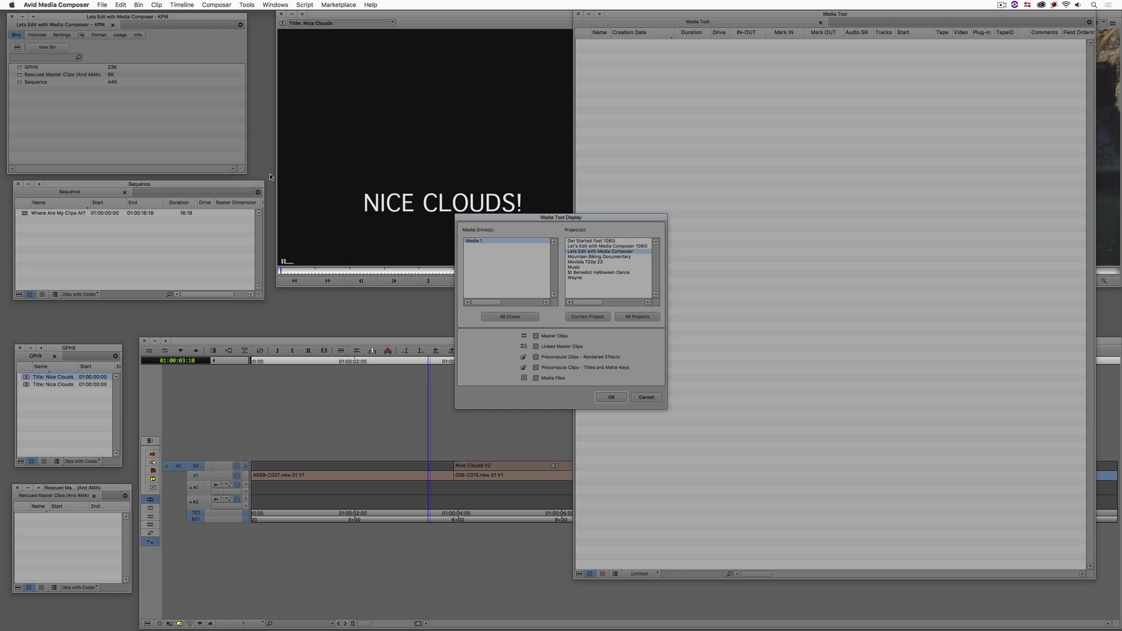
mouse_move(254, 9)
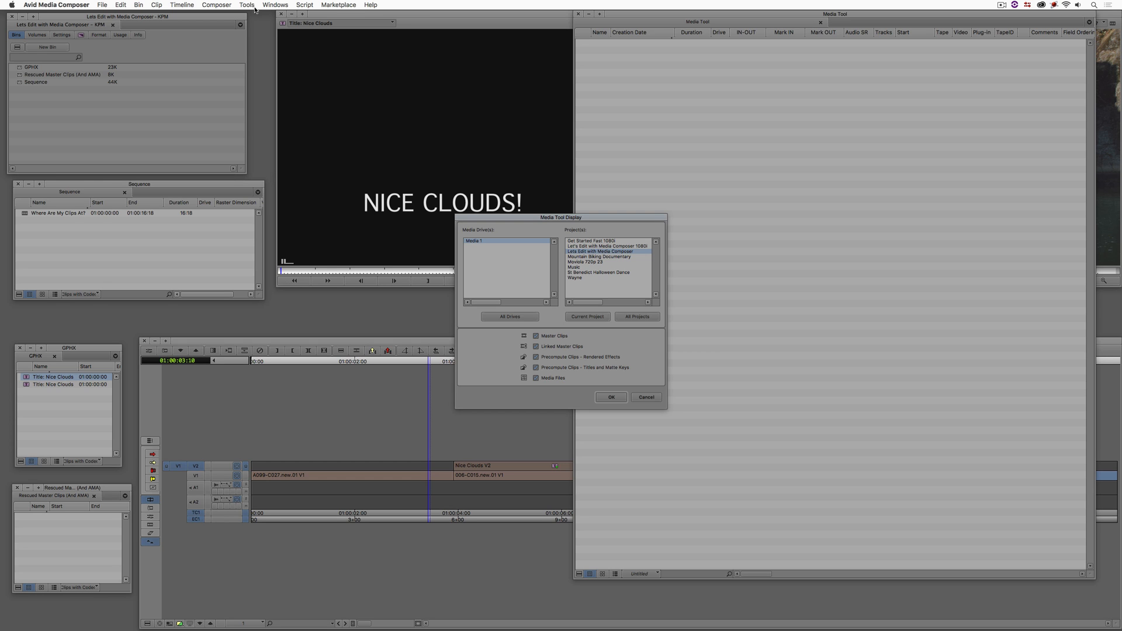
click(247, 5)
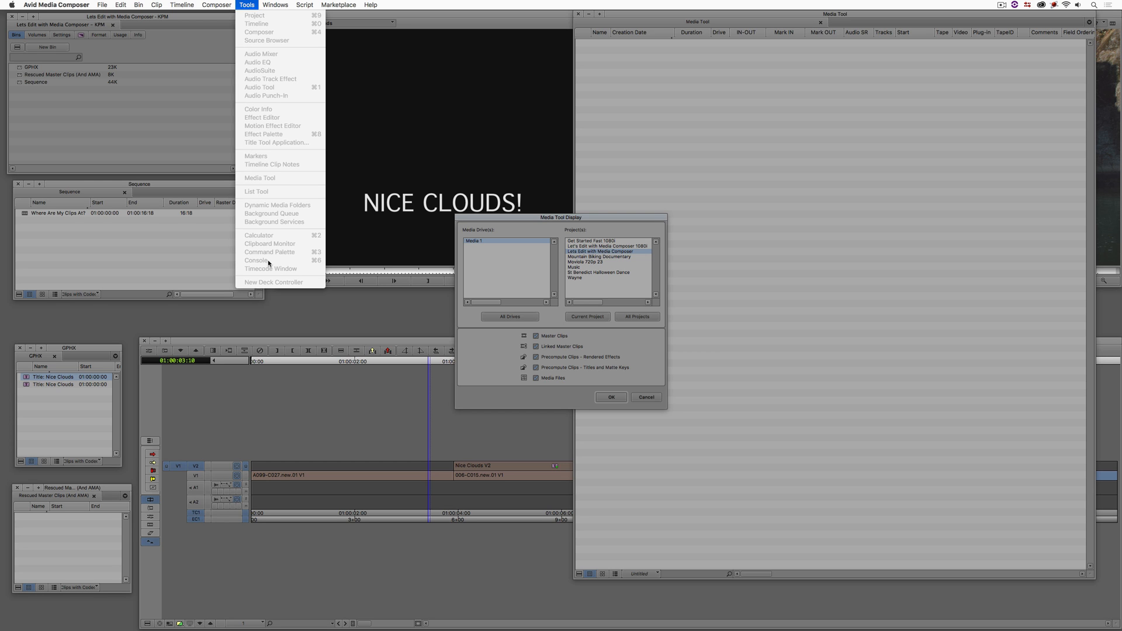
mouse_move(257, 69)
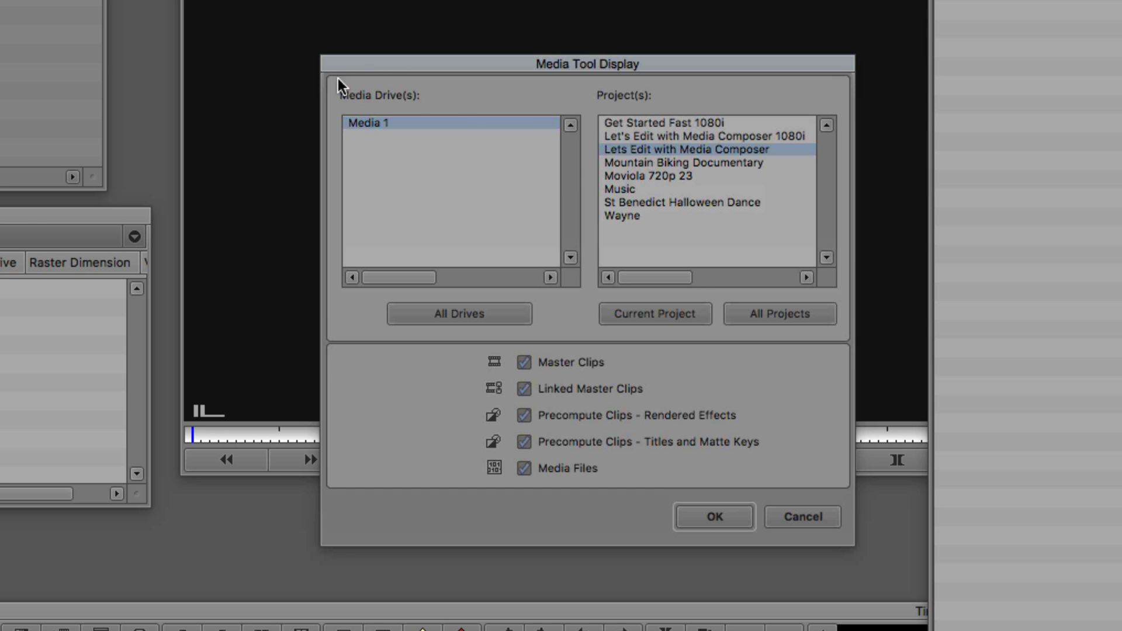
mouse_move(369, 75)
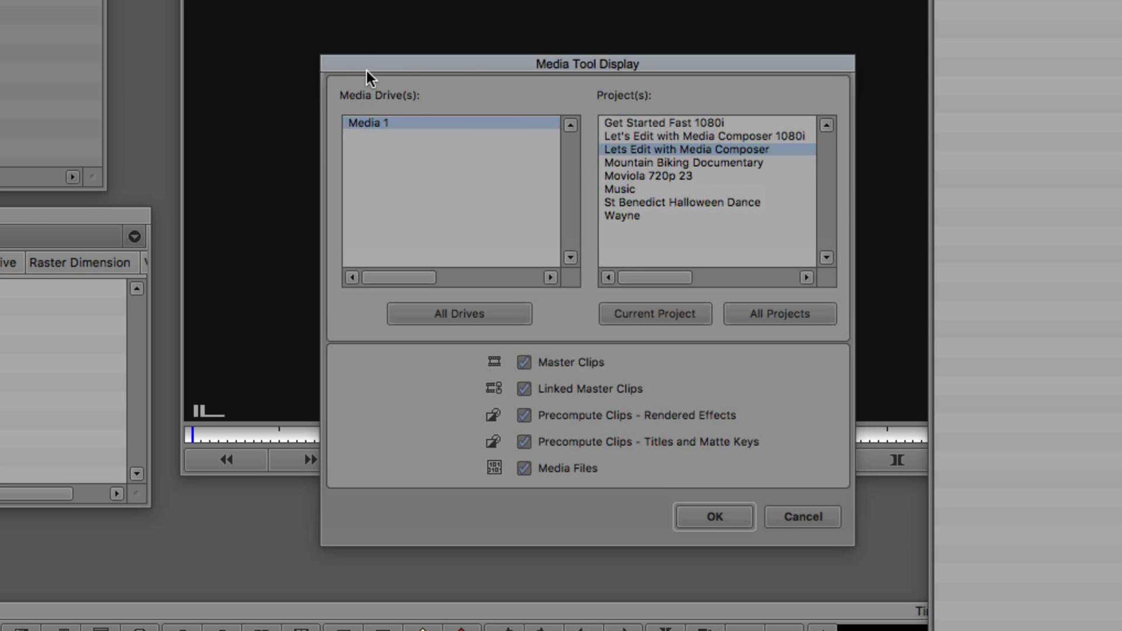
mouse_move(616, 108)
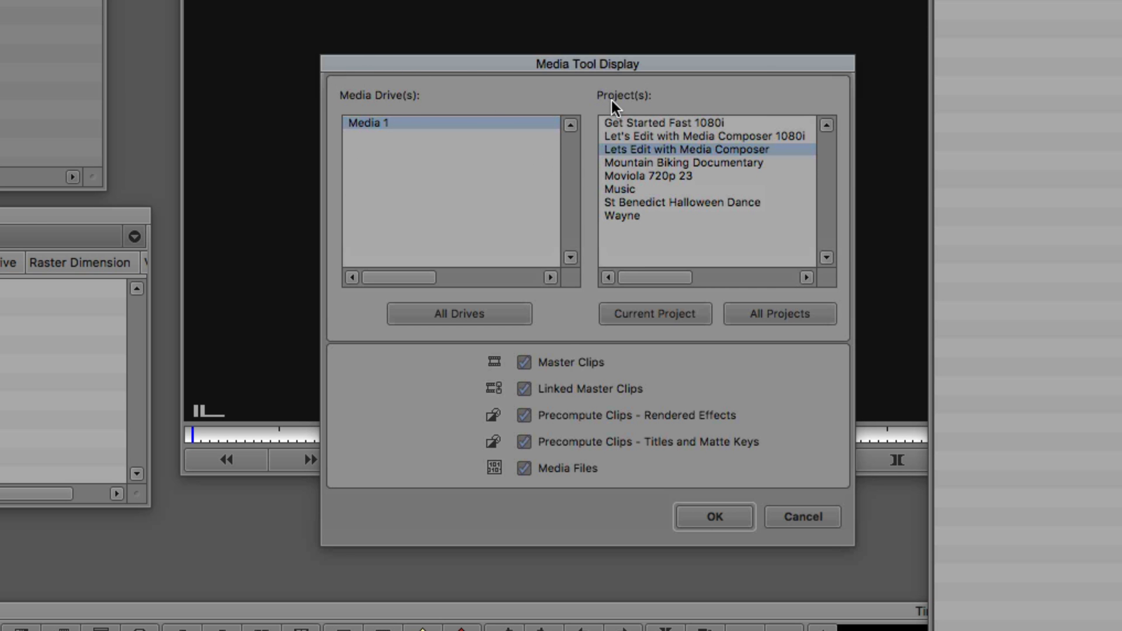
mouse_move(572, 375)
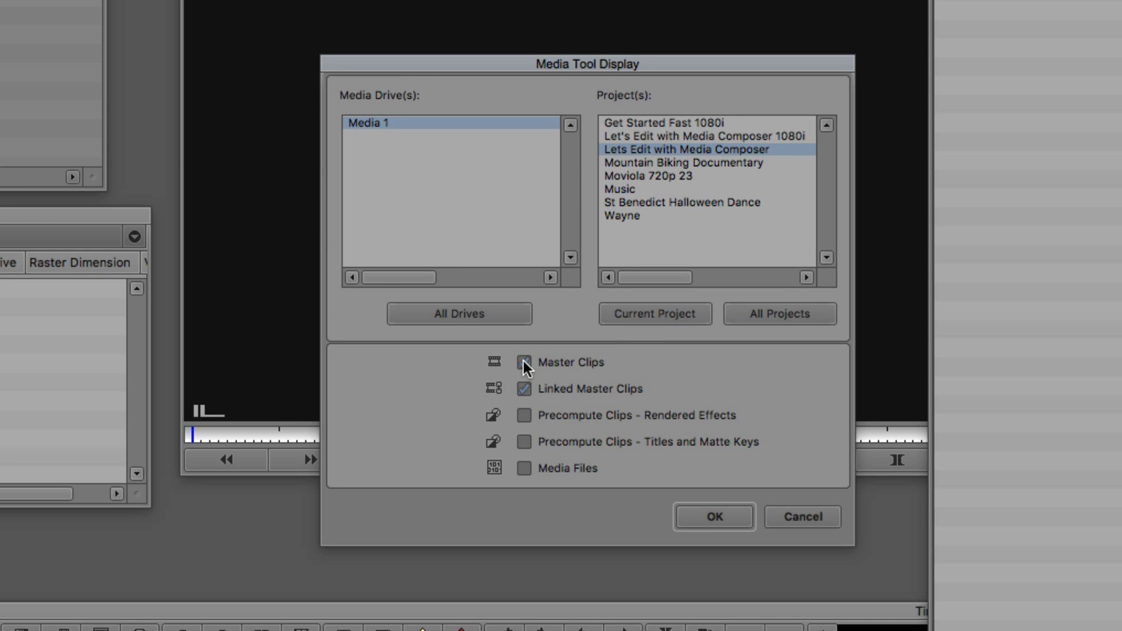
click(713, 515)
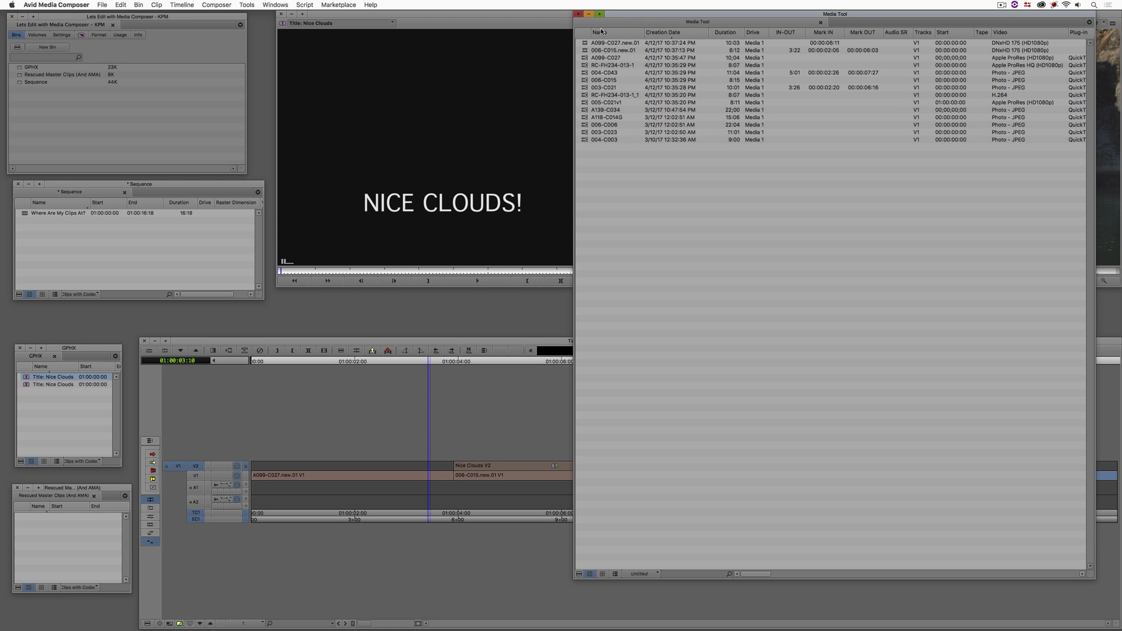
mouse_move(617, 182)
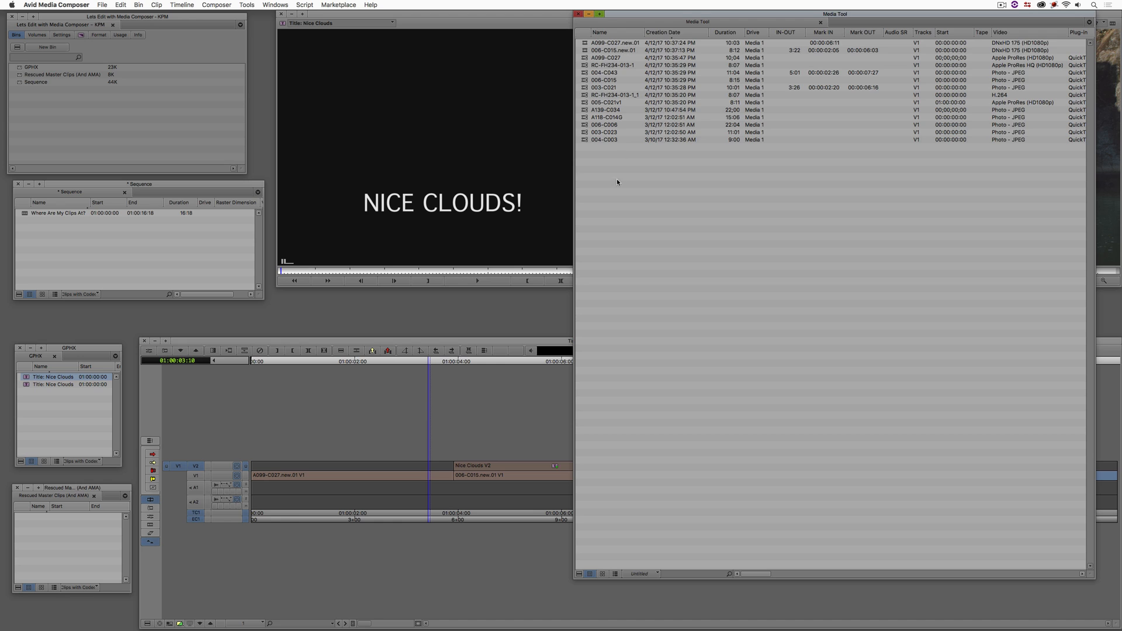
mouse_move(627, 21)
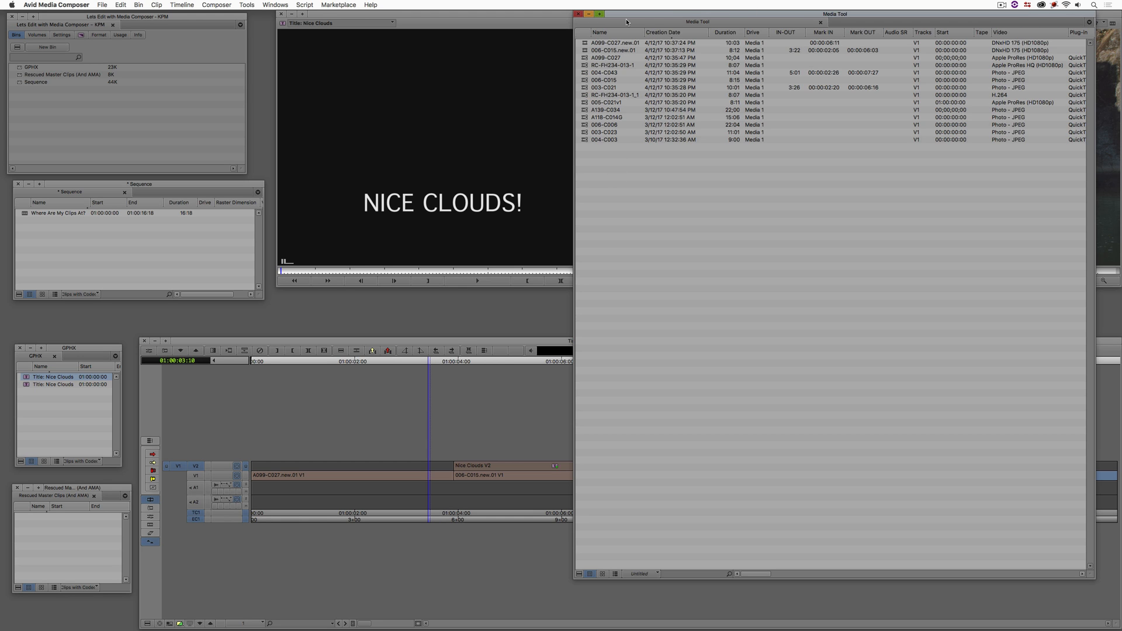
mouse_move(588, 103)
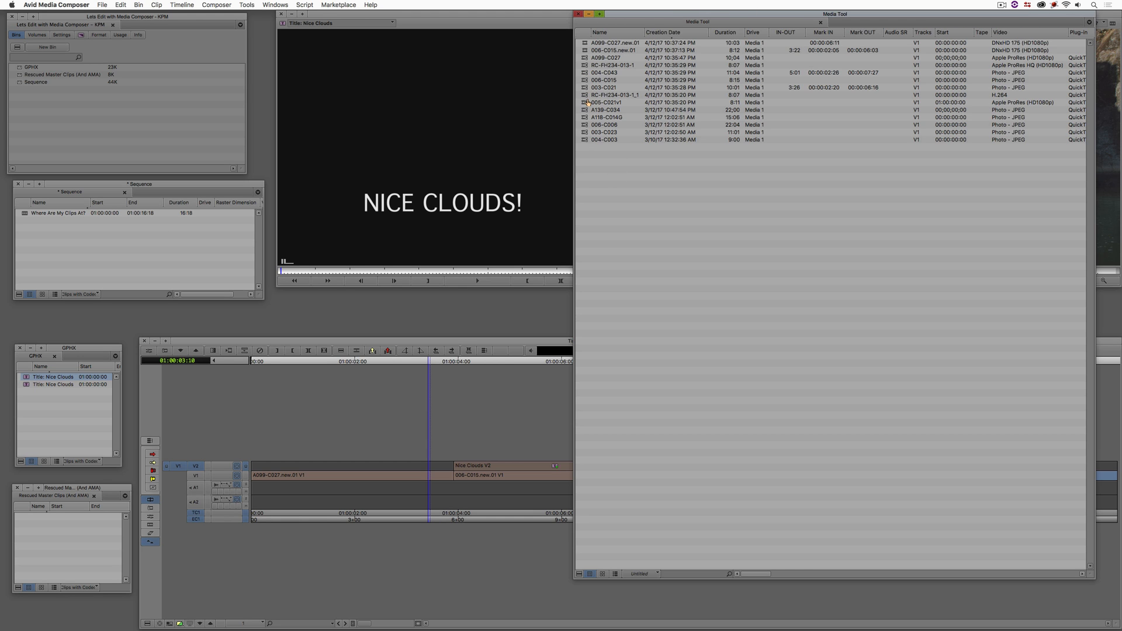
mouse_move(650, 113)
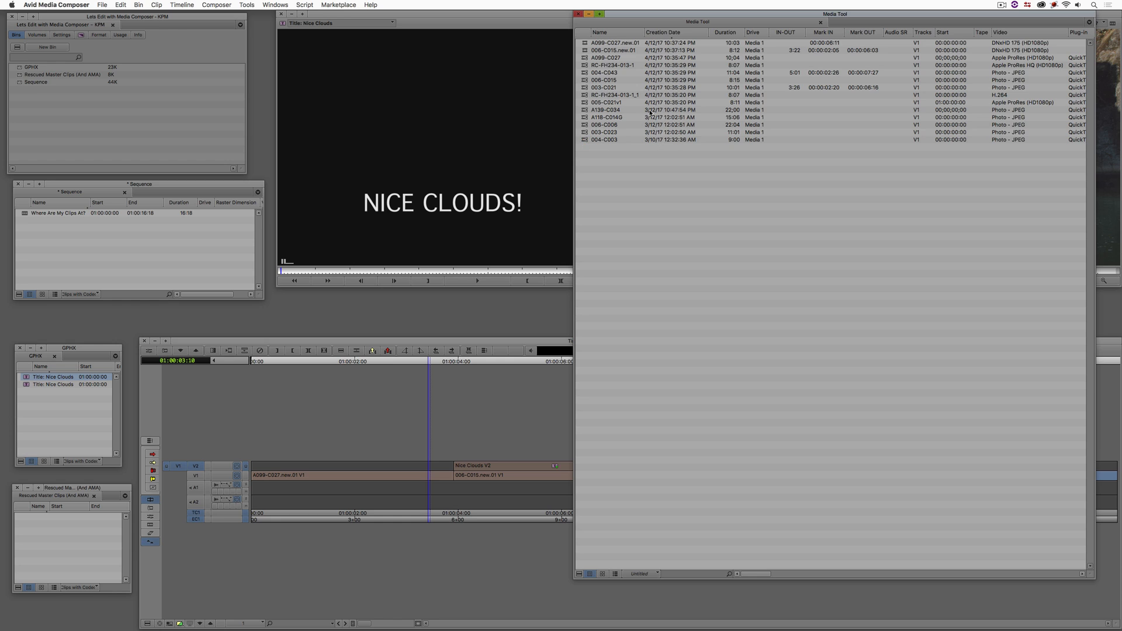
mouse_move(639, 128)
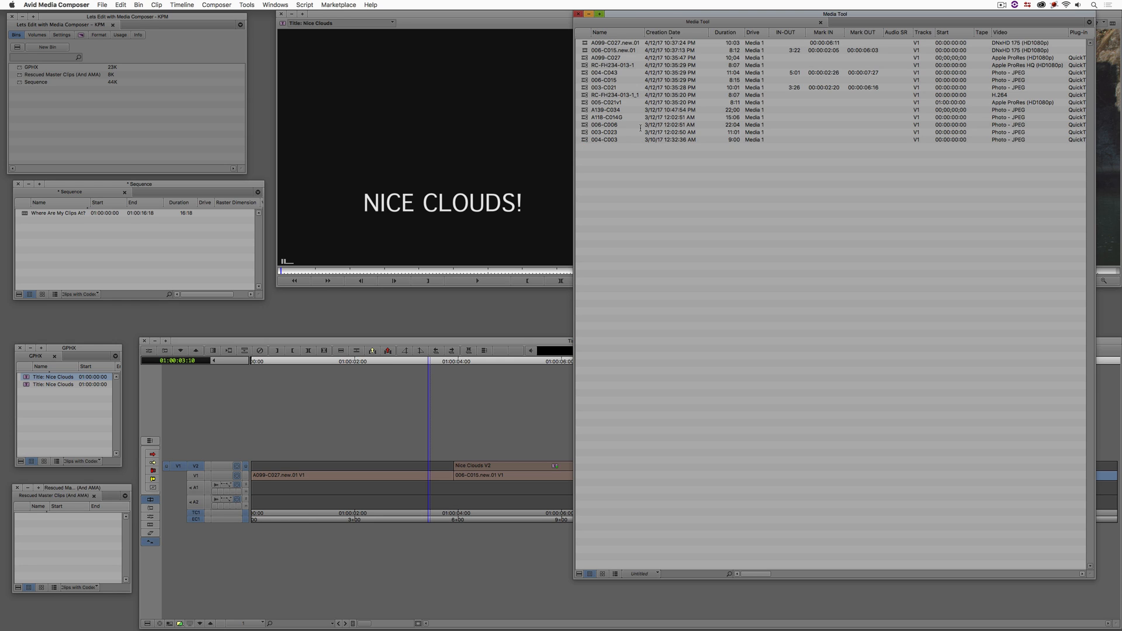
Drag A099-C027.new.01 and 006-C015.new.01 from the Media Tool into the bin and confirm Set Bin Display
click(644, 42)
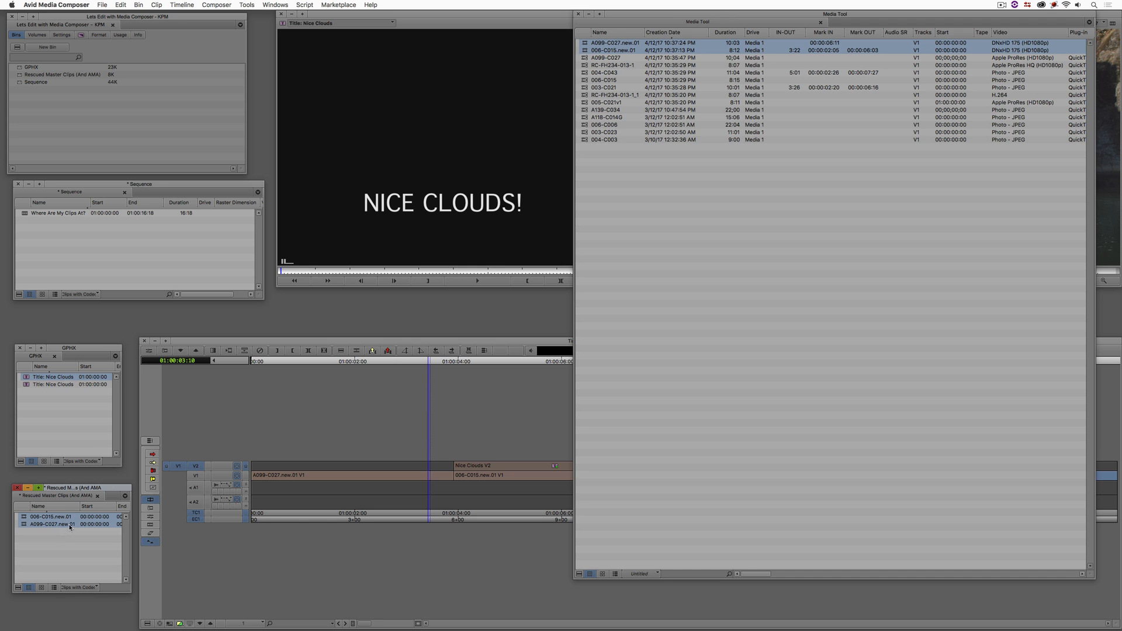
mouse_move(20, 588)
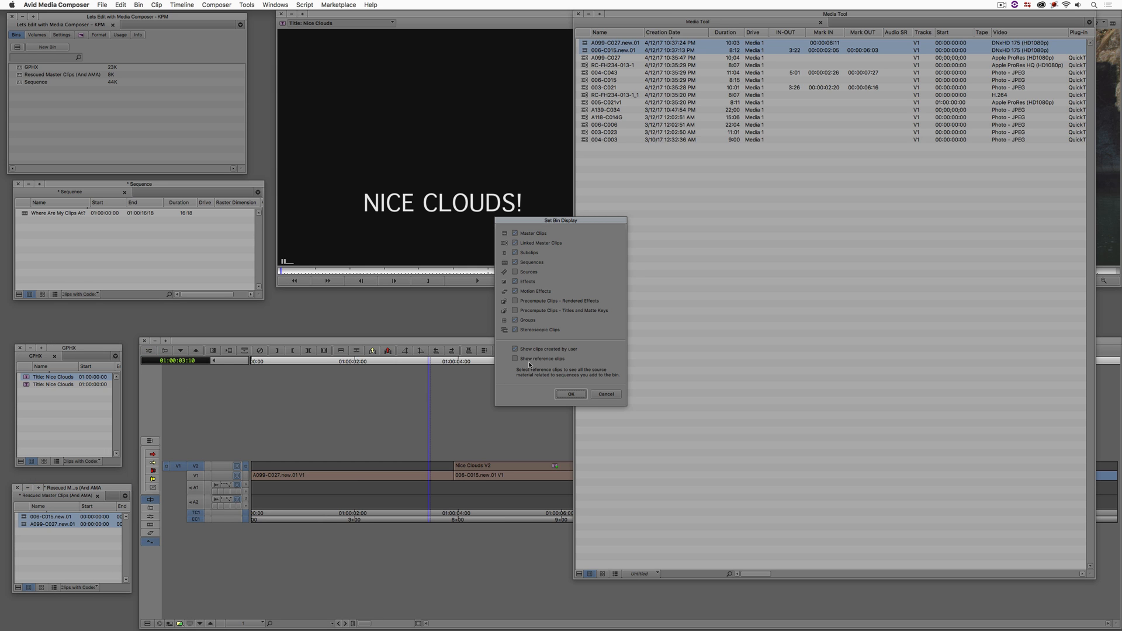
click(570, 394)
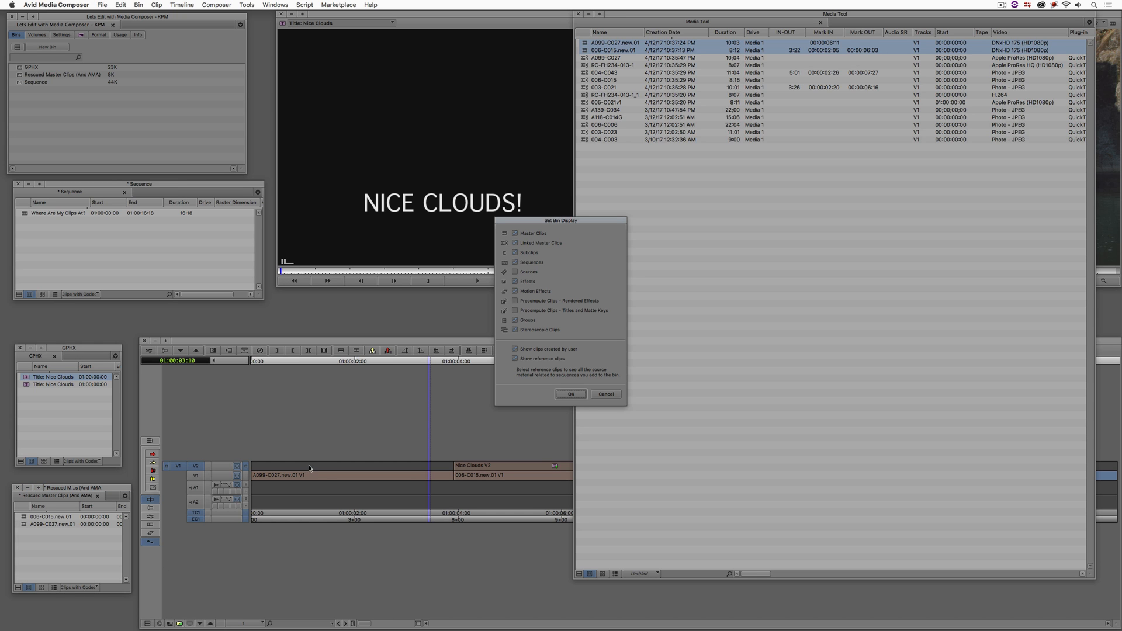
click(571, 394)
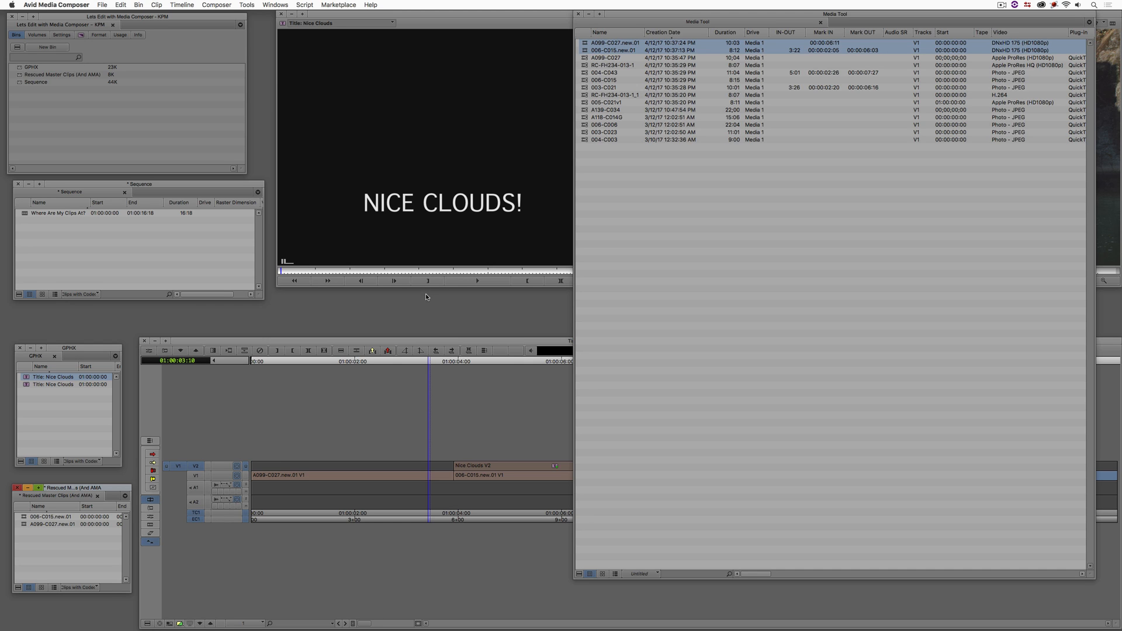
Preview A099-C027, RC-FH234-013-1 and 006-C015 in the Source monitor
click(607, 59)
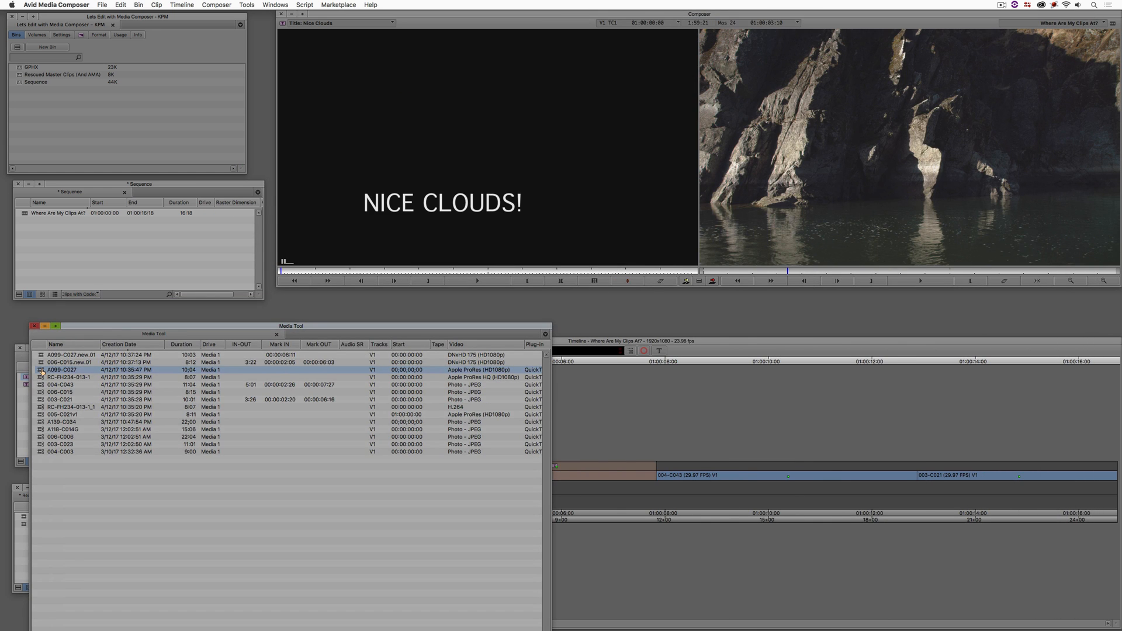
click(69, 377)
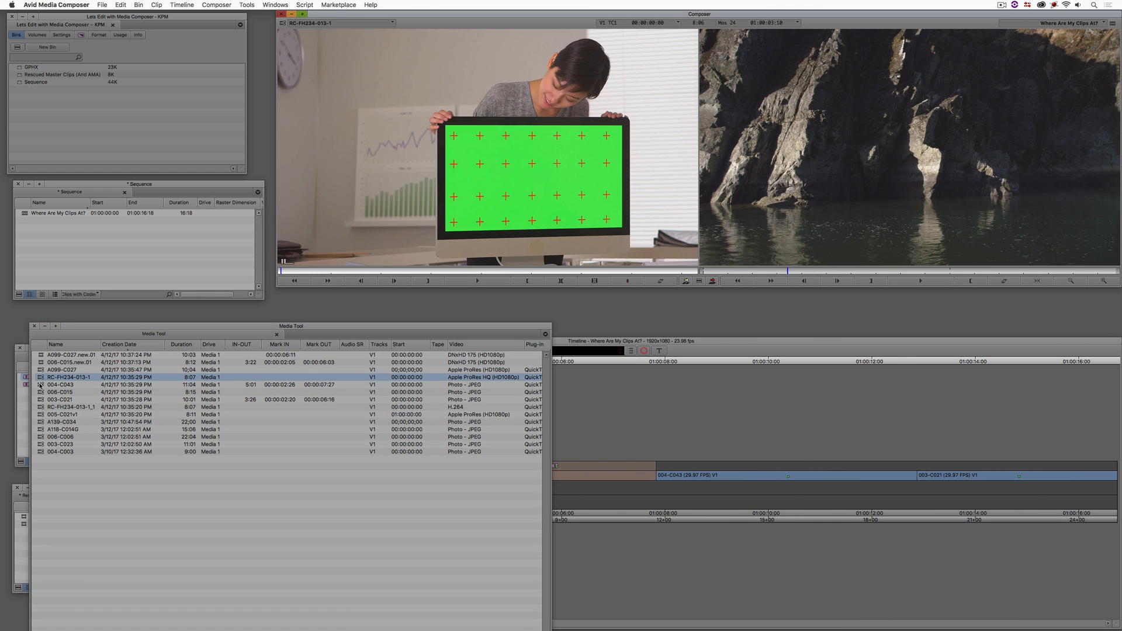
click(62, 392)
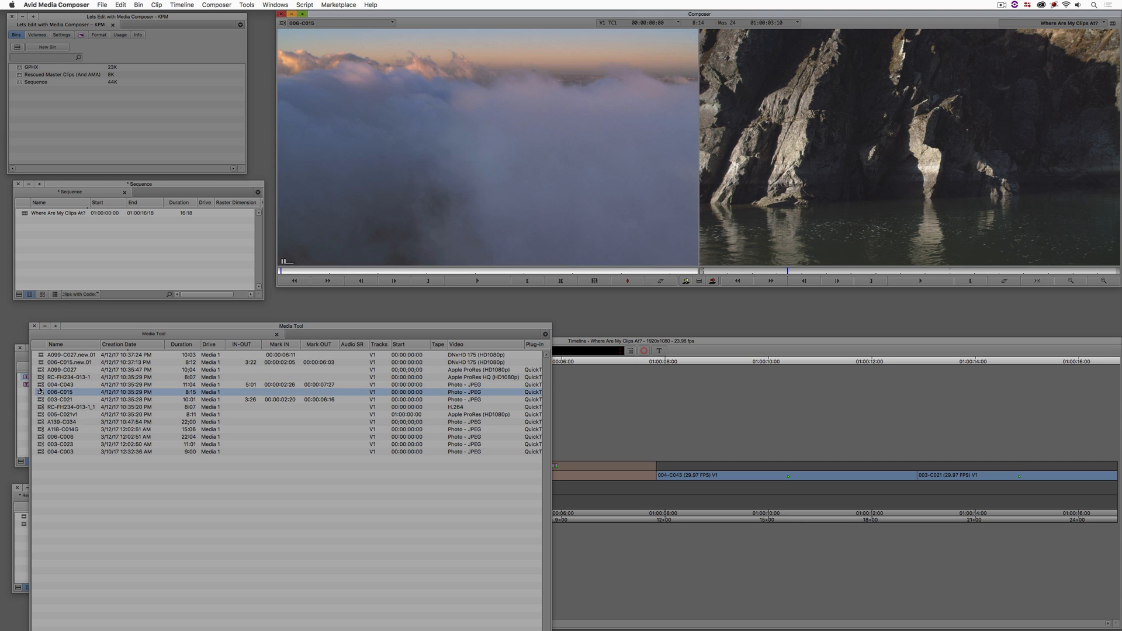
click(70, 407)
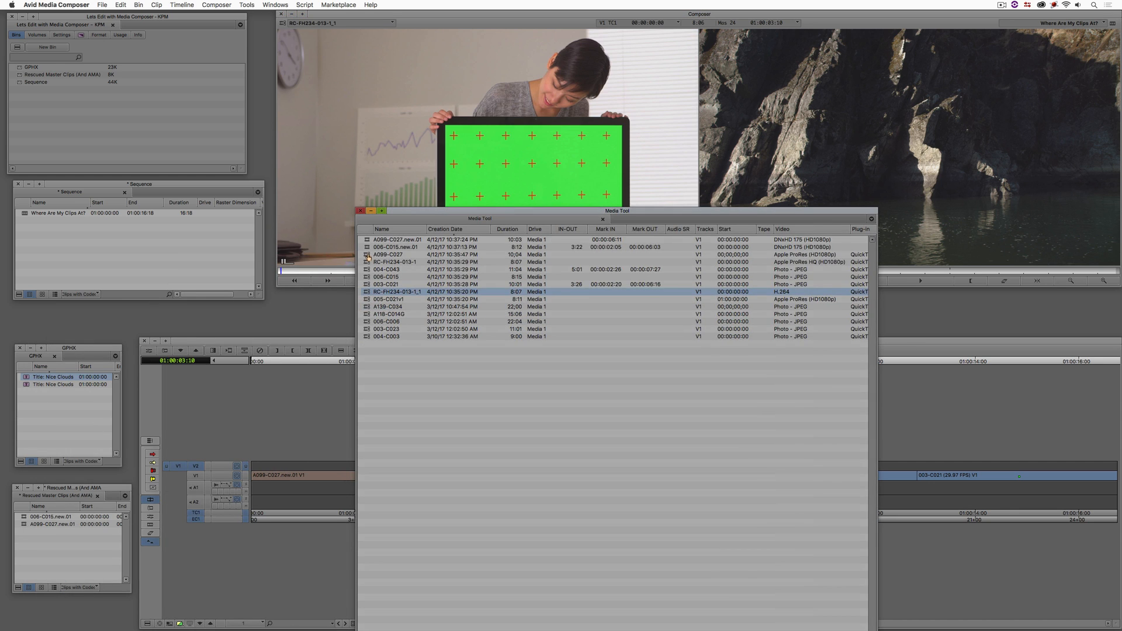
Add linked clips A099-C027 and 004-C043 to the Rescued Master Clips bin, making four
click(388, 254)
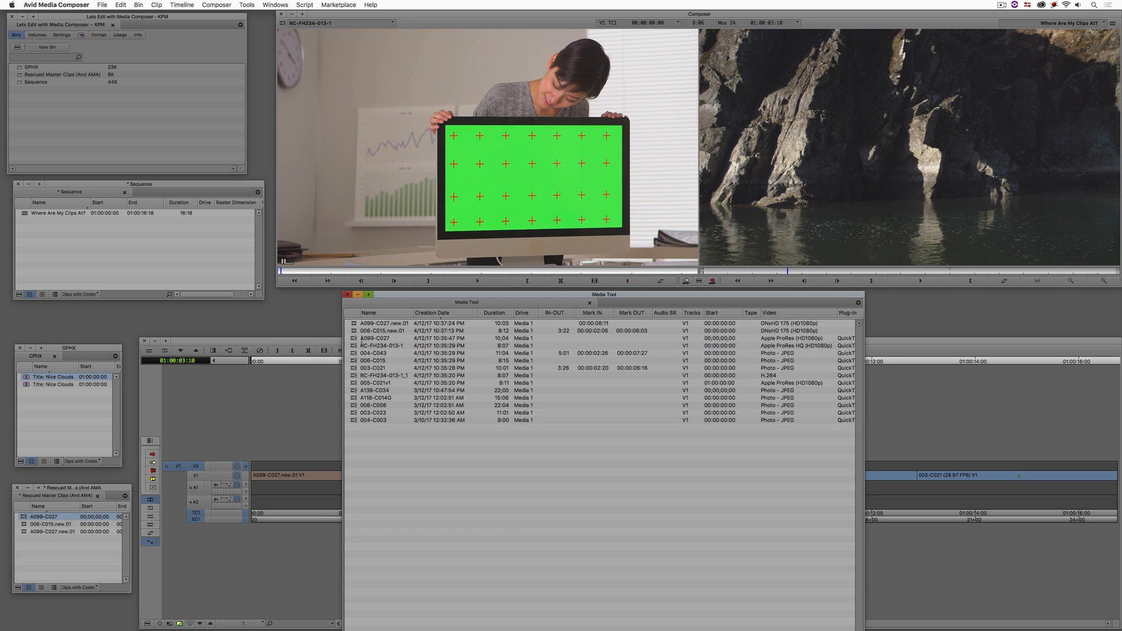
double_click(374, 353)
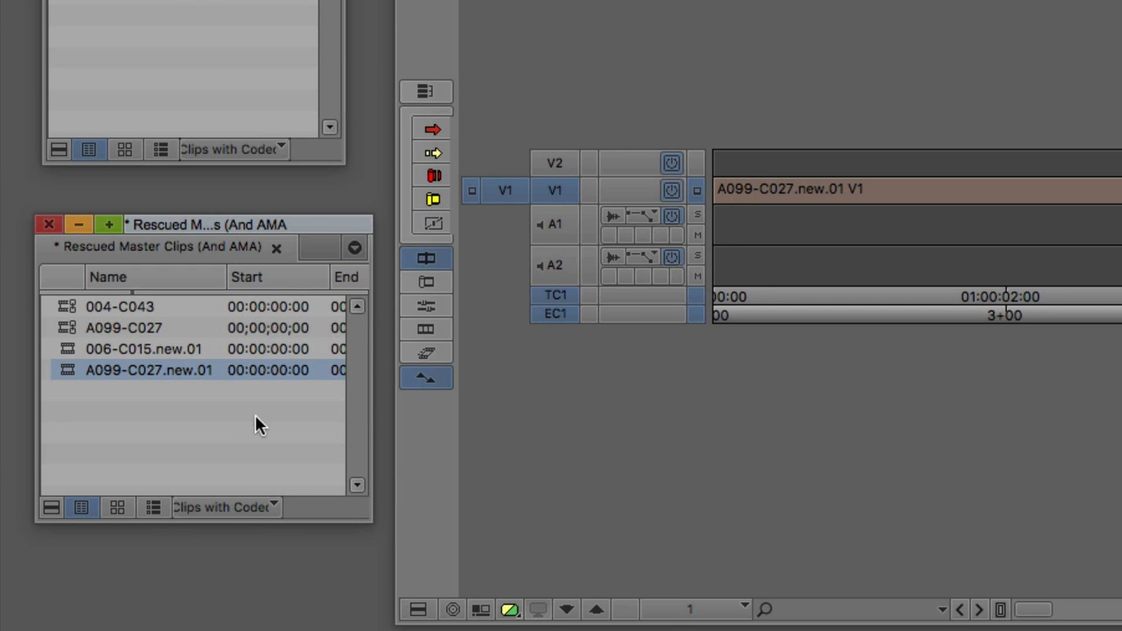
mouse_move(208, 321)
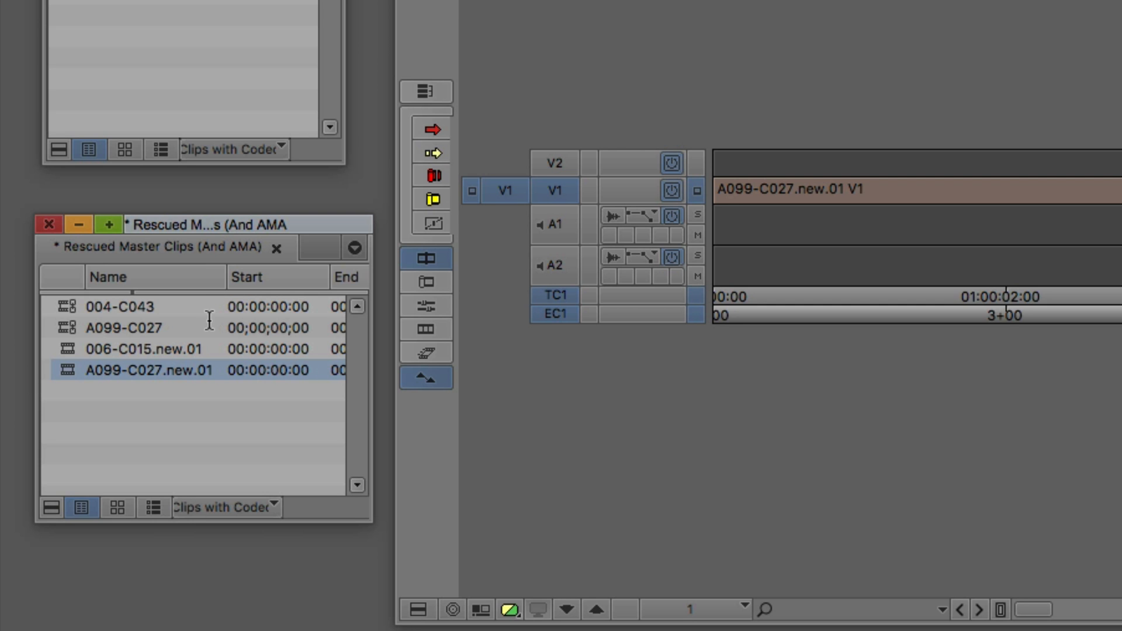
mouse_move(214, 320)
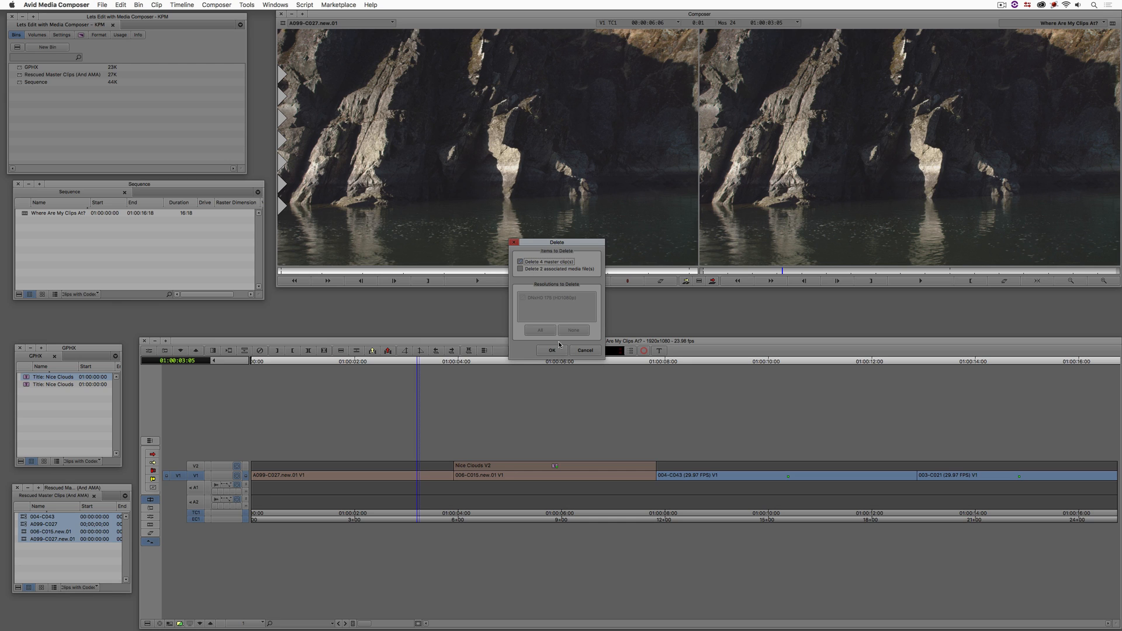
Confirm deleting the four master clips from the bin, then bring up the Tools menu
click(550, 349)
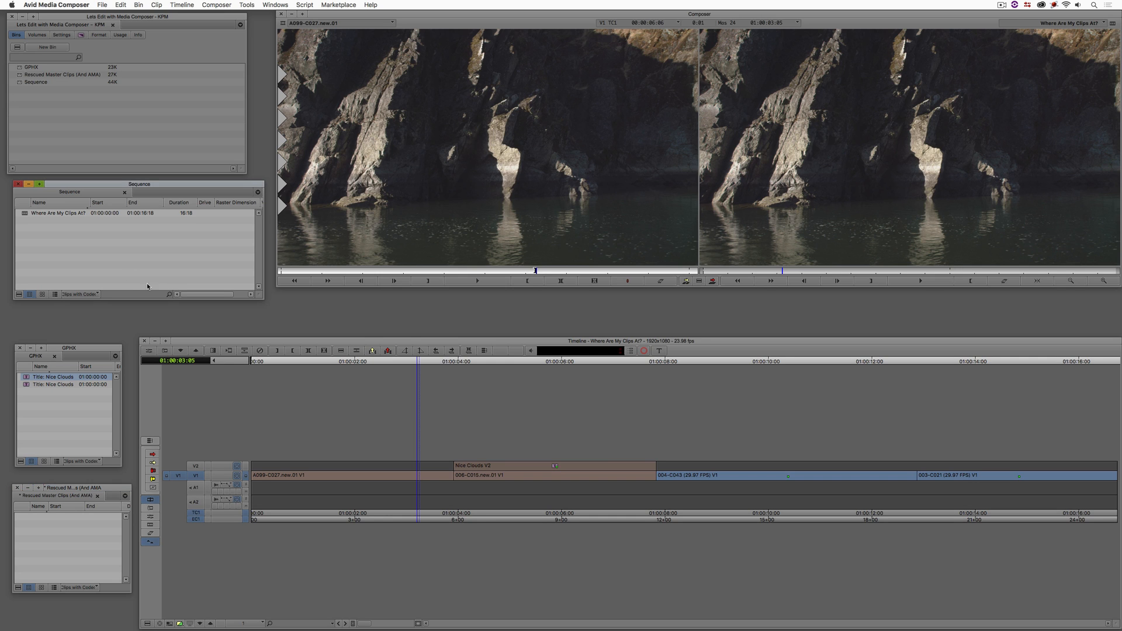
click(247, 5)
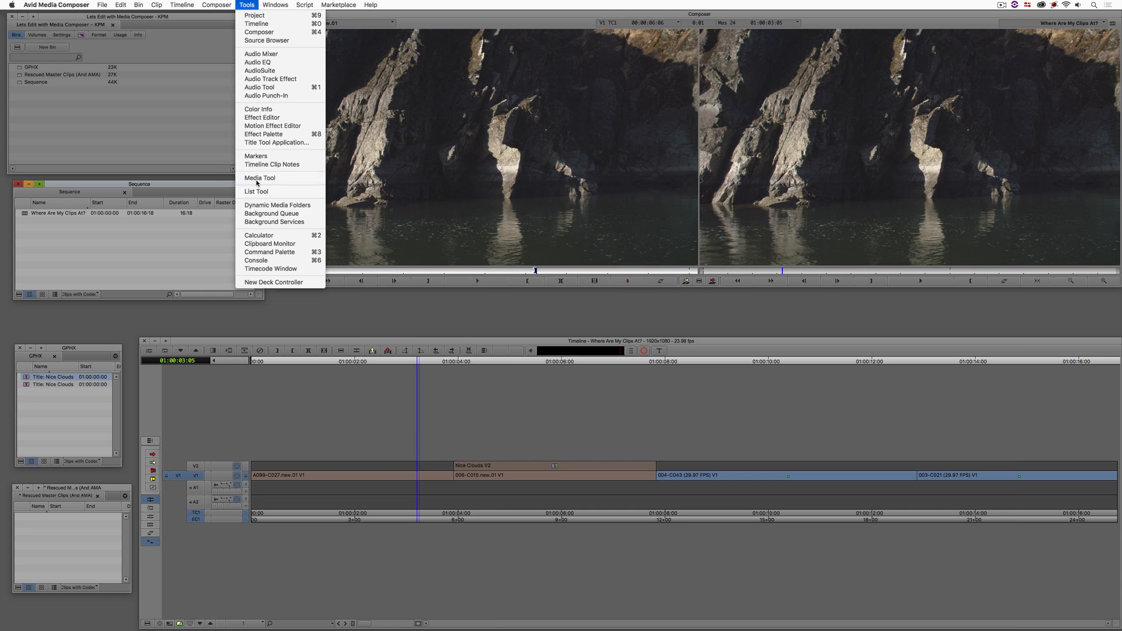
Reopen the Media Tool on Media 1 and select the sequence to find its media relatives
click(259, 177)
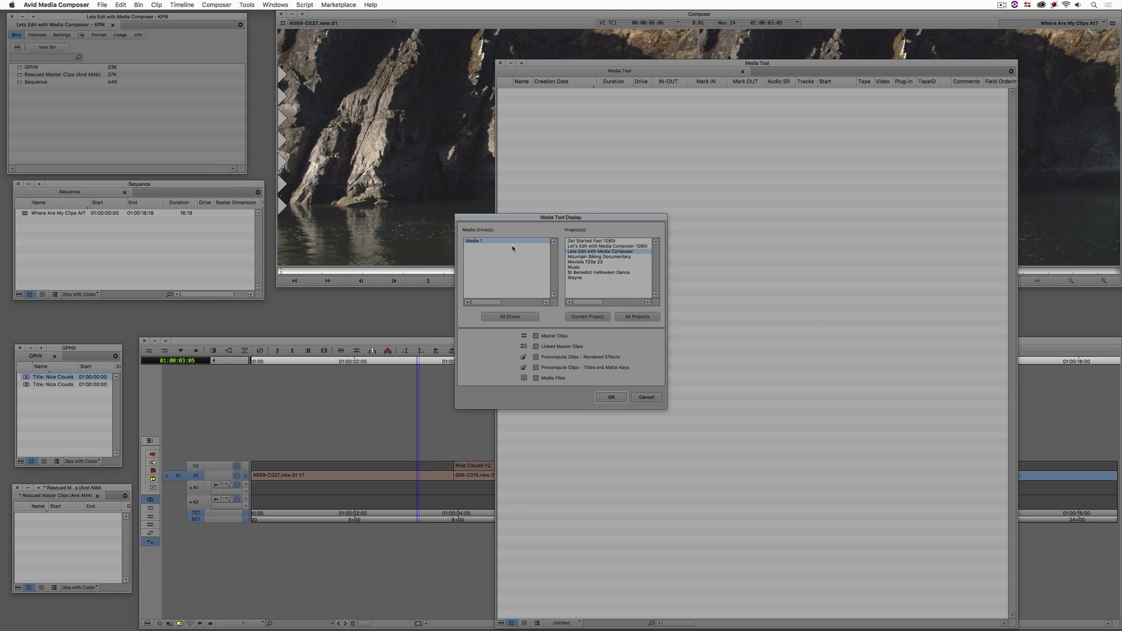
click(610, 397)
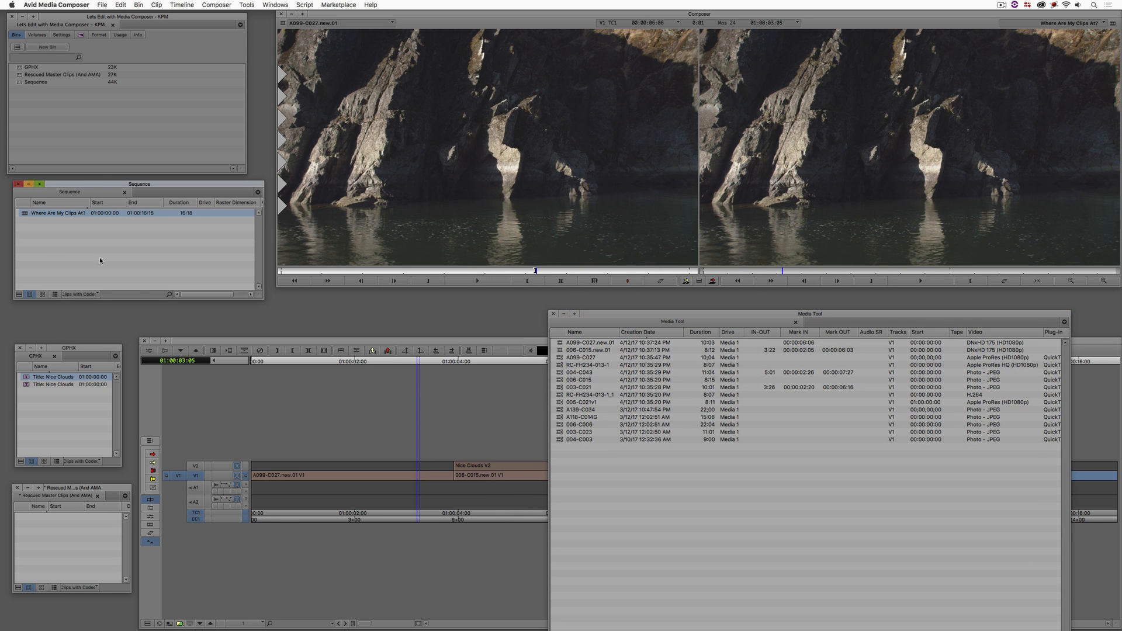
click(137, 5)
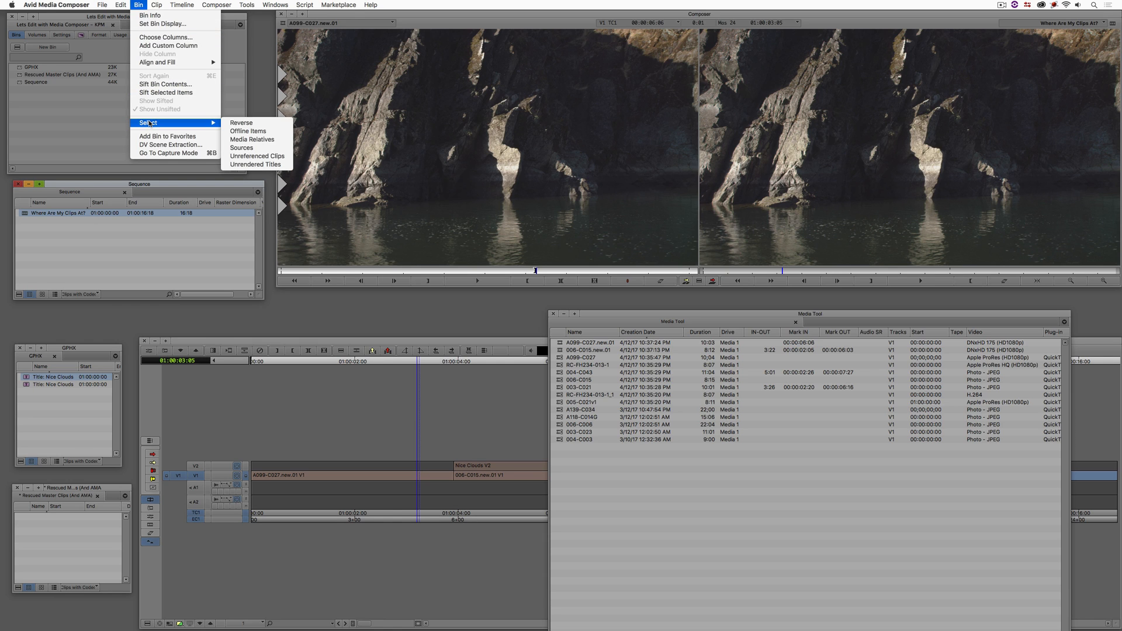
mouse_move(252, 139)
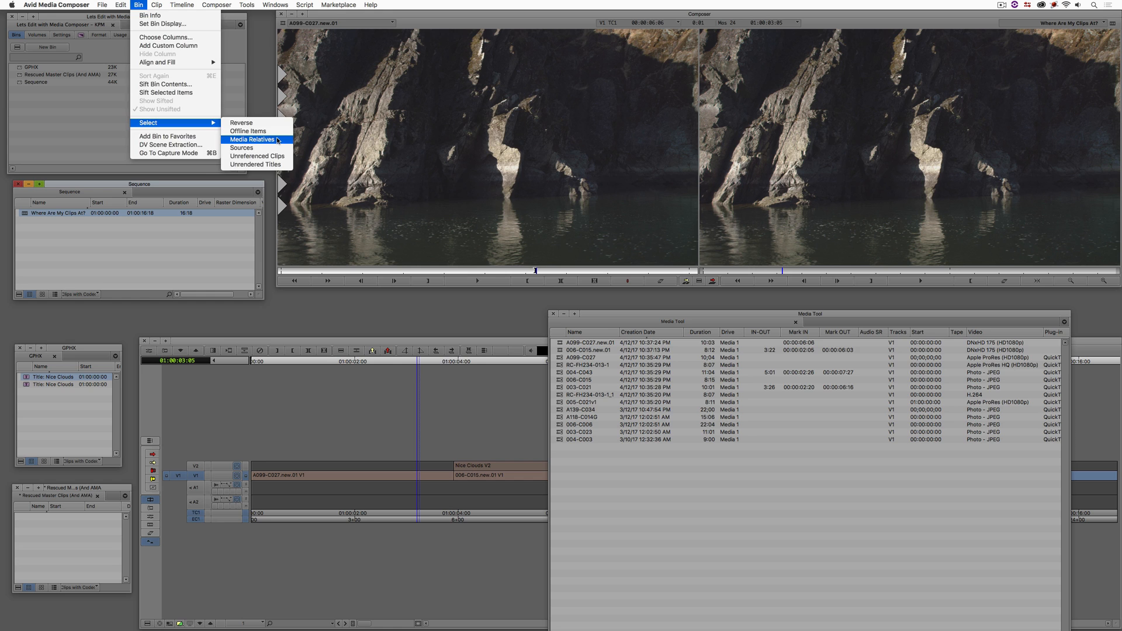